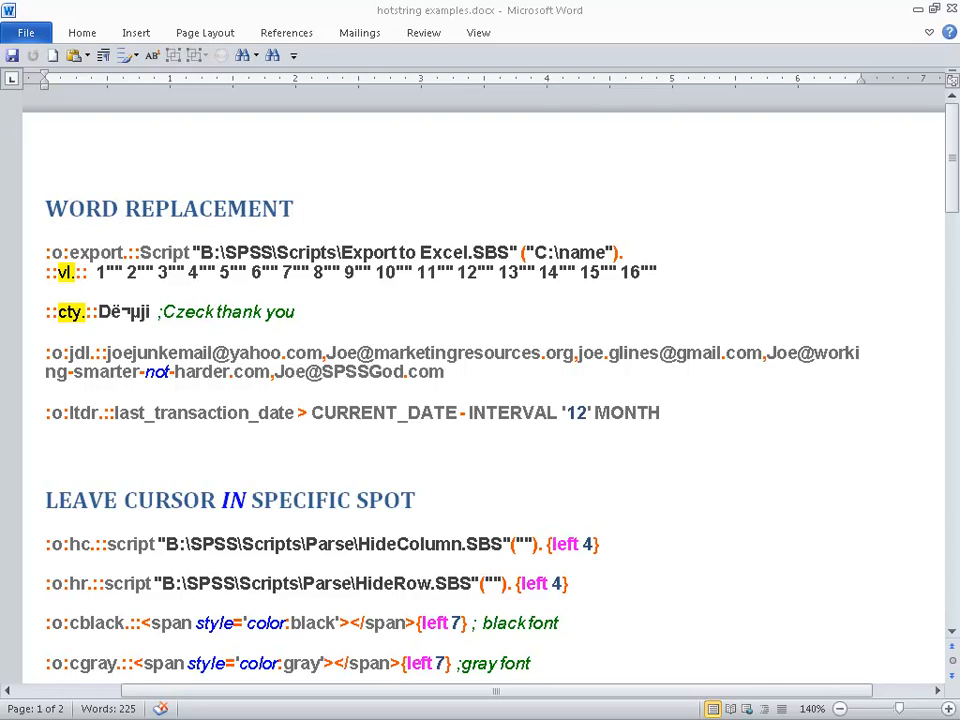
pyautogui.moveTo(412, 366)
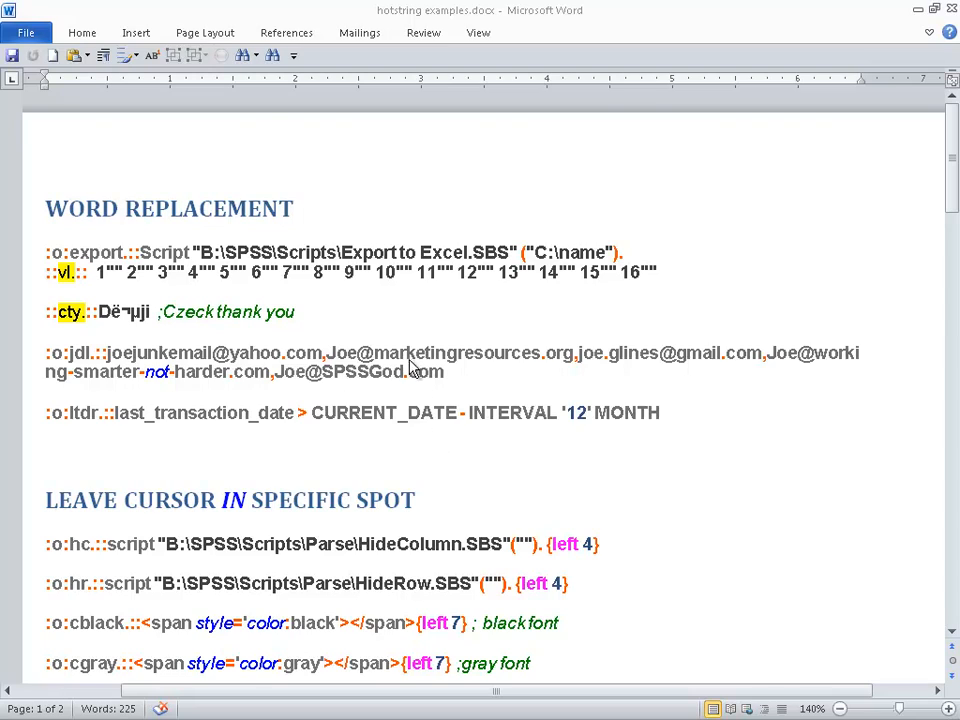
pyautogui.moveTo(638, 412)
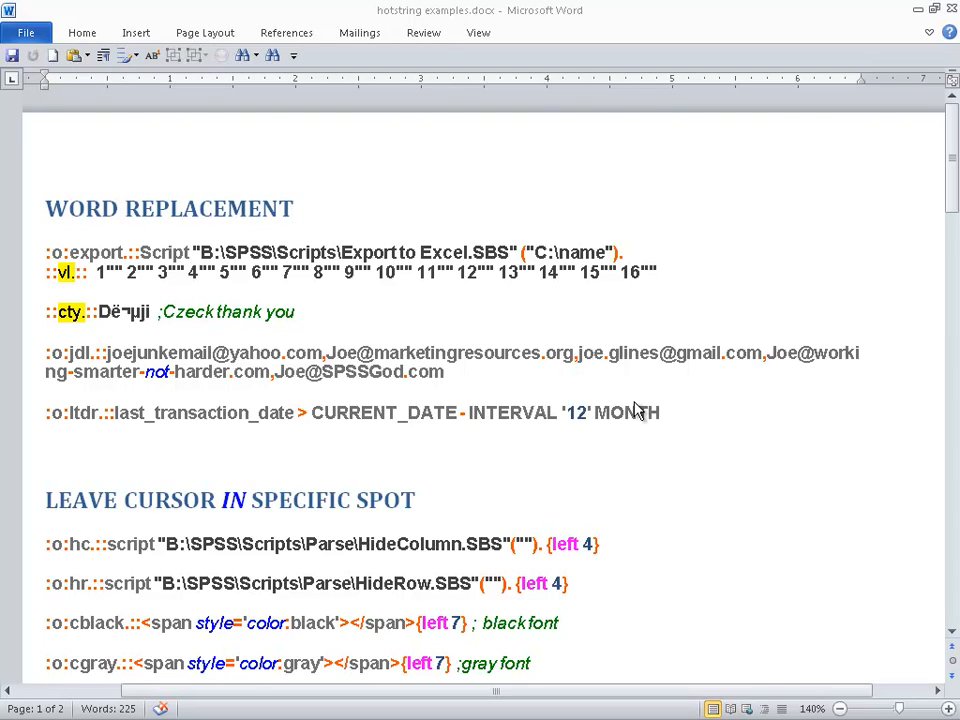
pyautogui.moveTo(620, 326)
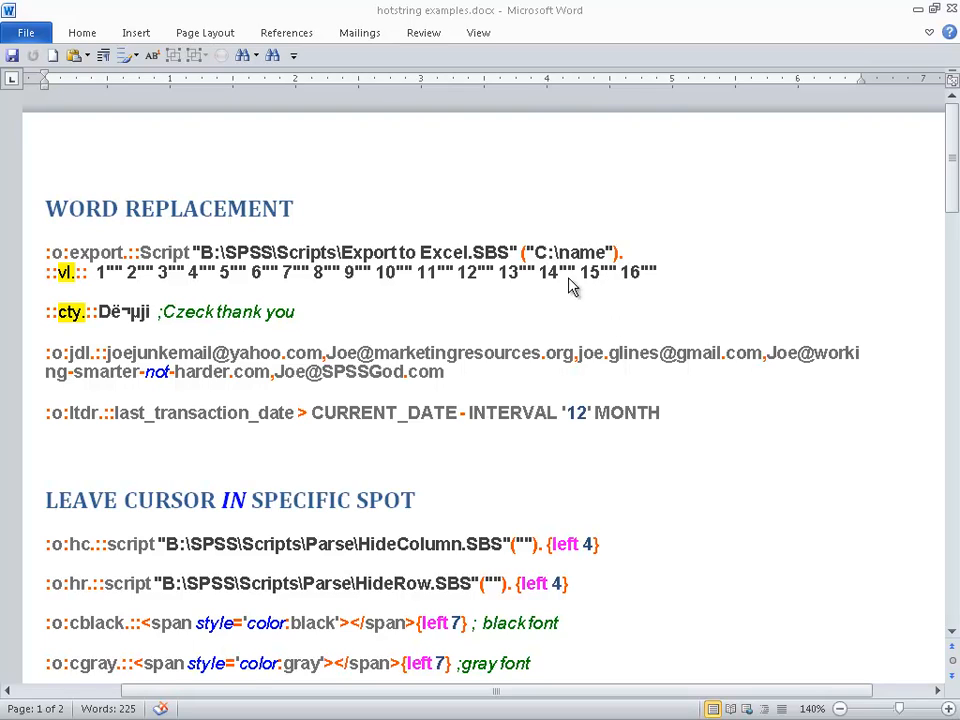
pyautogui.moveTo(236, 296)
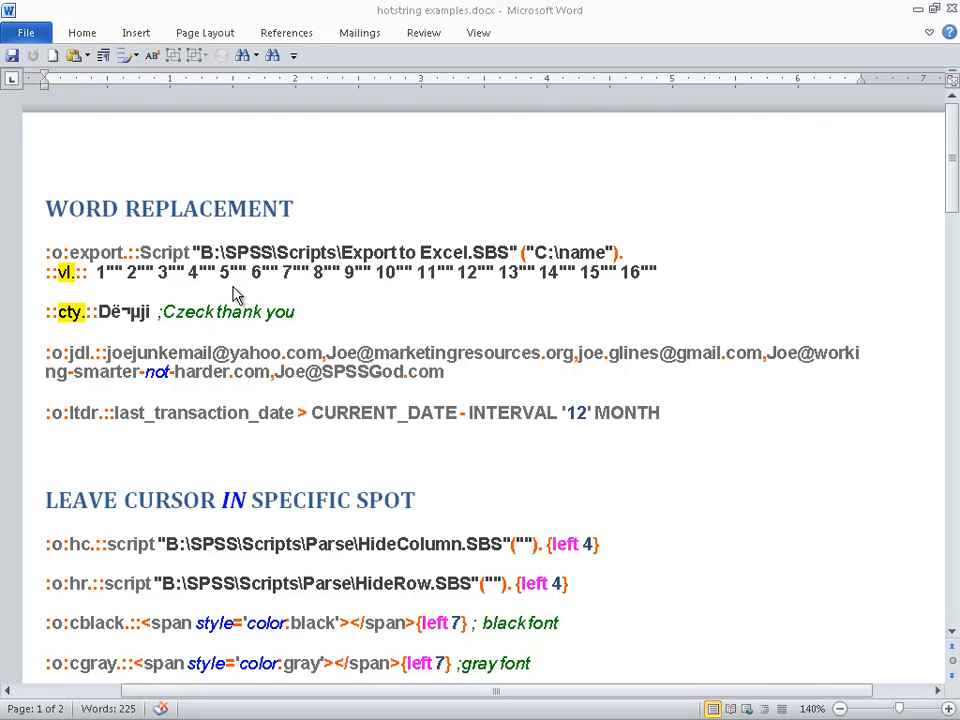
pyautogui.moveTo(572, 252)
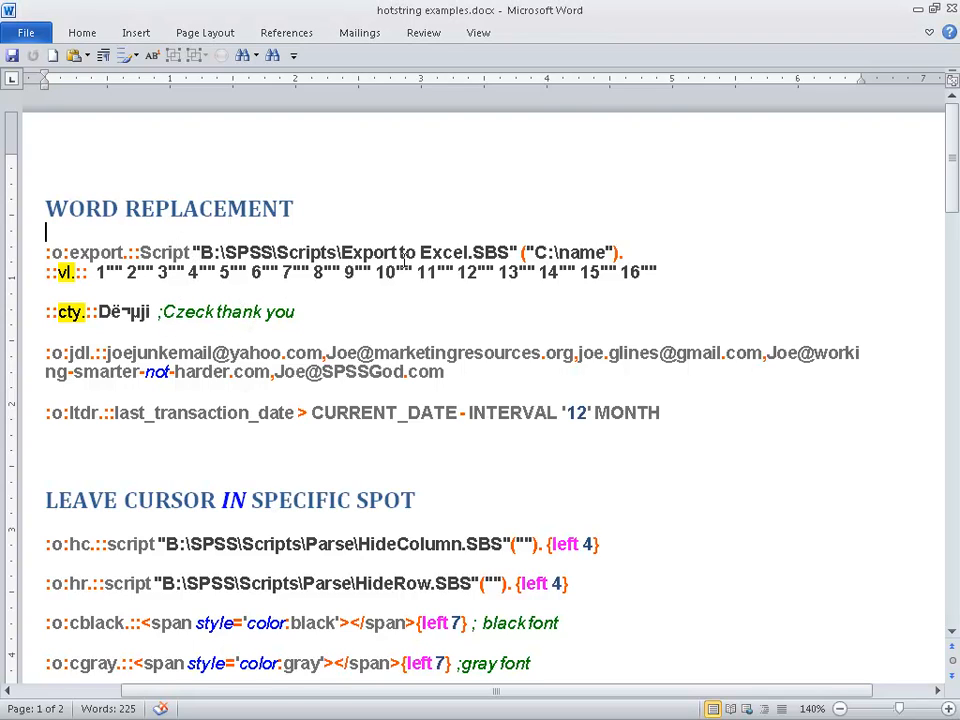
pyautogui.moveTo(704, 244)
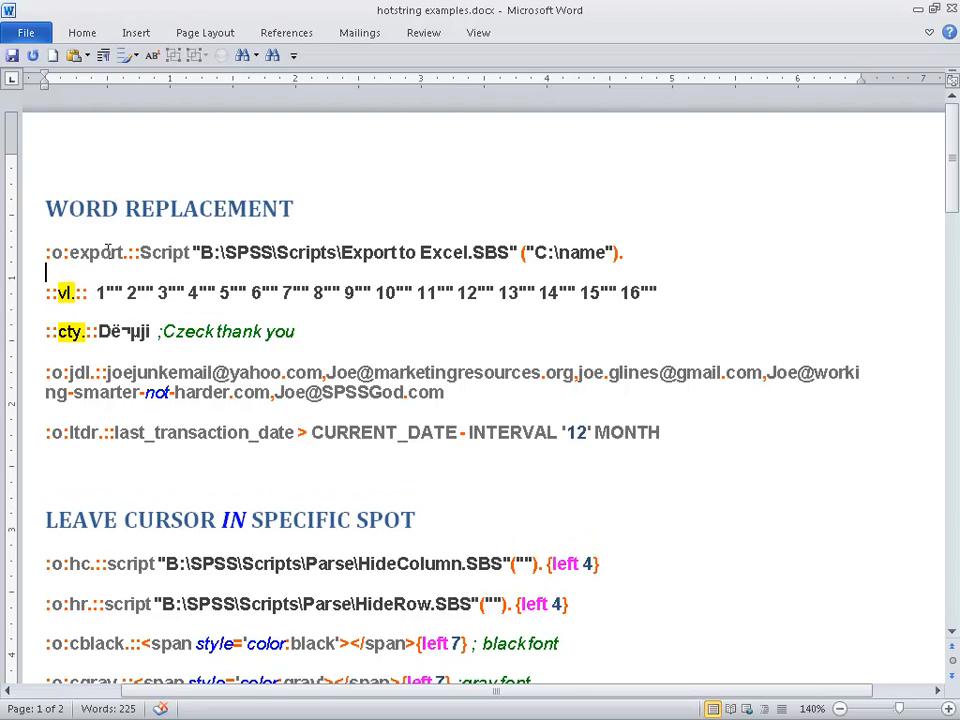
# Test the export. hotstring, expanding the SPSS Export to Excel script line, then select it for removal.
pyautogui.moveTo(140, 252); pyautogui.dragTo(622, 252)
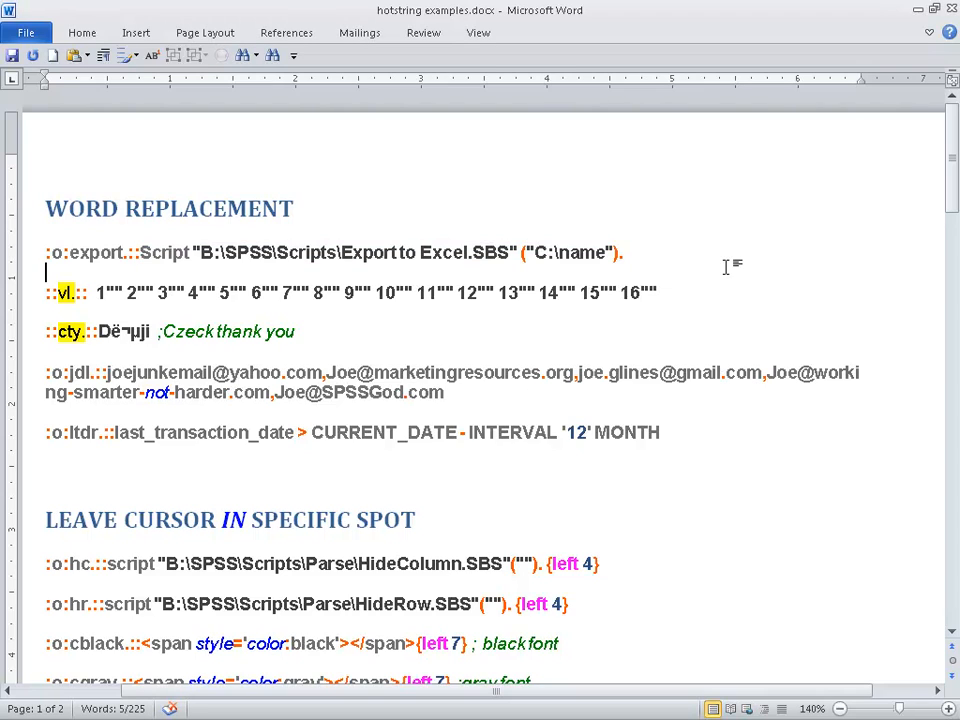
pyautogui.write('export.')
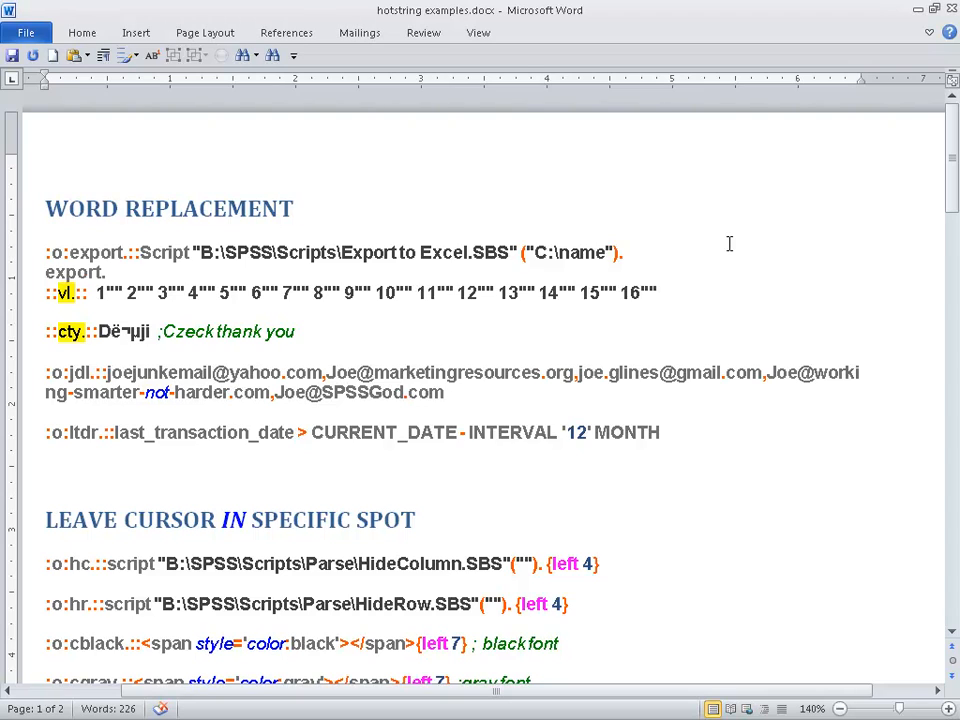
pyautogui.write('Script "B:\\SPSS\\Scripts\\Export to Excel.SBS" ("C:\\name").')
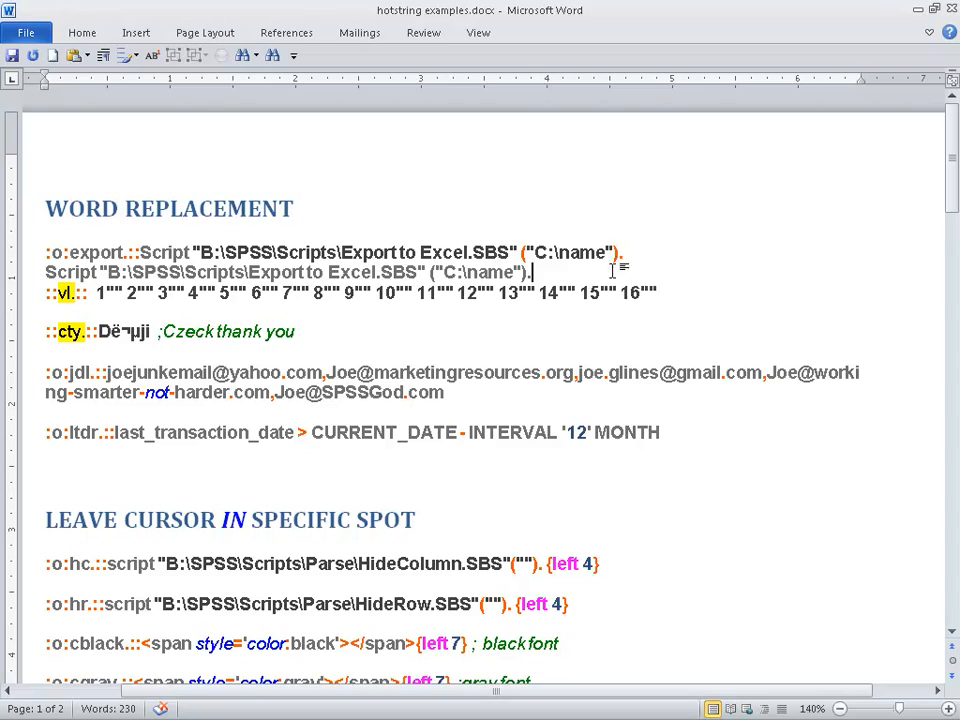
pyautogui.doubleClick(94, 252)
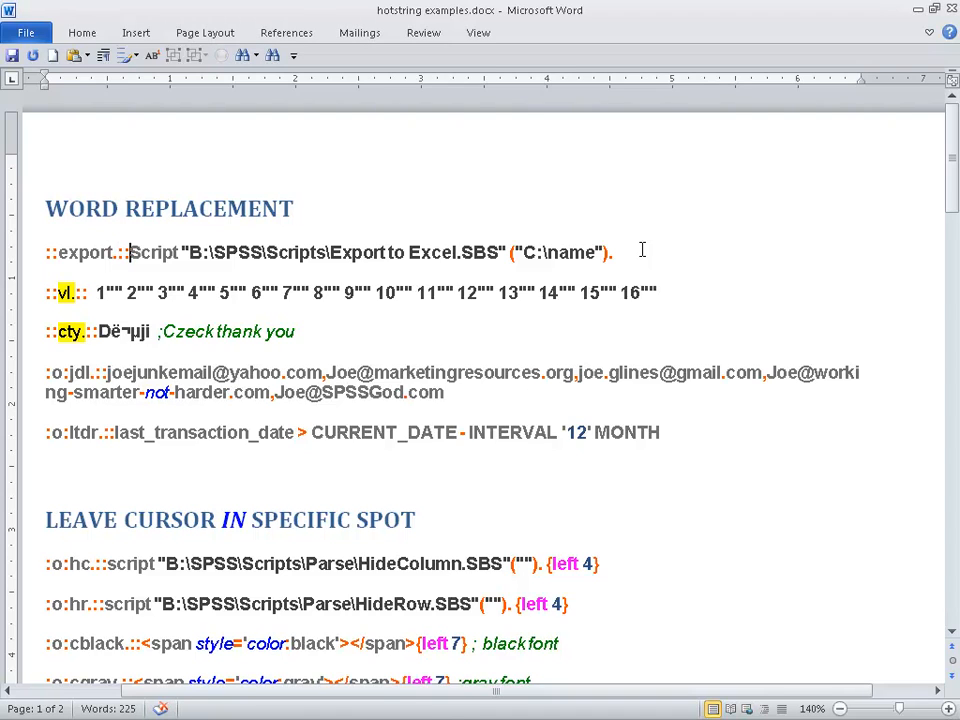
# Remove the o option so the entry reads ::export.:: and clear the test line.
pyautogui.moveTo(130, 252); pyautogui.dragTo(612, 252)
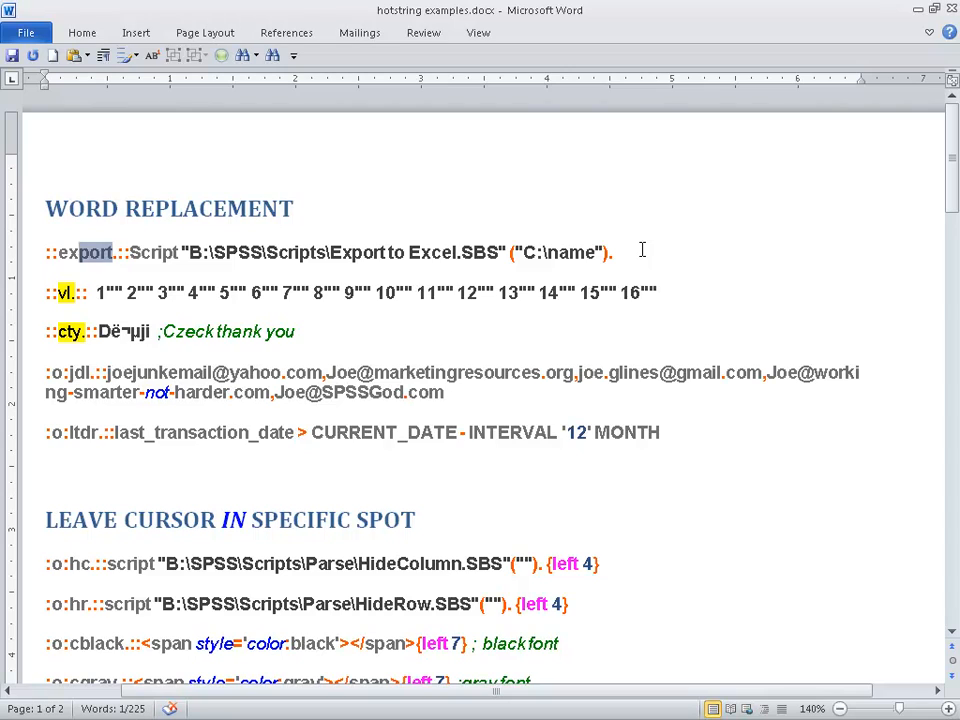
pyautogui.doubleClick(84, 252)
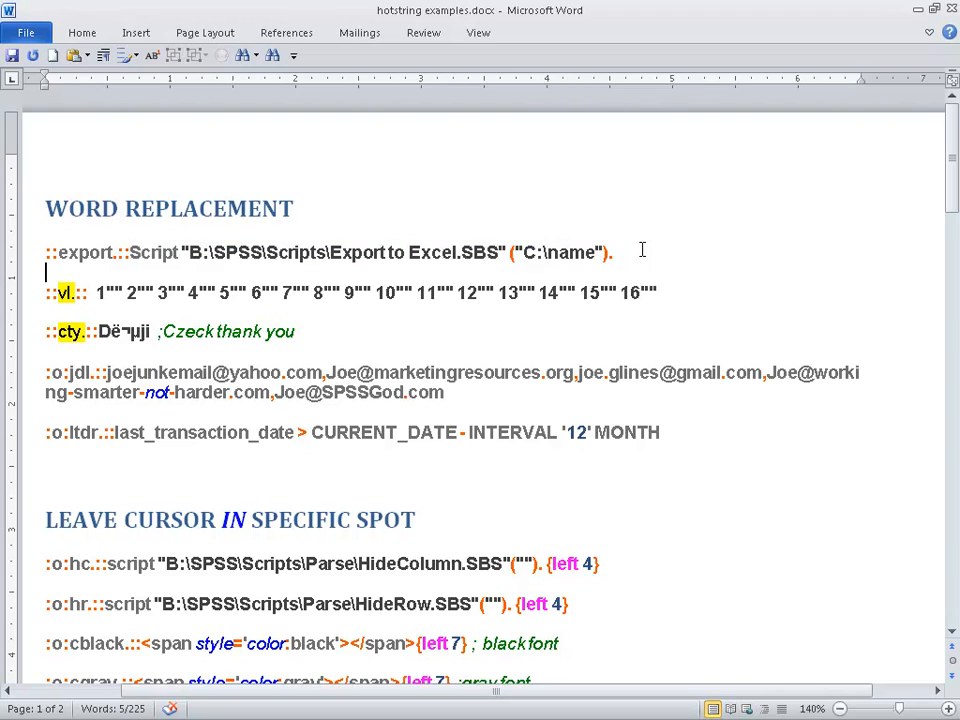
pyautogui.write('exp')
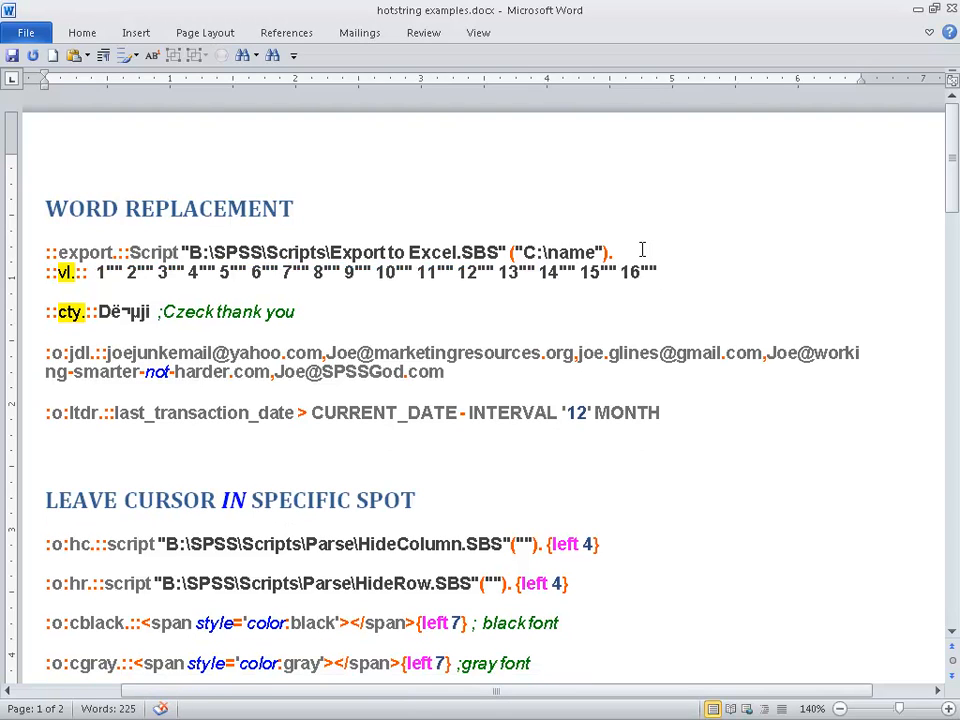
pyautogui.scroll(-3)
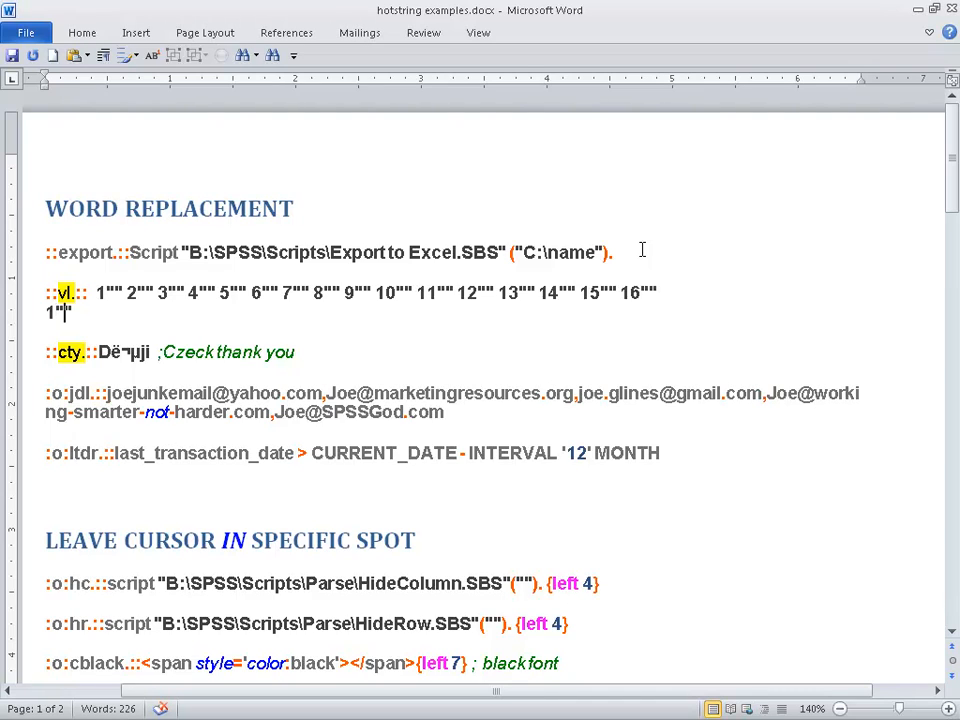
pyautogui.write('one')
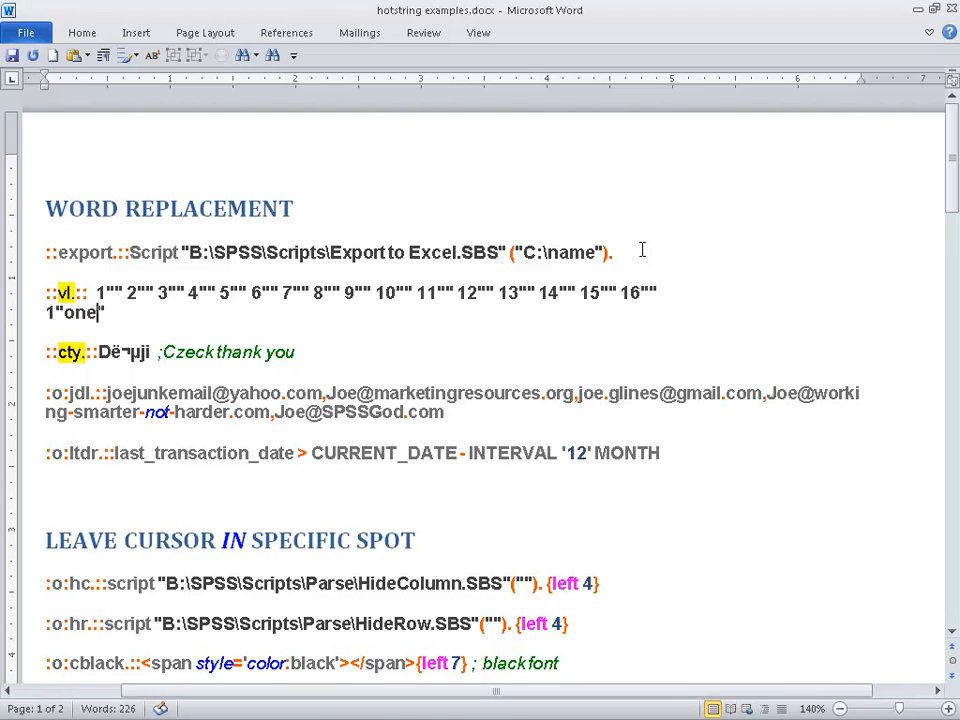
pyautogui.write('2"')
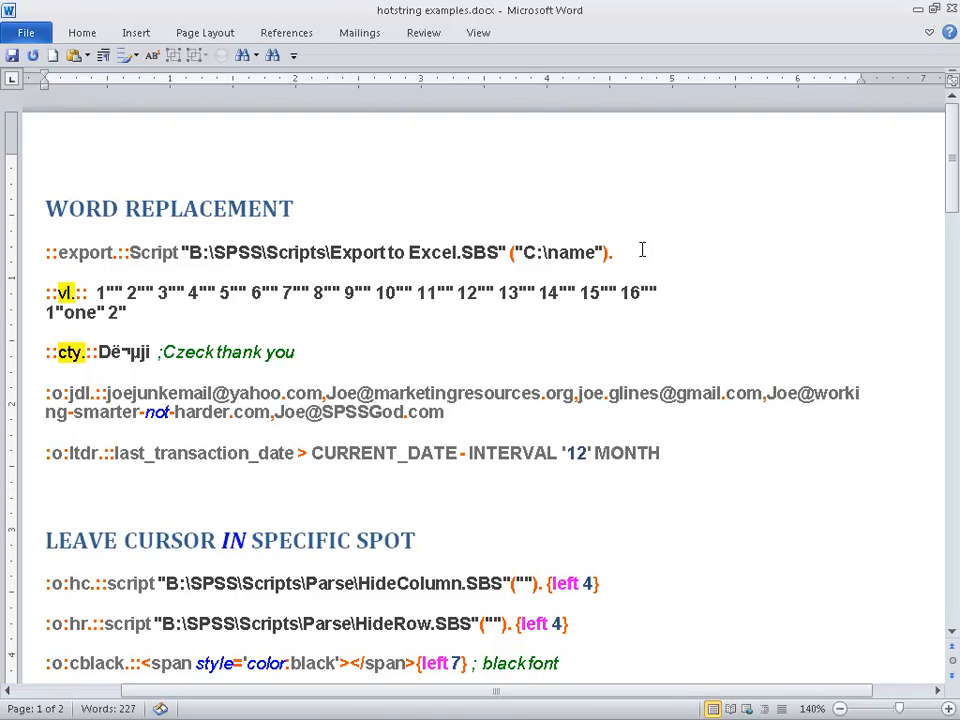
pyautogui.write('3""')
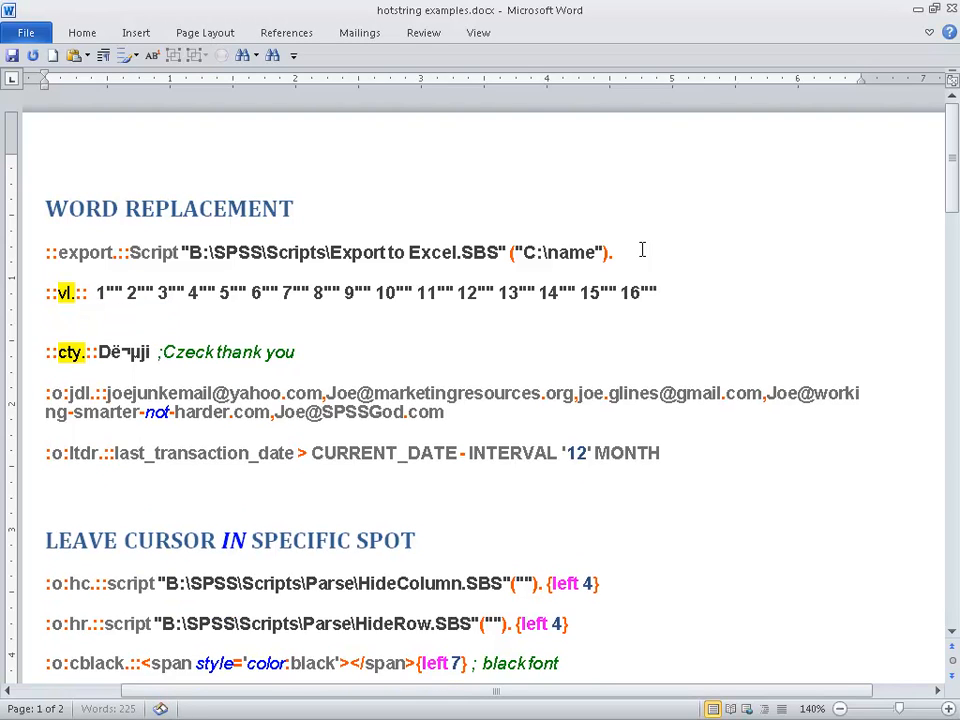
pyautogui.write('bl')
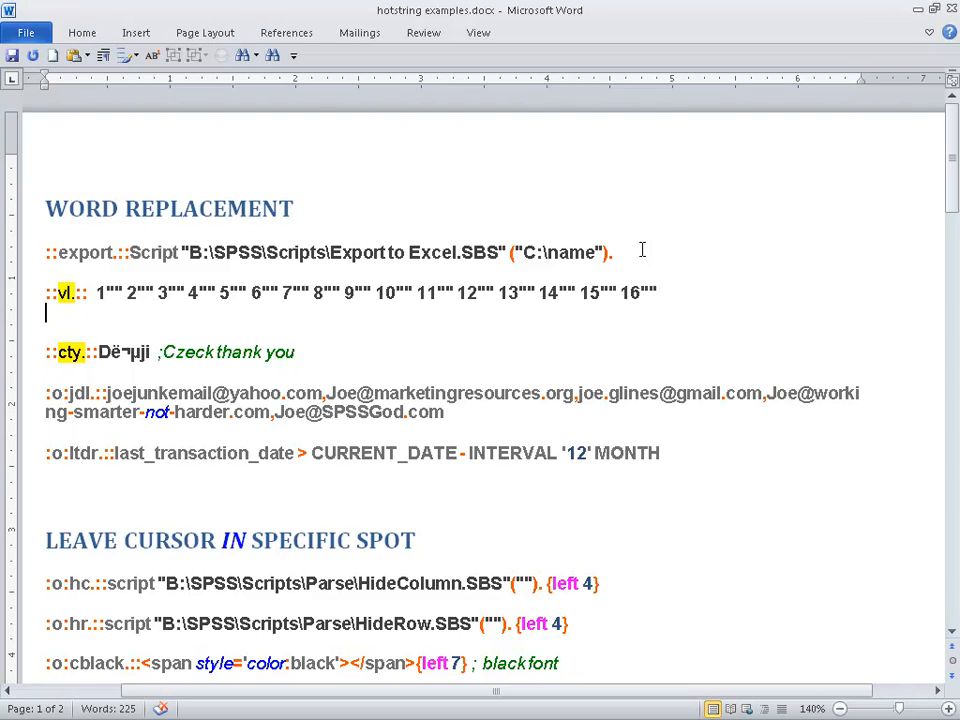
pyautogui.write('vl.')
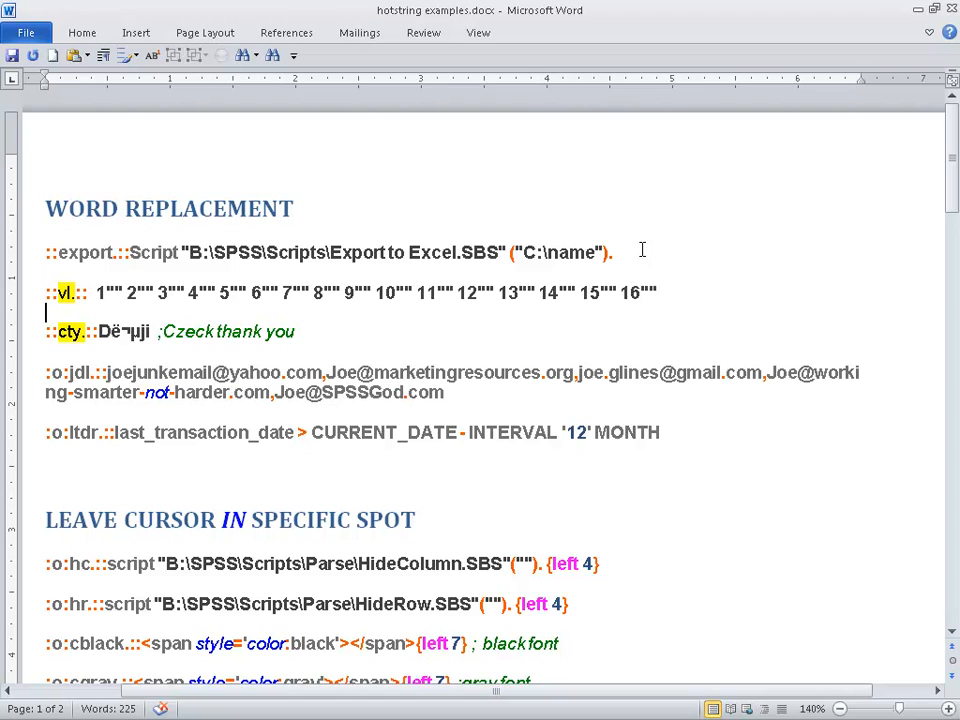
pyautogui.write('c')
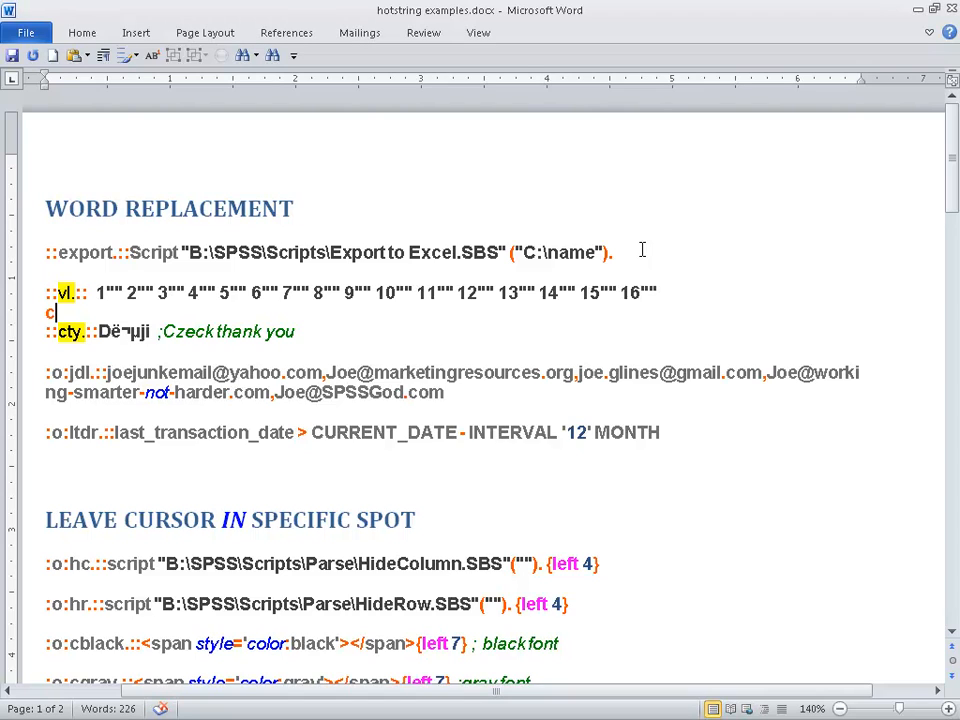
pyautogui.write('D묵ji')
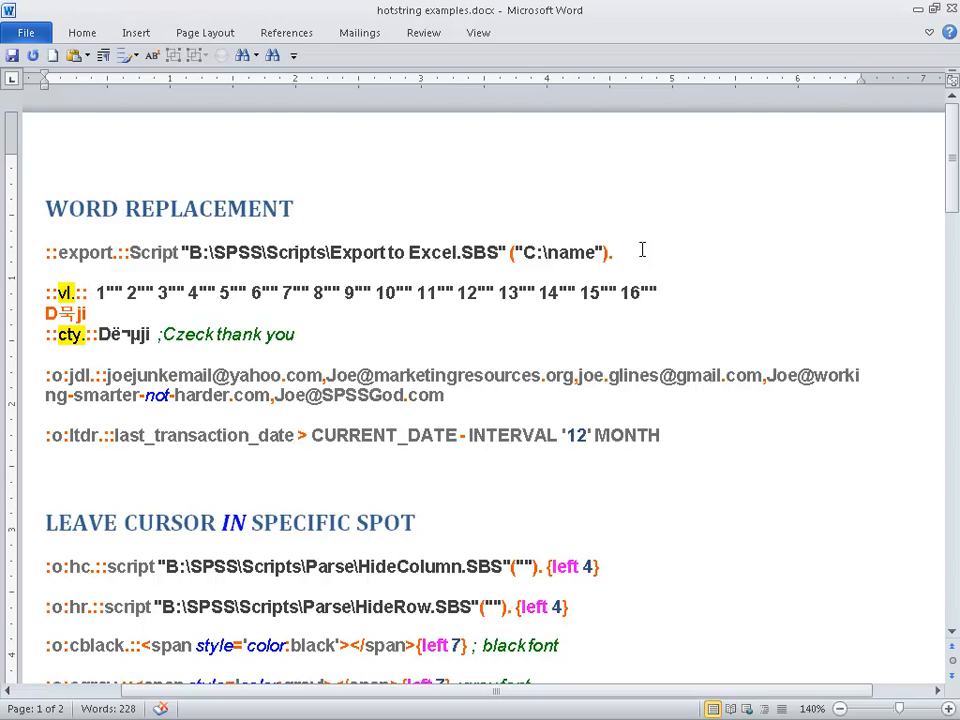
pyautogui.click(88, 312)
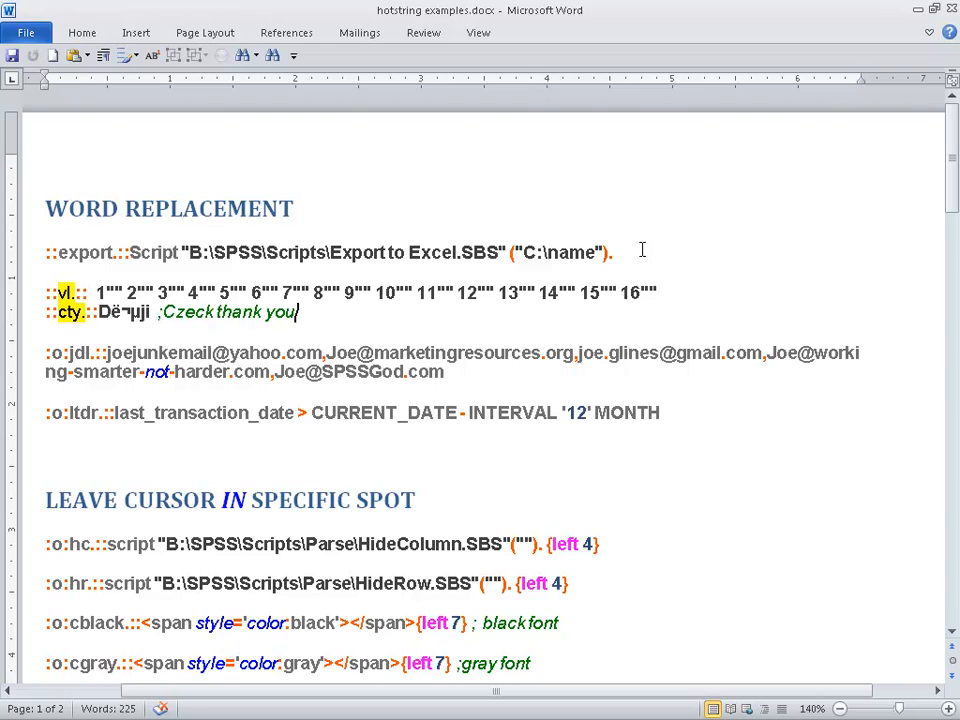
# Delete the export, vl and cty entries, test the jdl email hotstring, then delete its output and line.
pyautogui.moveTo(46, 252); pyautogui.dragTo(296, 312)
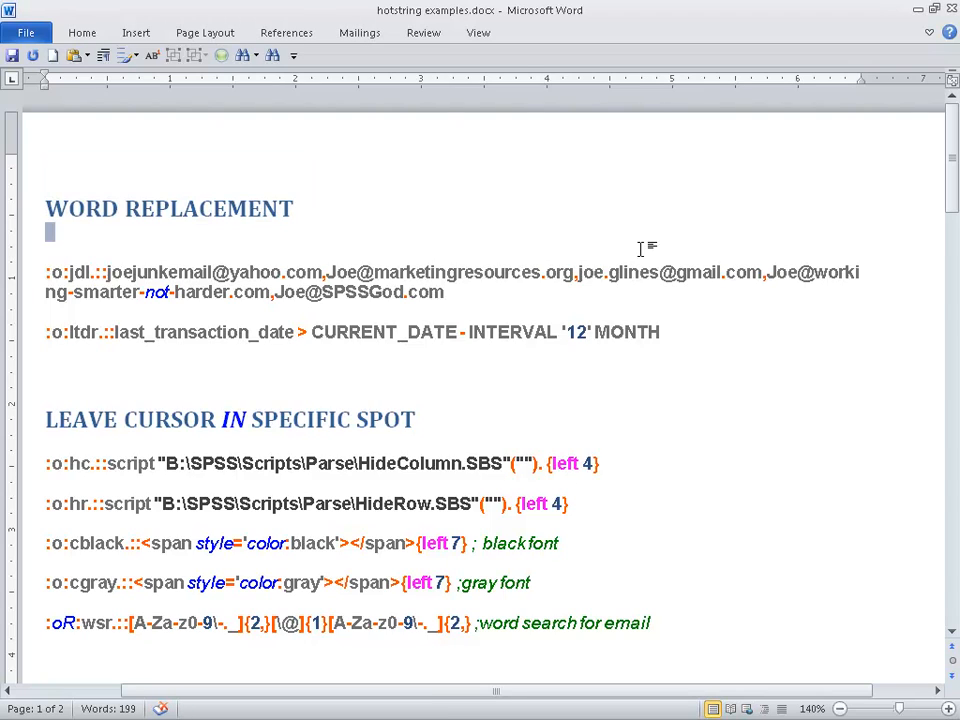
pyautogui.write('j')
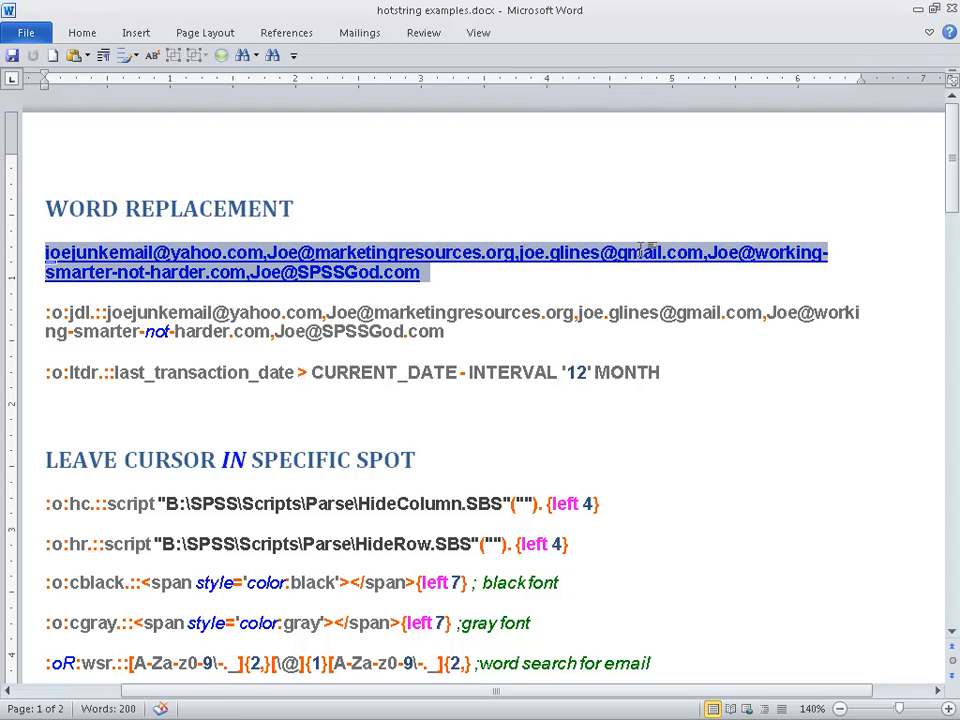
pyautogui.press('Delete')
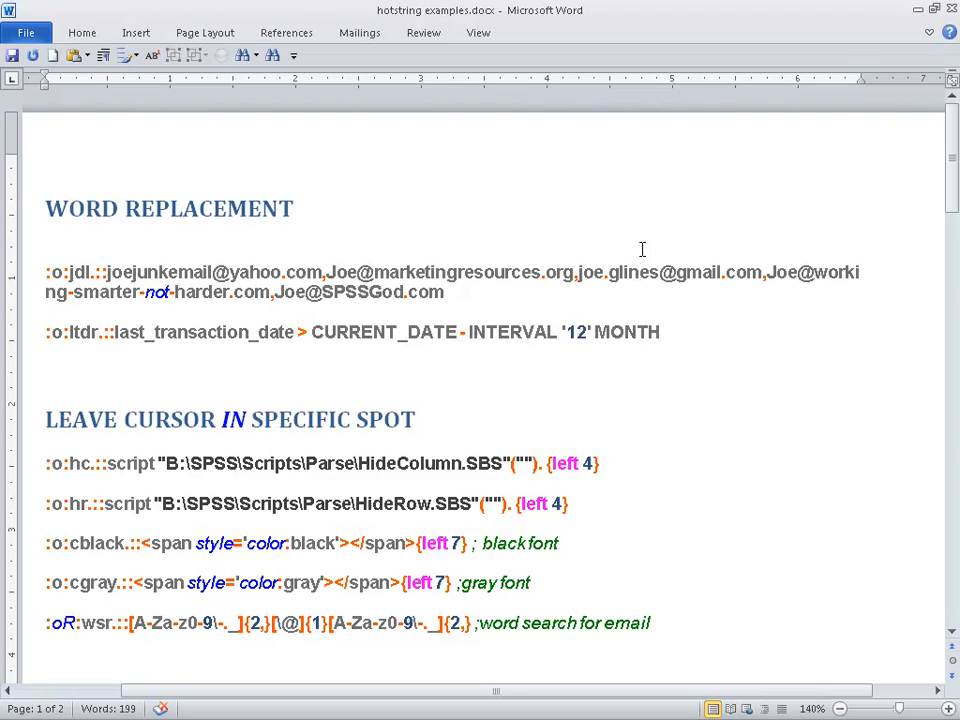
pyautogui.click(72, 272)
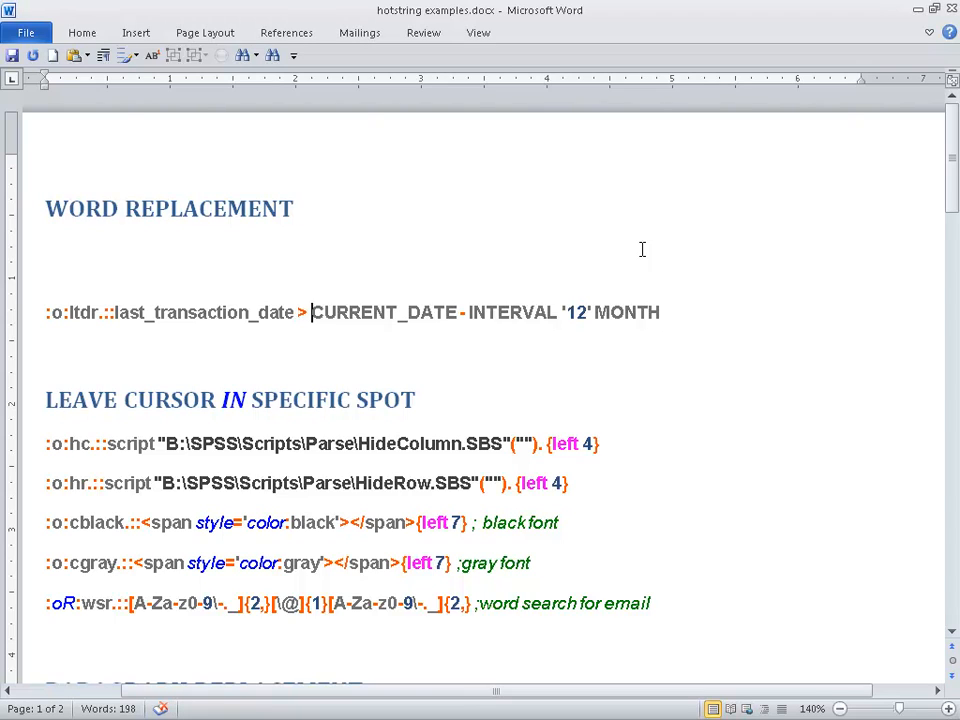
# Test the ltdr hotstring (last_transaction_date_range), then select the Word Replacement test text and heading for deletion.
pyautogui.moveTo(312, 312); pyautogui.dragTo(576, 312)
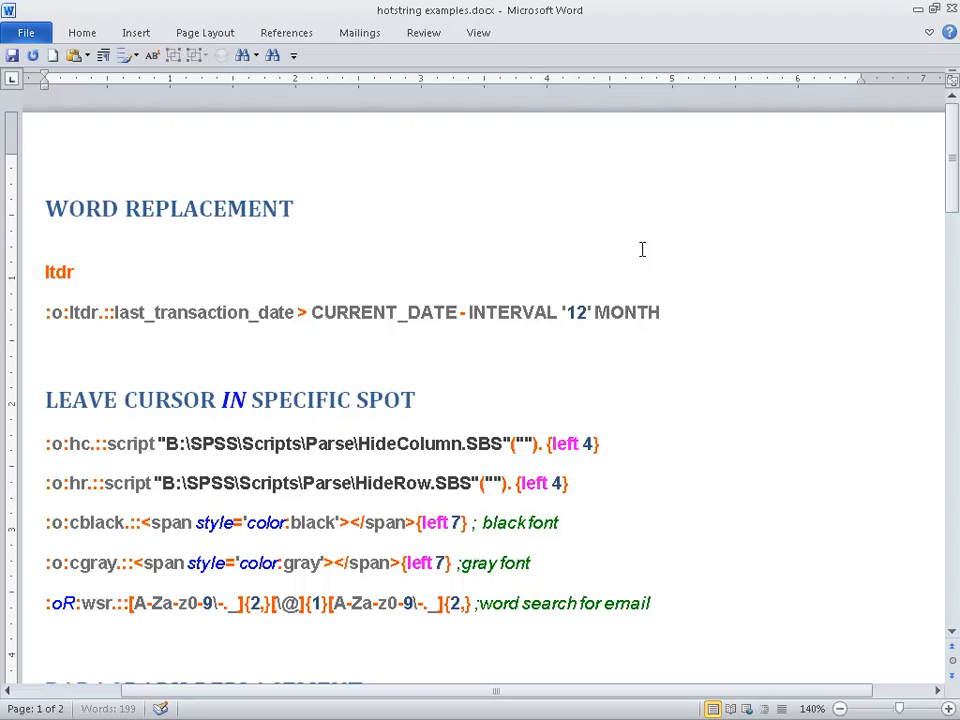
pyautogui.write('last_transaction_date_range')
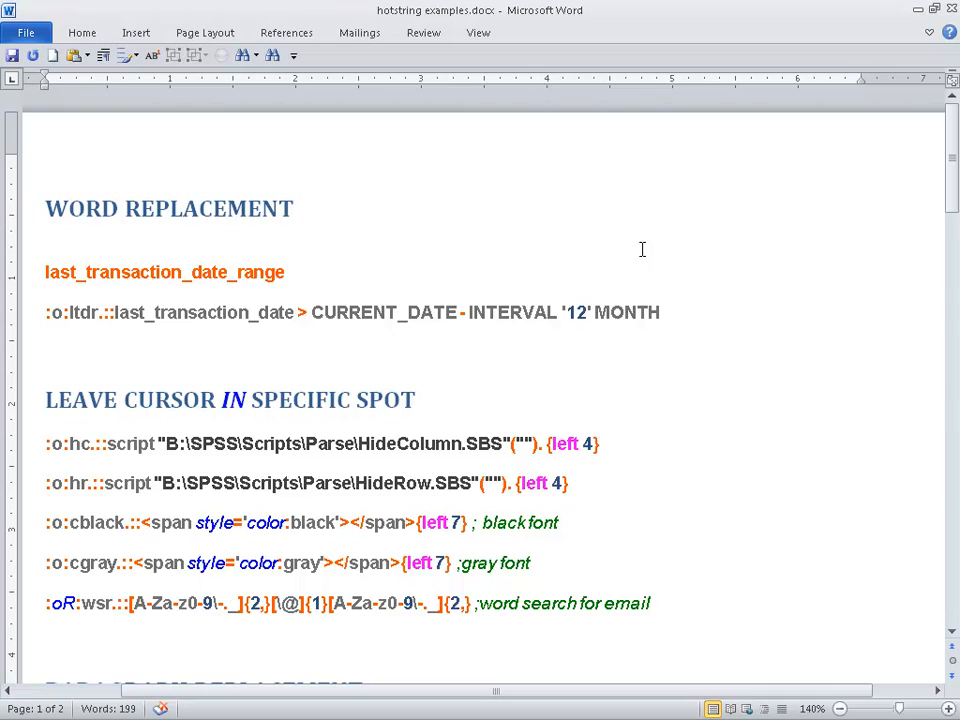
pyautogui.doubleClick(164, 272)
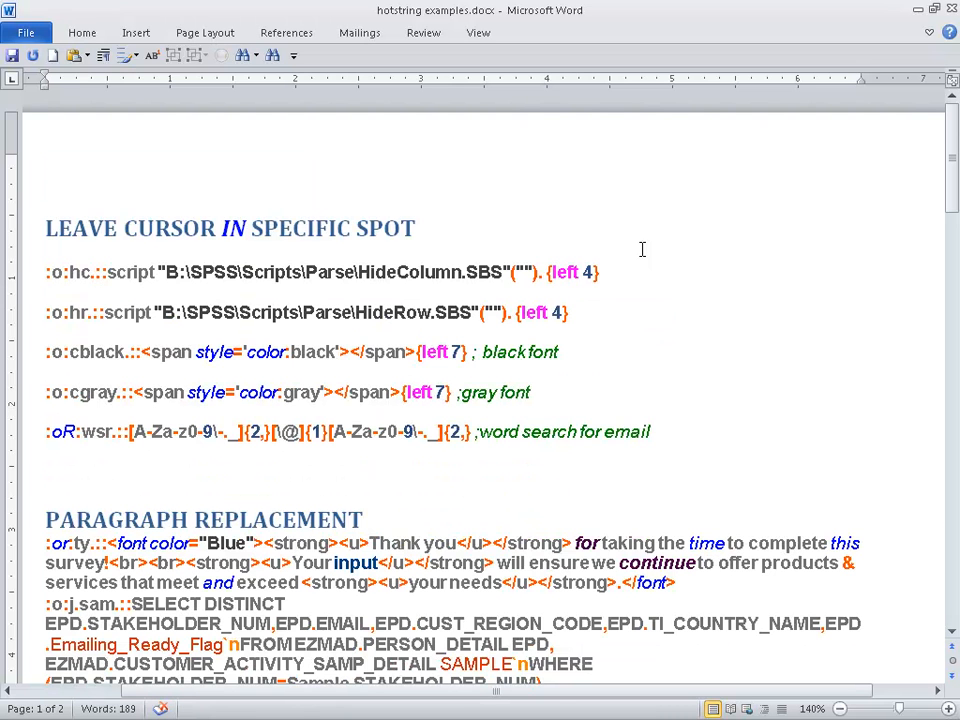
# Expand the hc. HideColumn script line below the heading, delete it, then select the hc and hr definition lines for deletion.
pyautogui.click(412, 228)
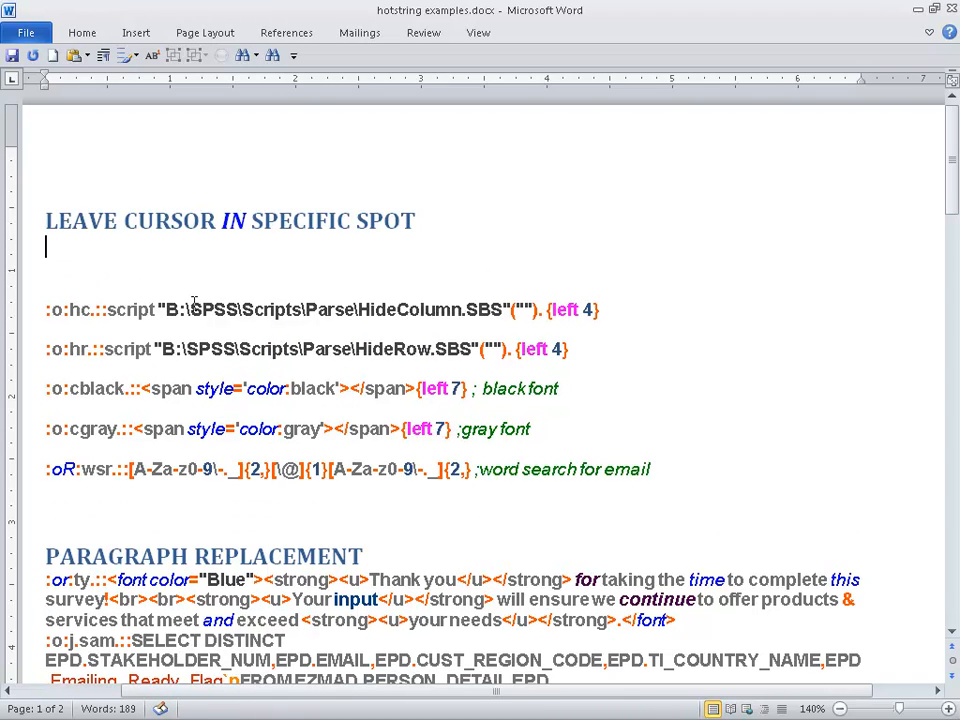
pyautogui.moveTo(636, 360)
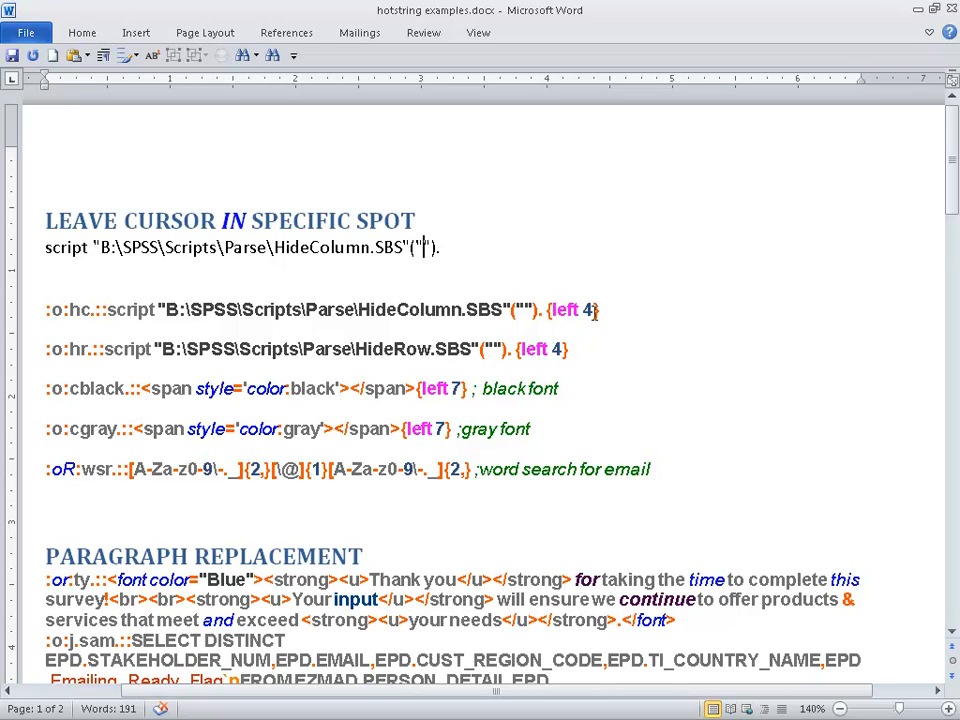
pyautogui.doubleClick(562, 308)
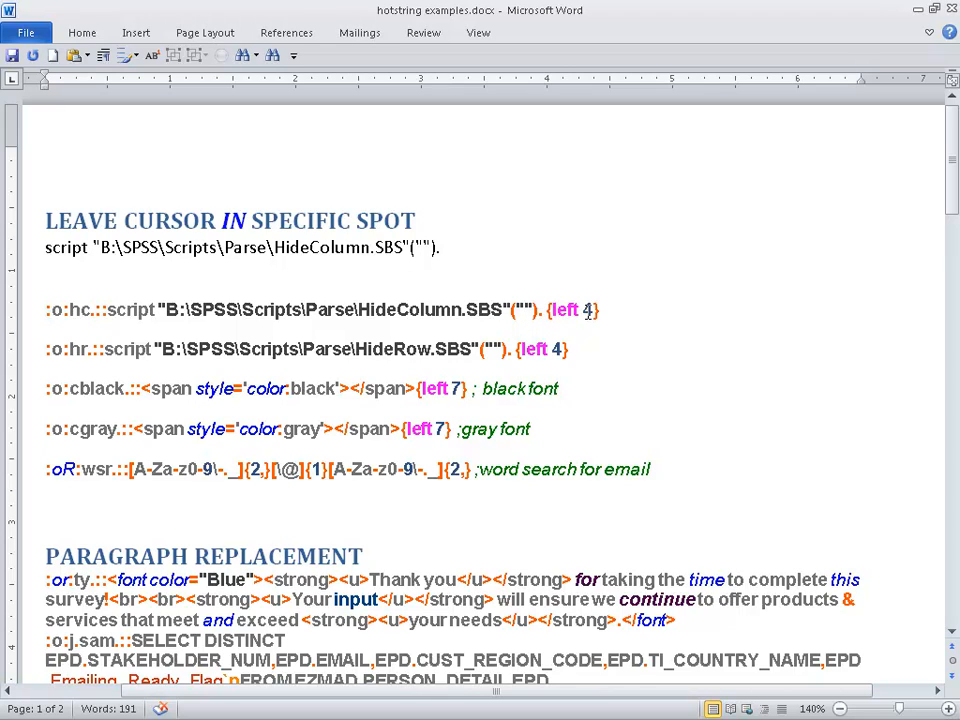
pyautogui.click(450, 248)
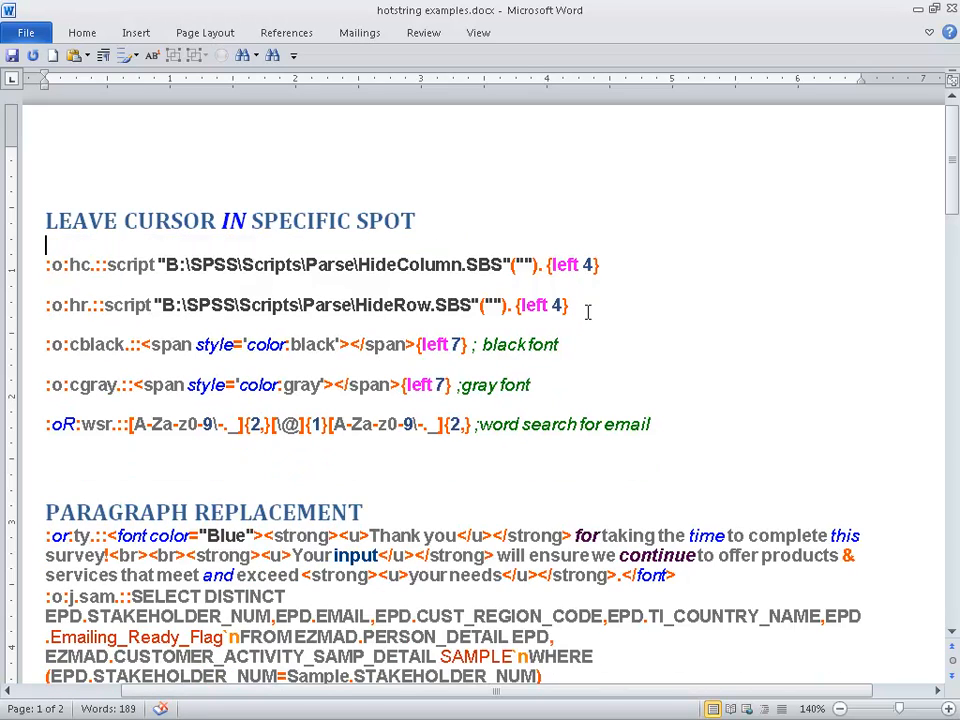
pyautogui.tripleClick(300, 264)
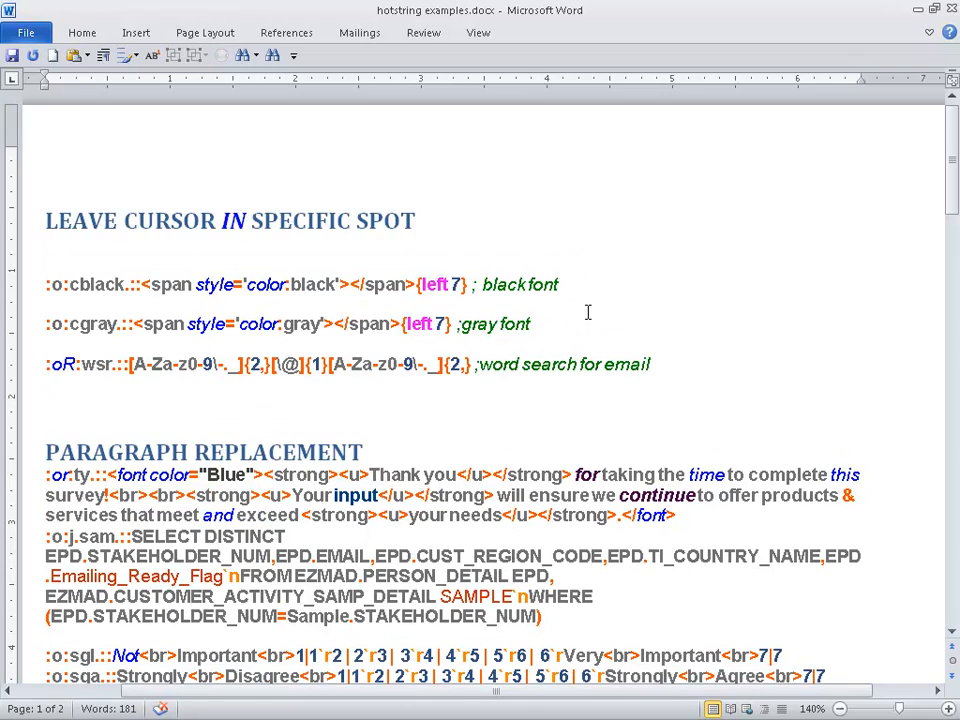
# Expand cblack. and cgray. into their color span tags, then remove the results and both font hotstring lines.
pyautogui.write('c')
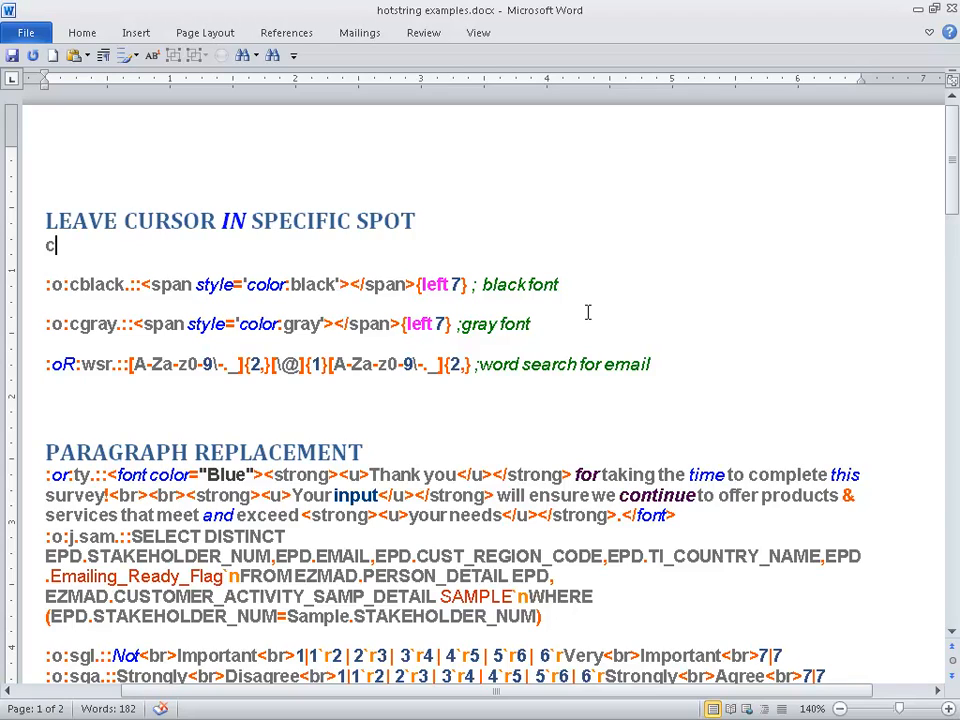
pyautogui.write('black.')
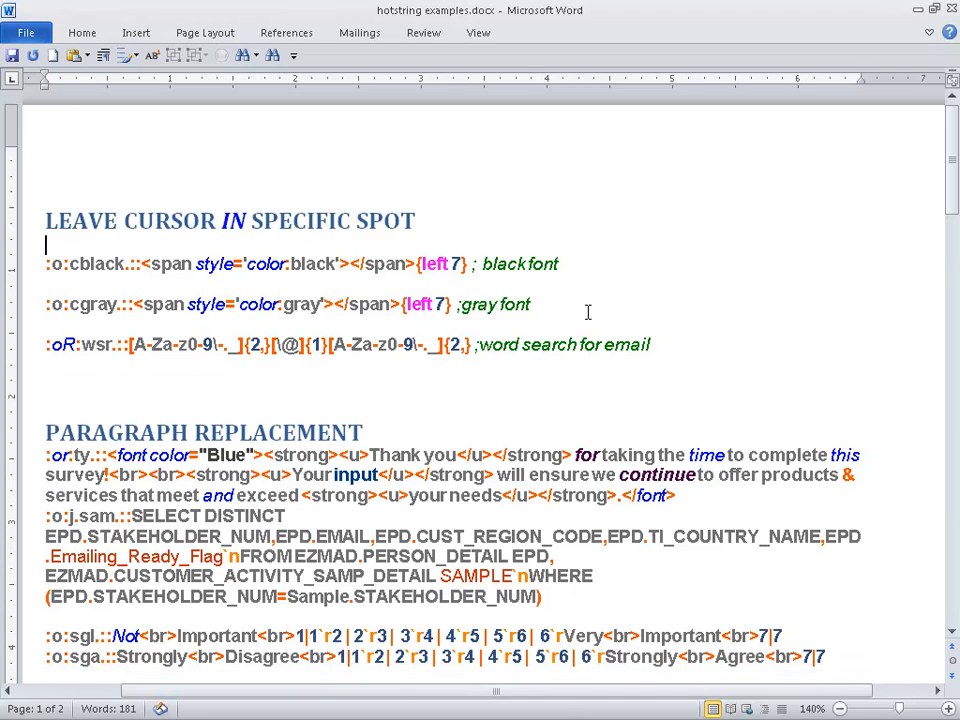
pyautogui.write("<span style='color:gray'></span>")
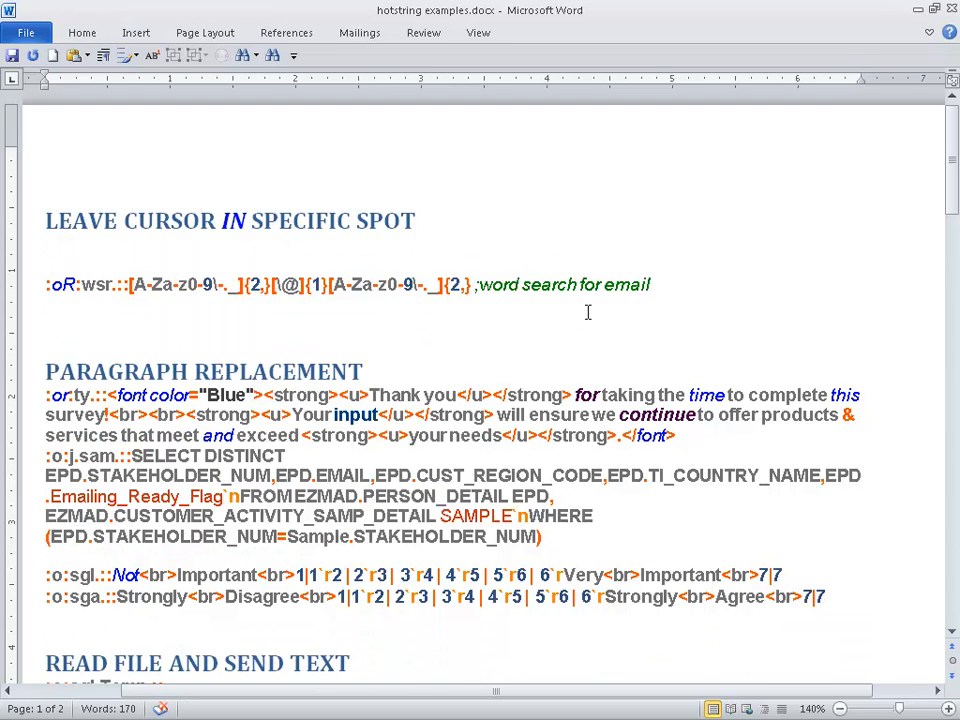
# In Document1, bring up Advanced Find with the wildcard email search pattern over the sample text.
pyautogui.click(48, 264)
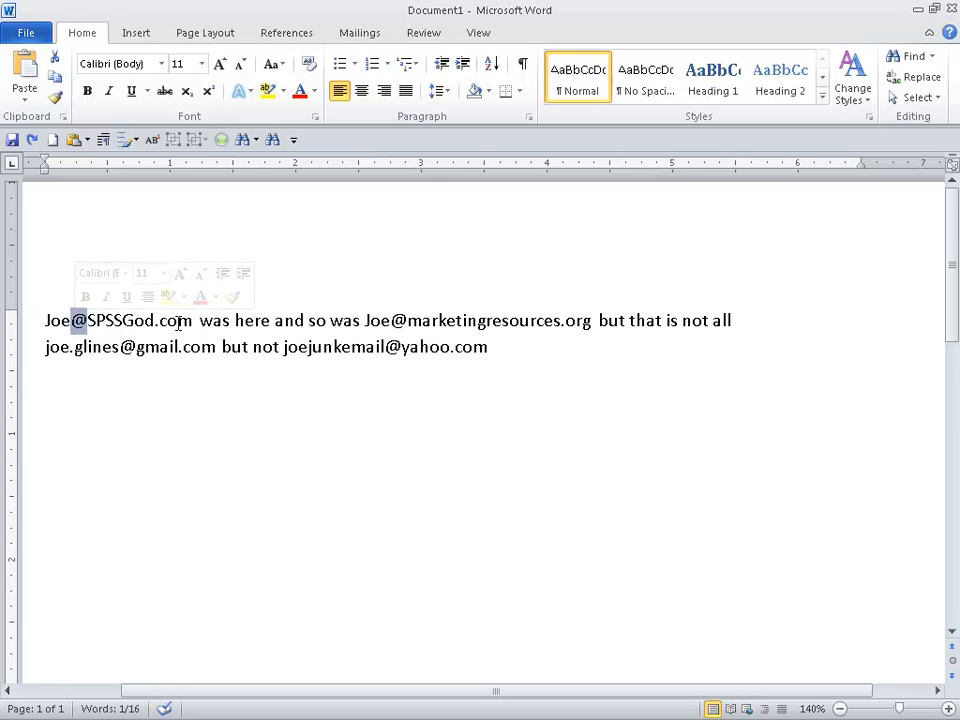
pyautogui.click(478, 320)
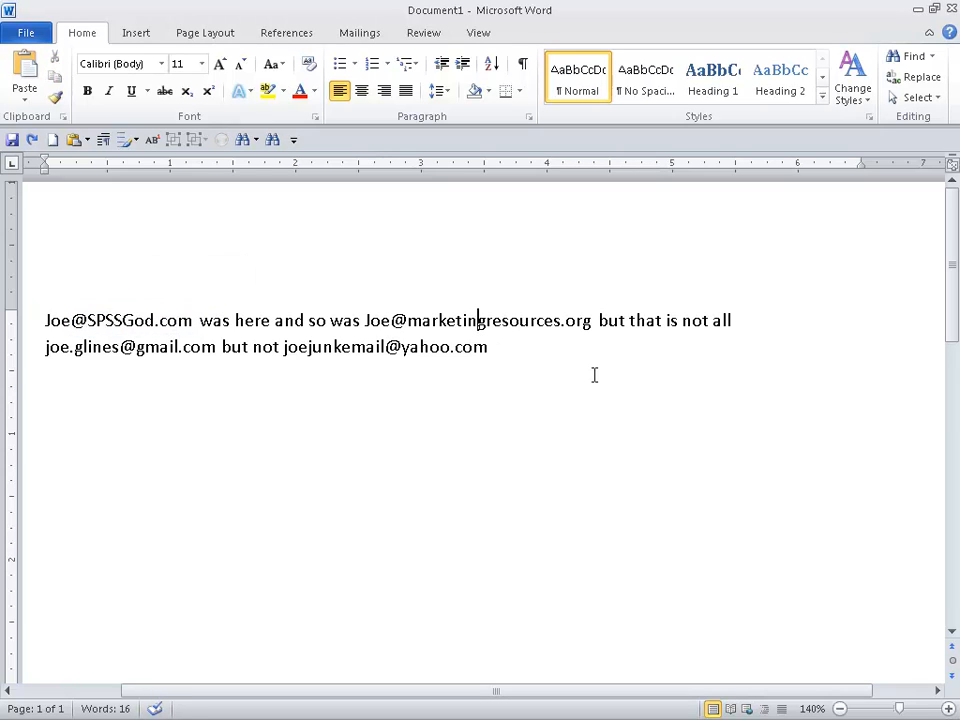
pyautogui.click(294, 140)
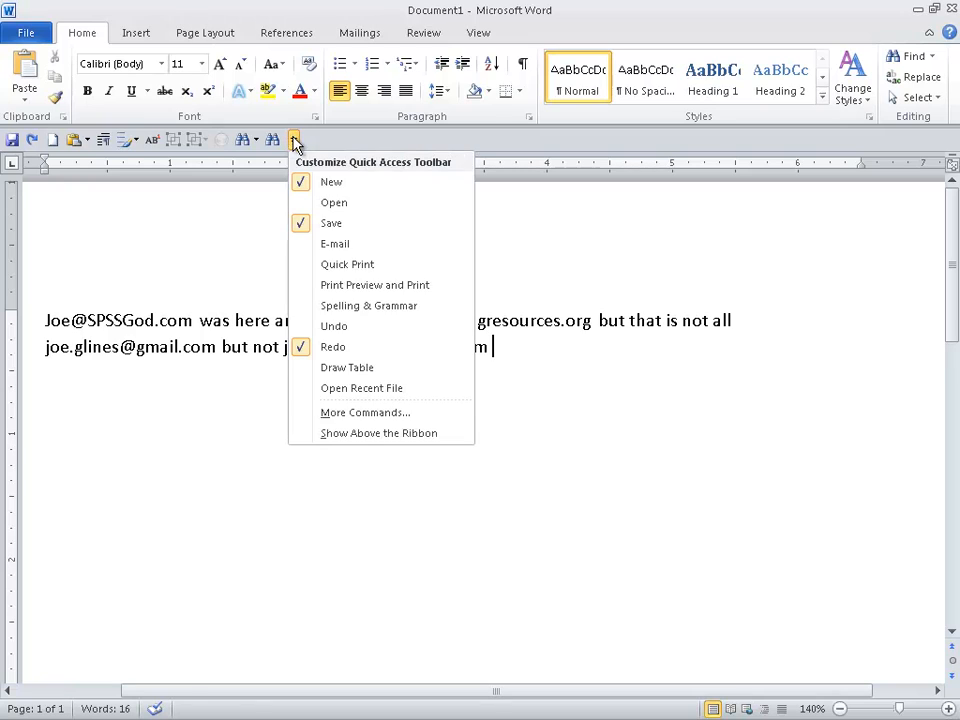
pyautogui.click(244, 140)
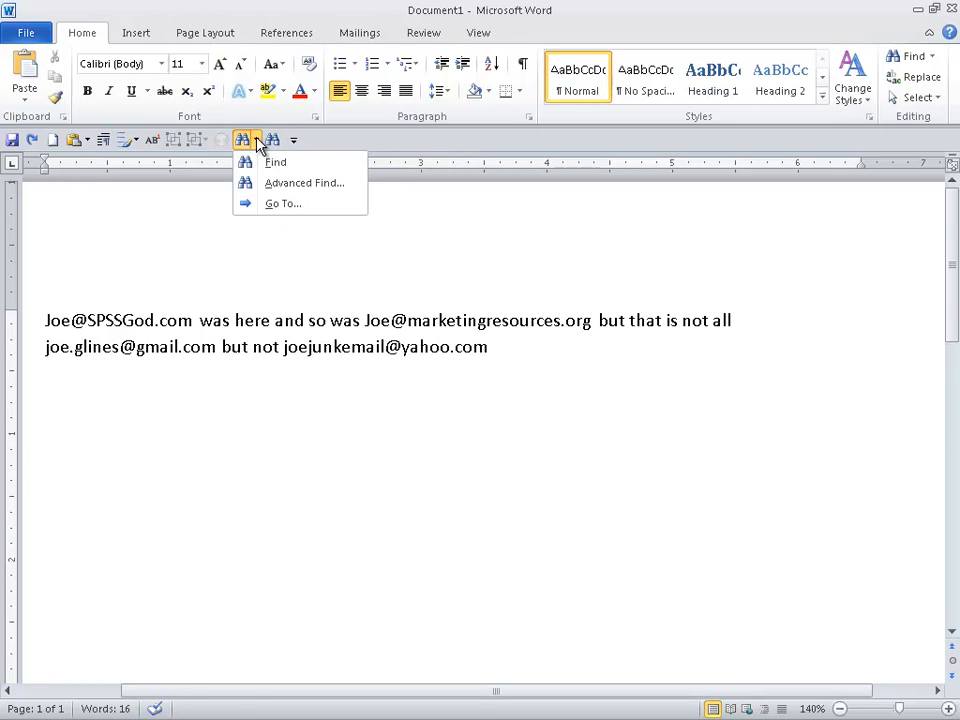
pyautogui.click(304, 182)
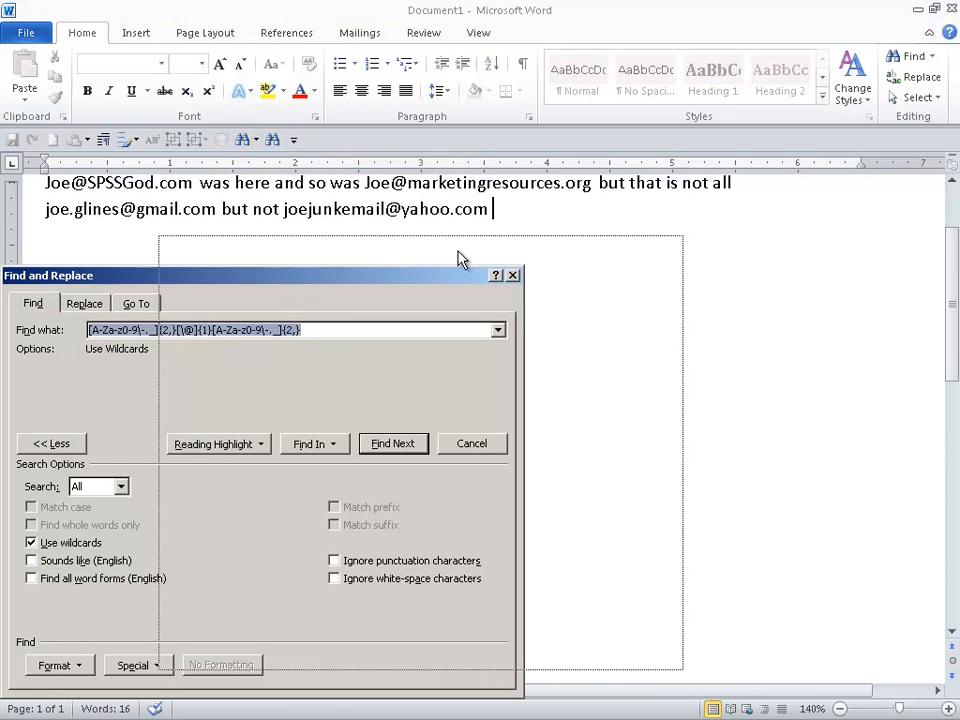
pyautogui.moveTo(48, 276); pyautogui.dragTo(220, 240)
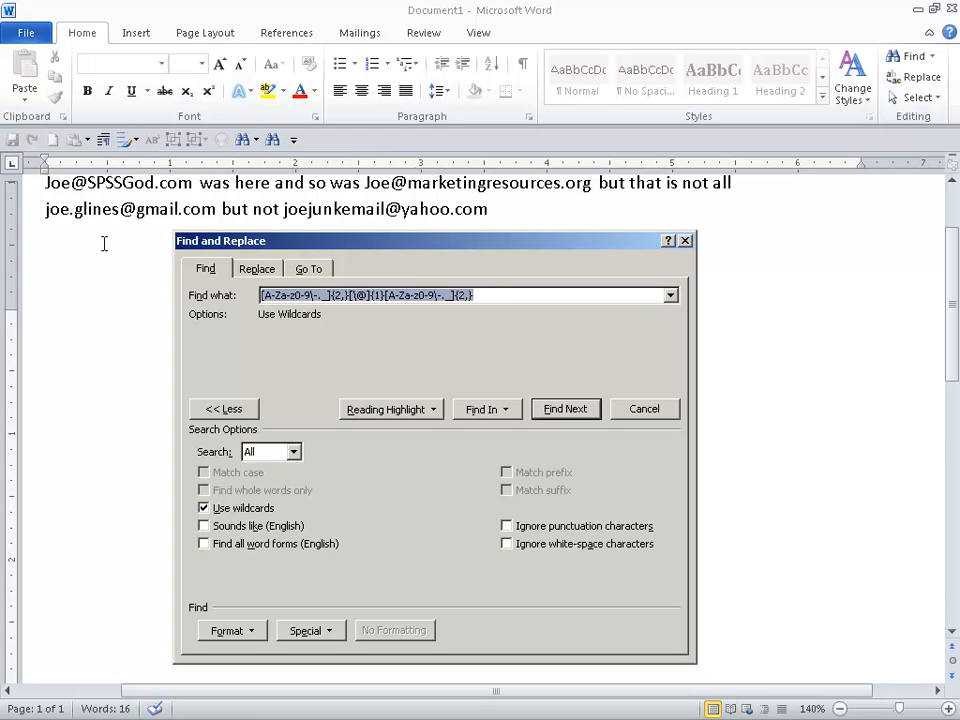
pyautogui.write('w')
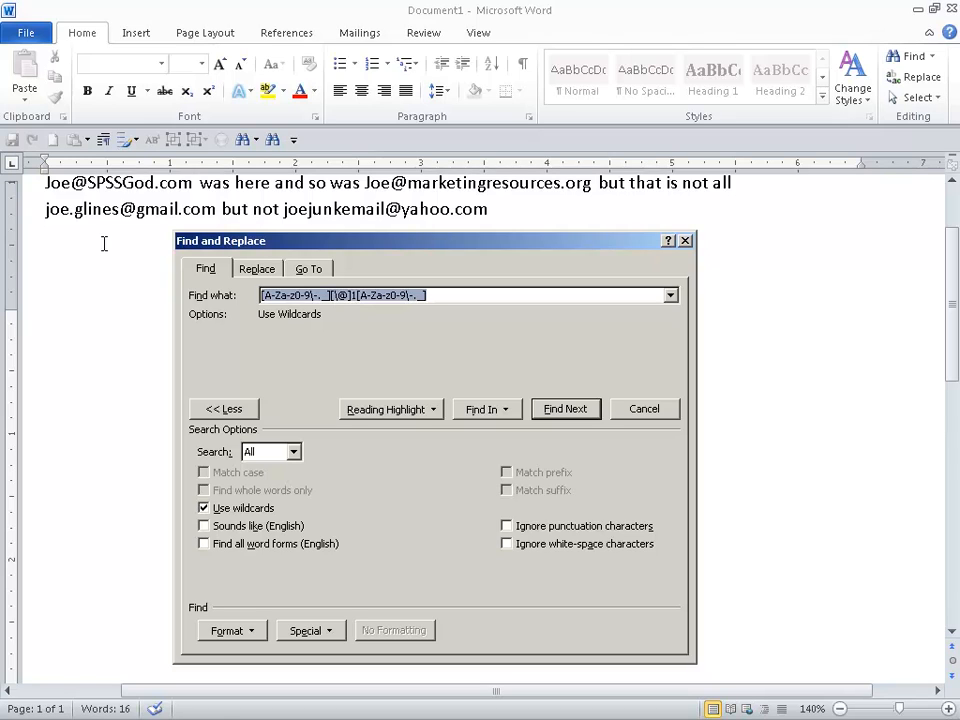
pyautogui.click(668, 296)
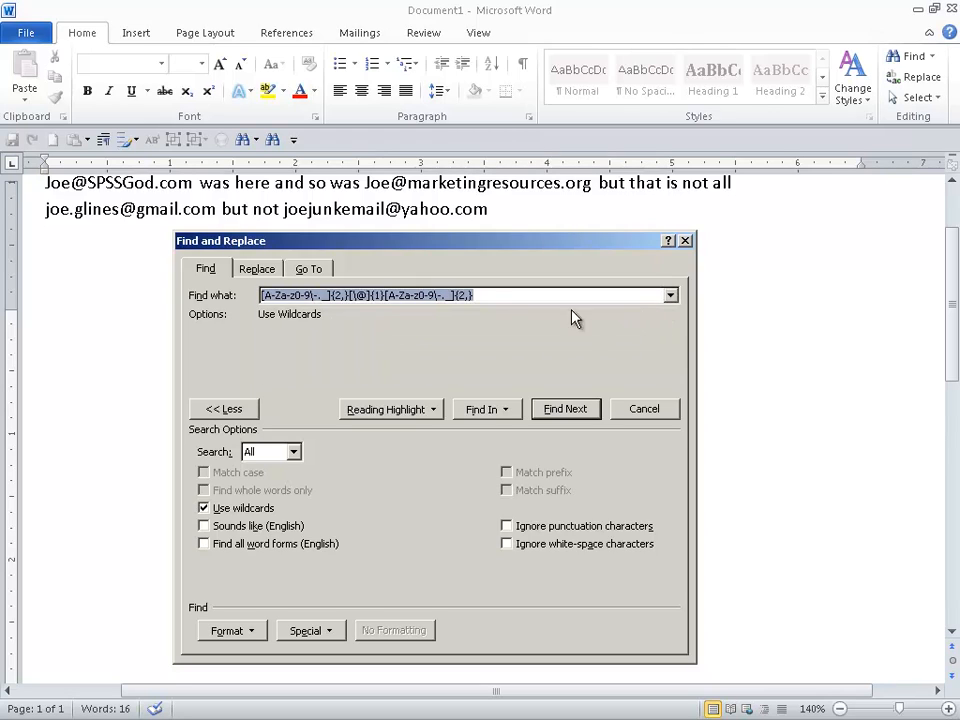
pyautogui.moveTo(238, 516)
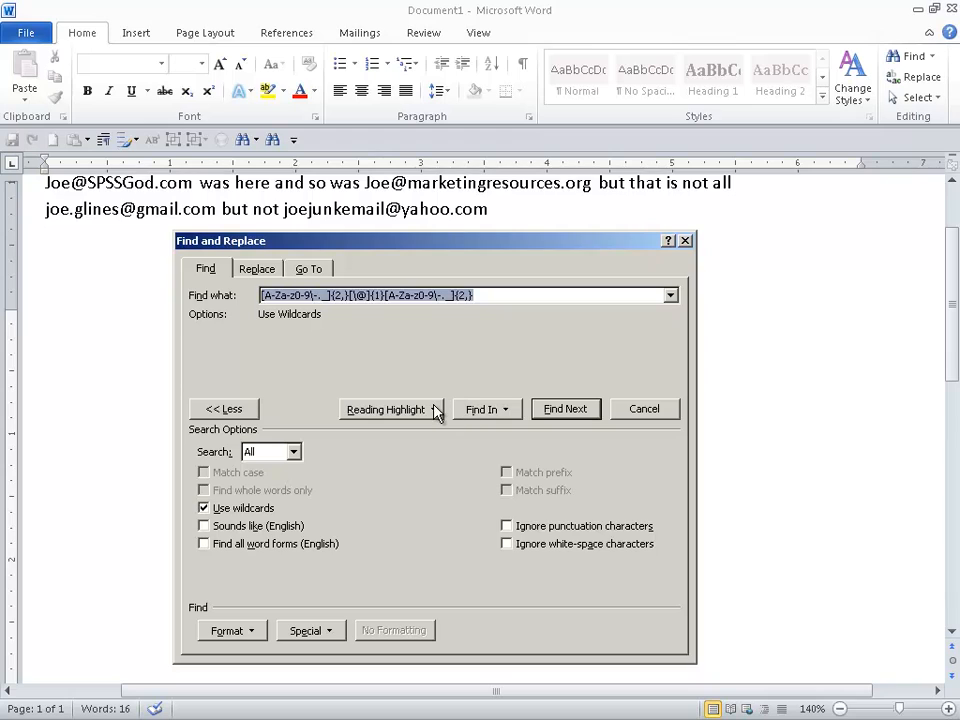
# Highlight all four email matches, close Find, then close Document1 with Don't Save.
pyautogui.click(384, 408)
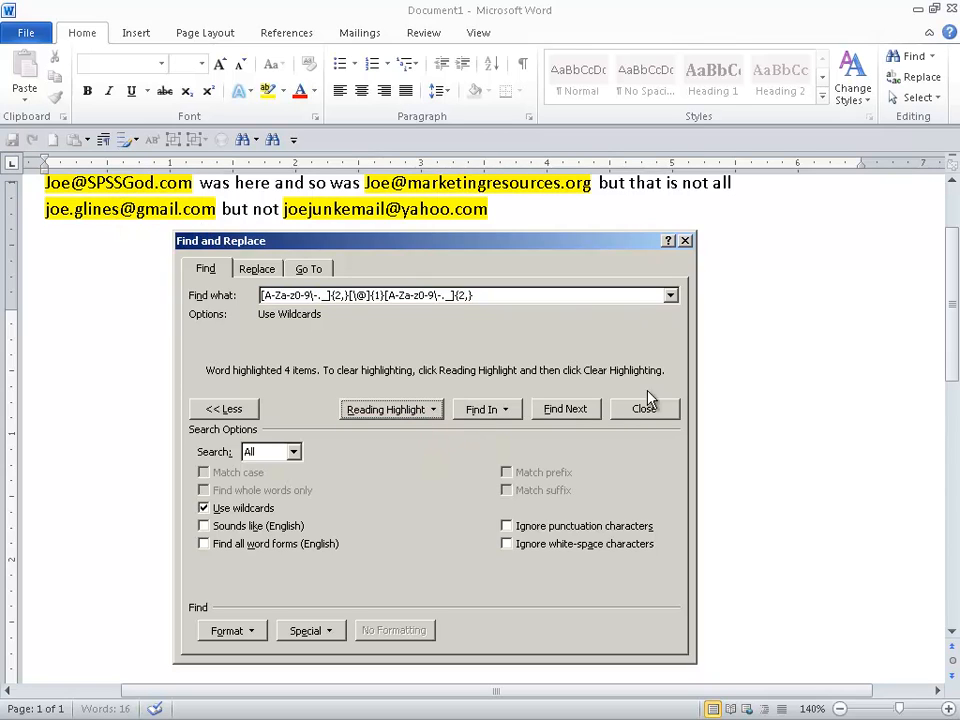
pyautogui.moveTo(604, 270)
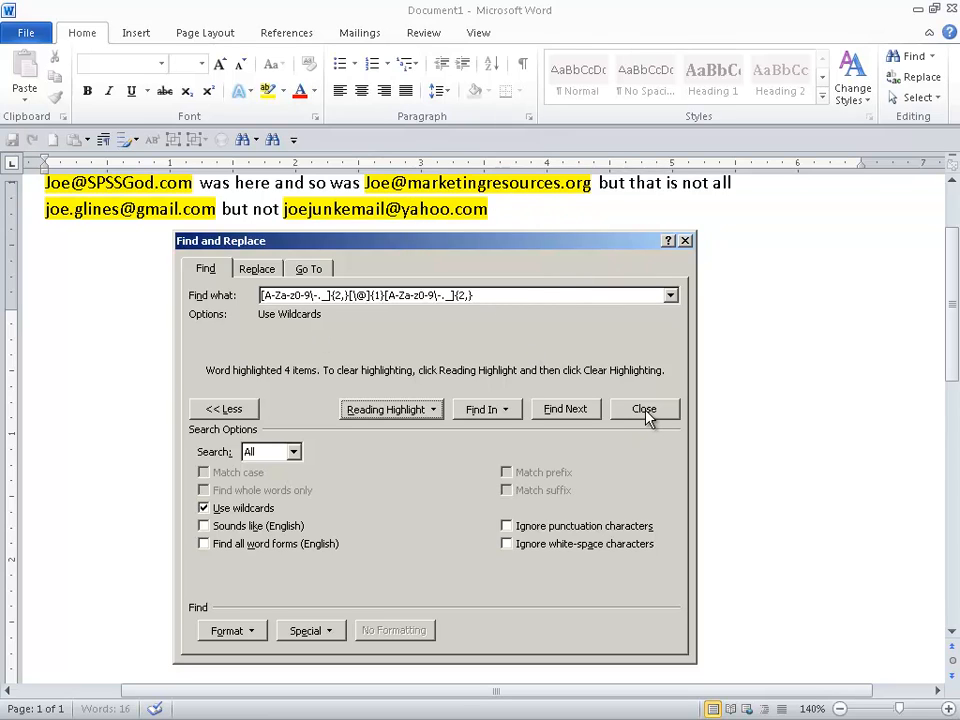
pyautogui.click(644, 408)
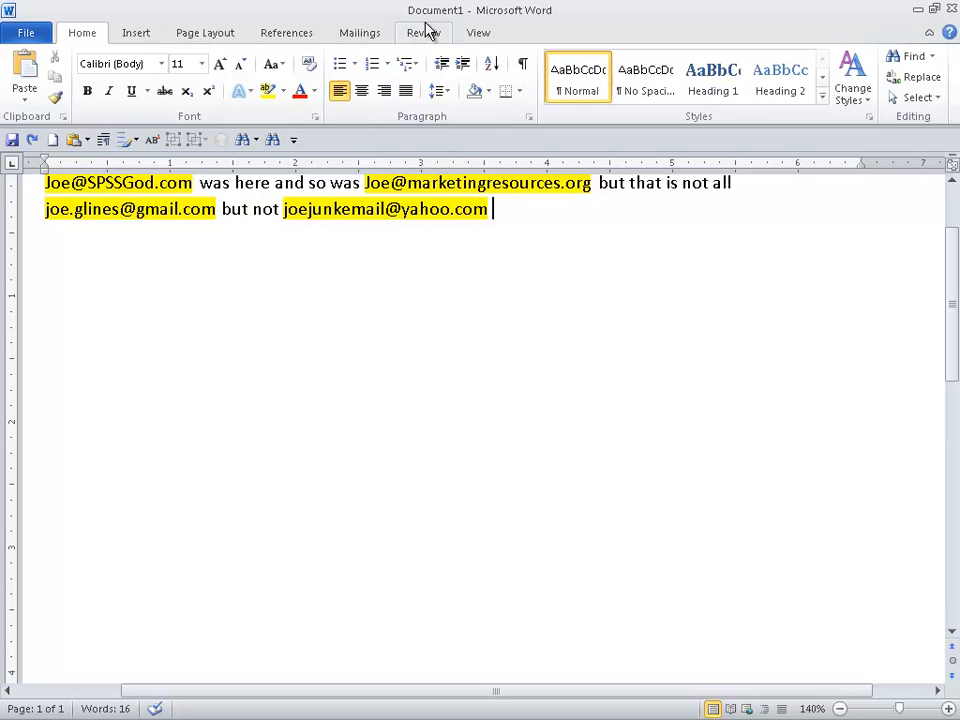
pyautogui.click(430, 12)
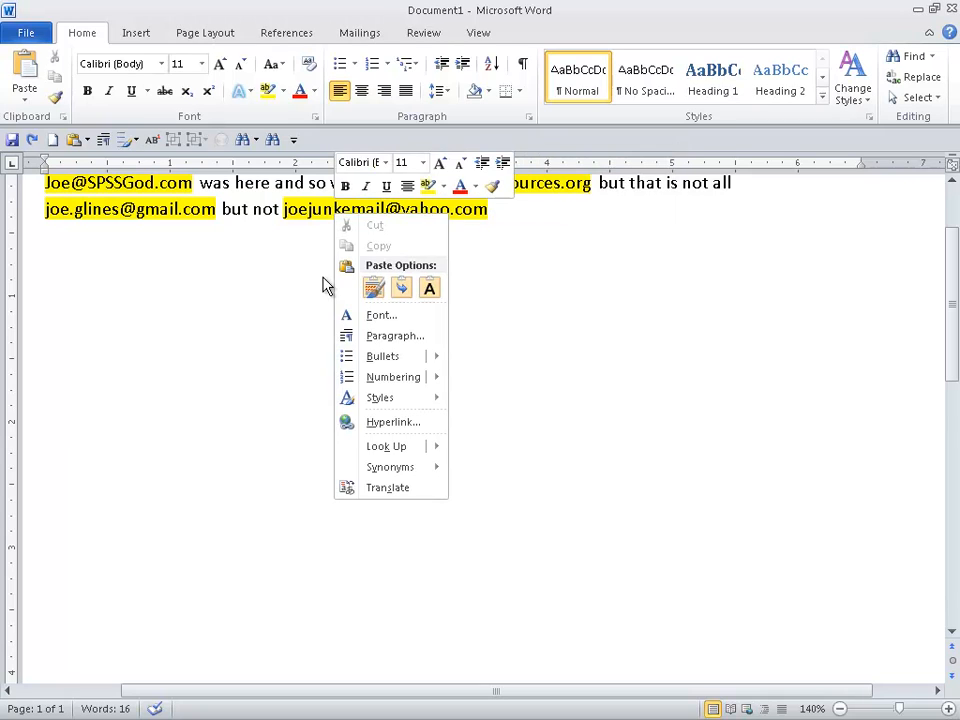
pyautogui.click(608, 342)
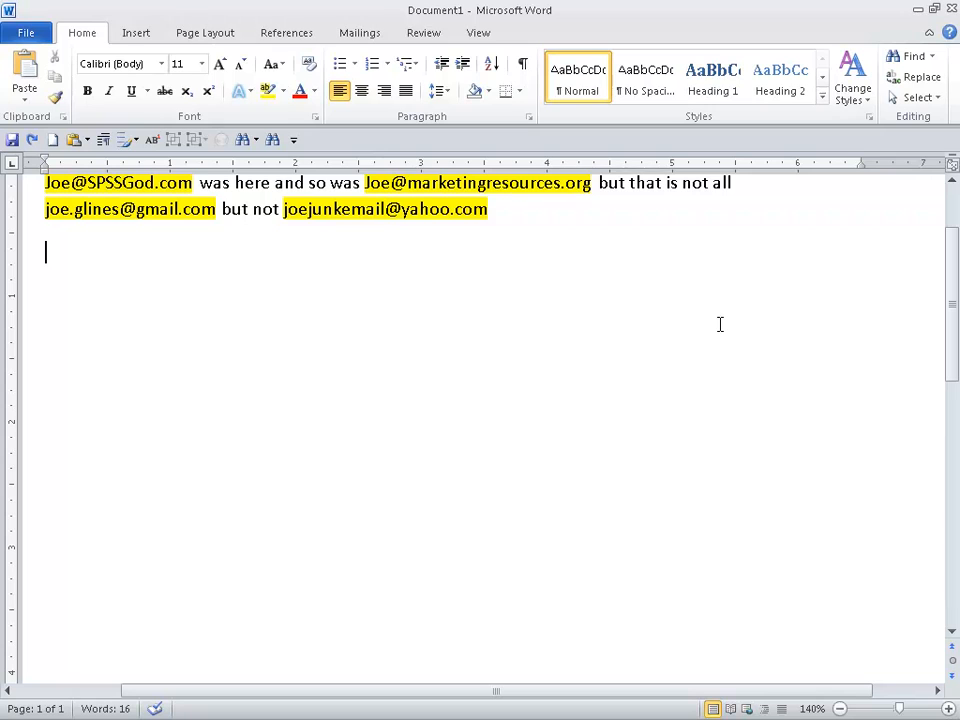
pyautogui.click(952, 8)
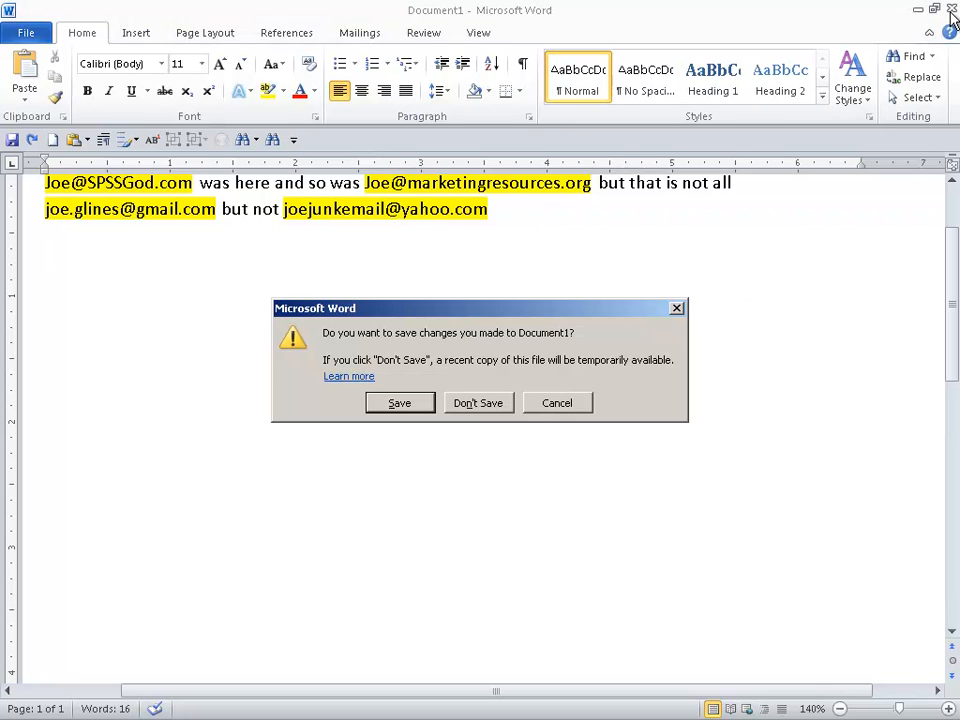
pyautogui.click(478, 402)
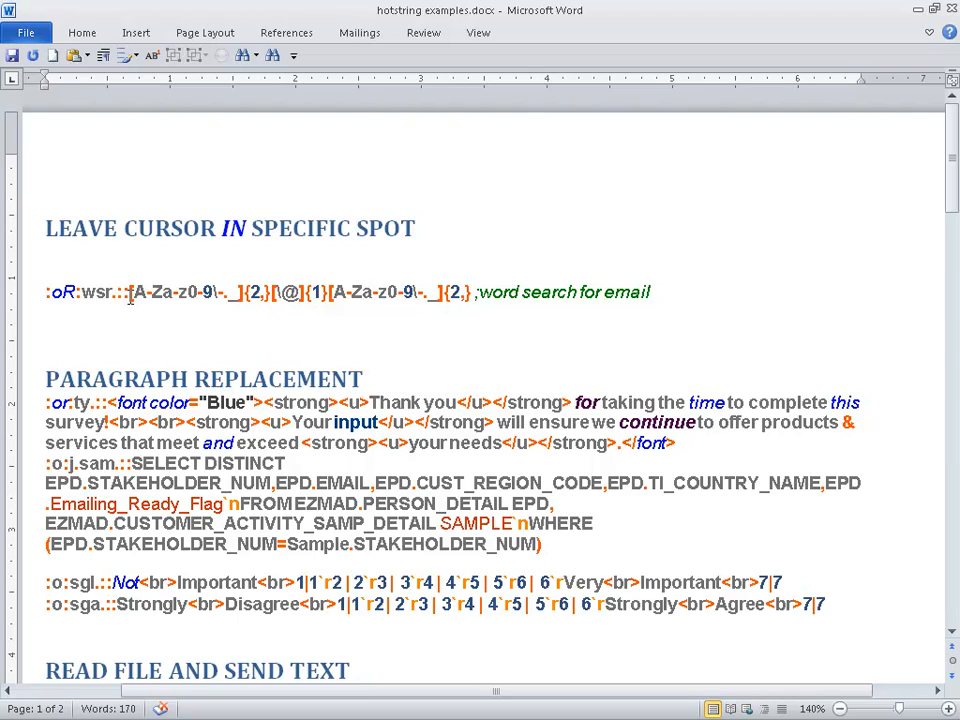
pyautogui.moveTo(110, 292); pyautogui.dragTo(470, 292)
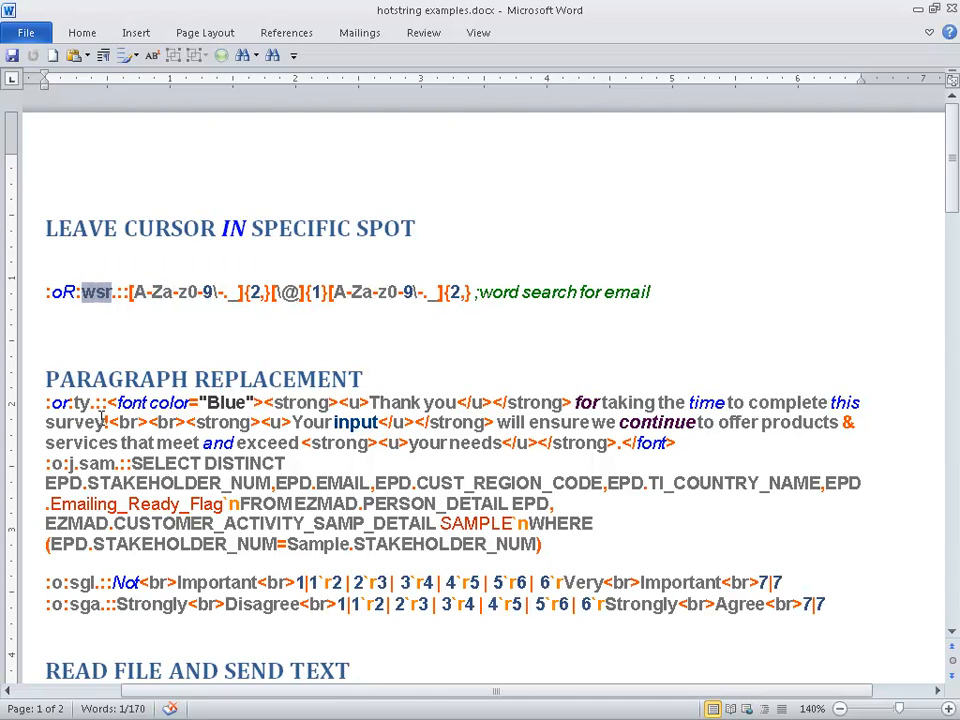
pyautogui.moveTo(468, 310)
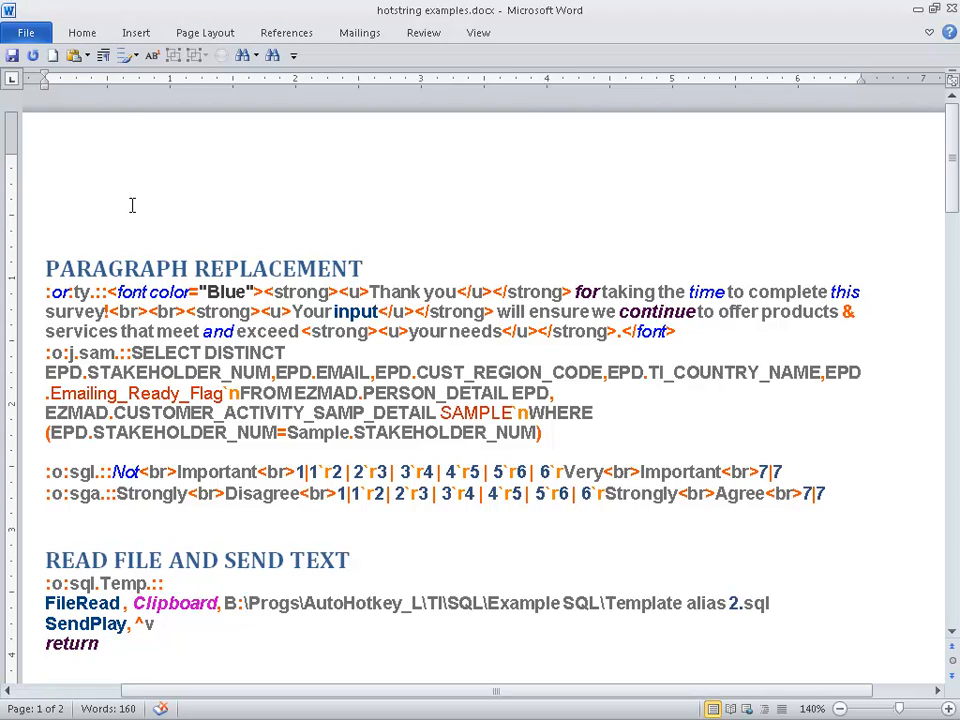
pyautogui.click(48, 204)
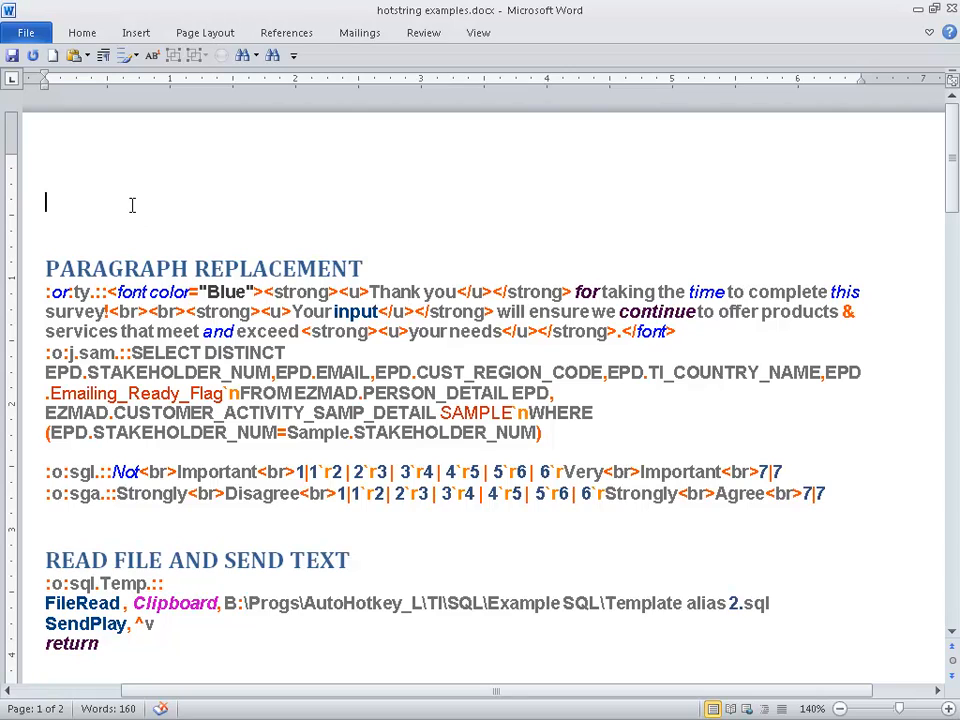
pyautogui.write('jg')
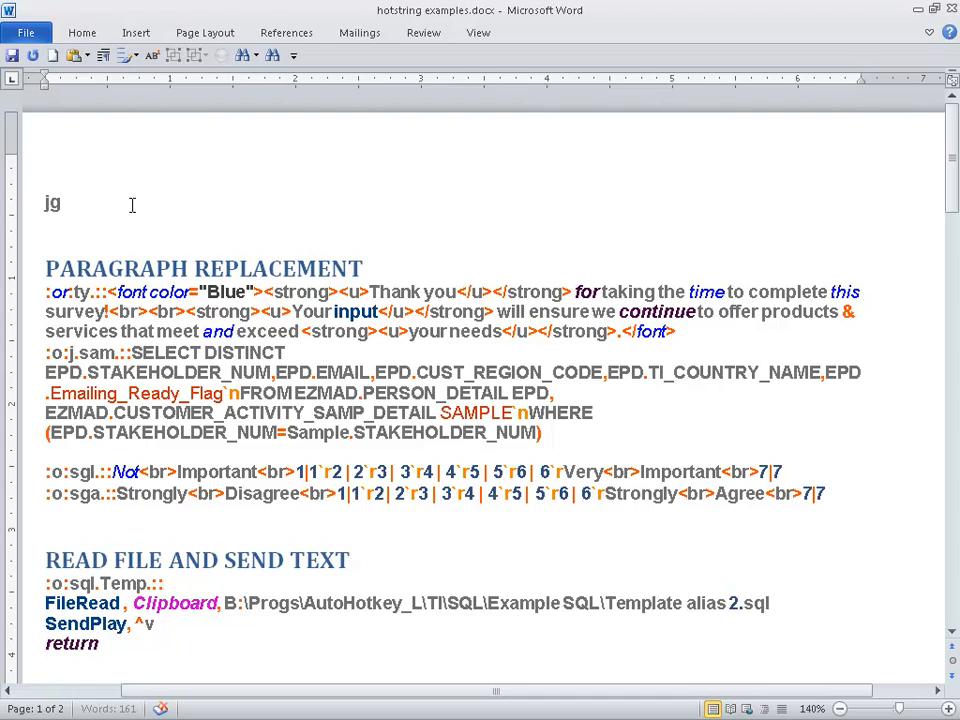
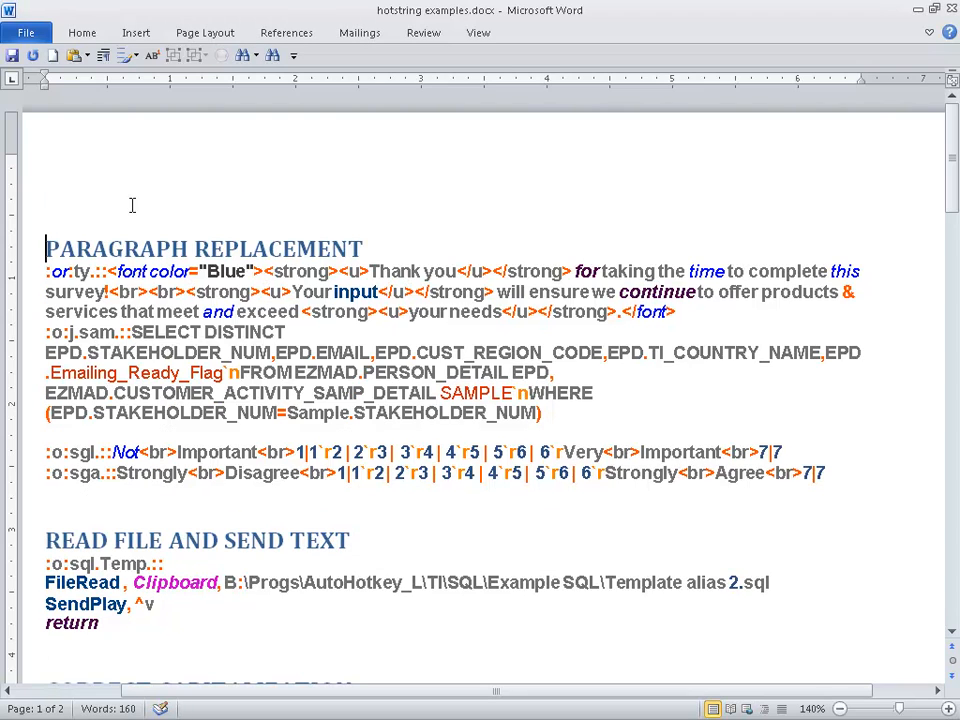
pyautogui.write('/')
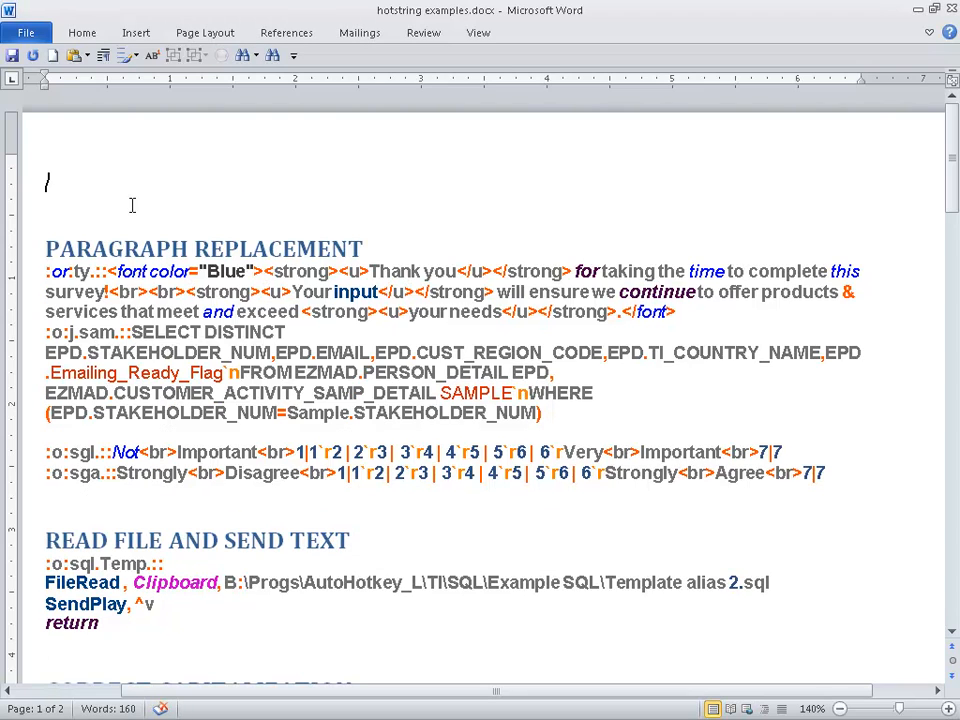
pyautogui.write('ti')
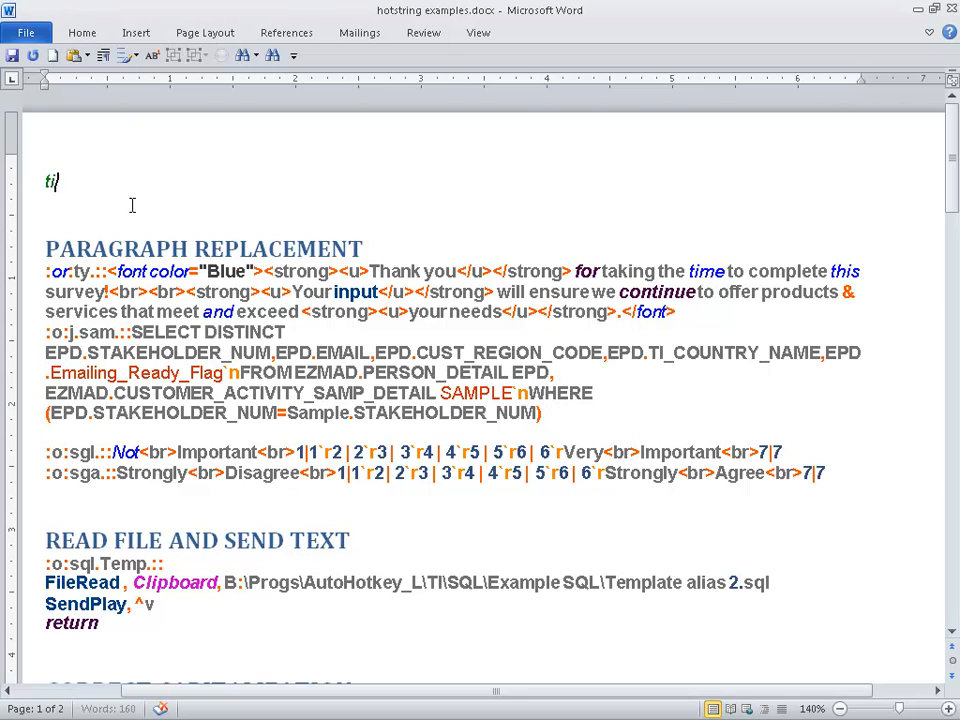
pyautogui.write('Texas Instruments')
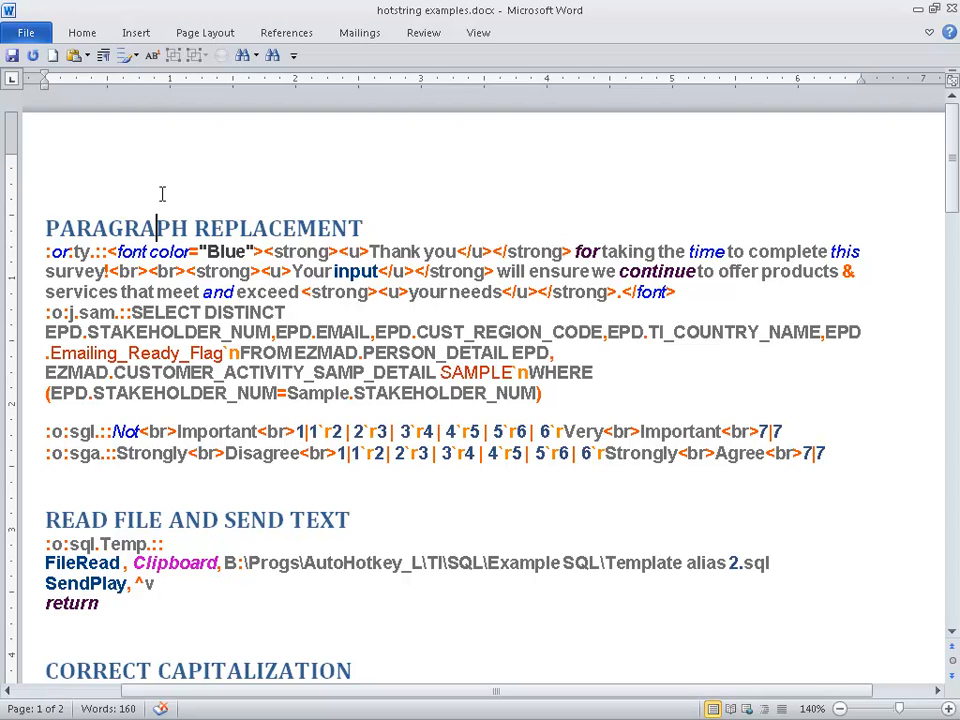
# Add a T line under Paragraph Replacement and expand the ty hotstring into the HTML thank-you survey paragraph.
pyautogui.scroll(-3)
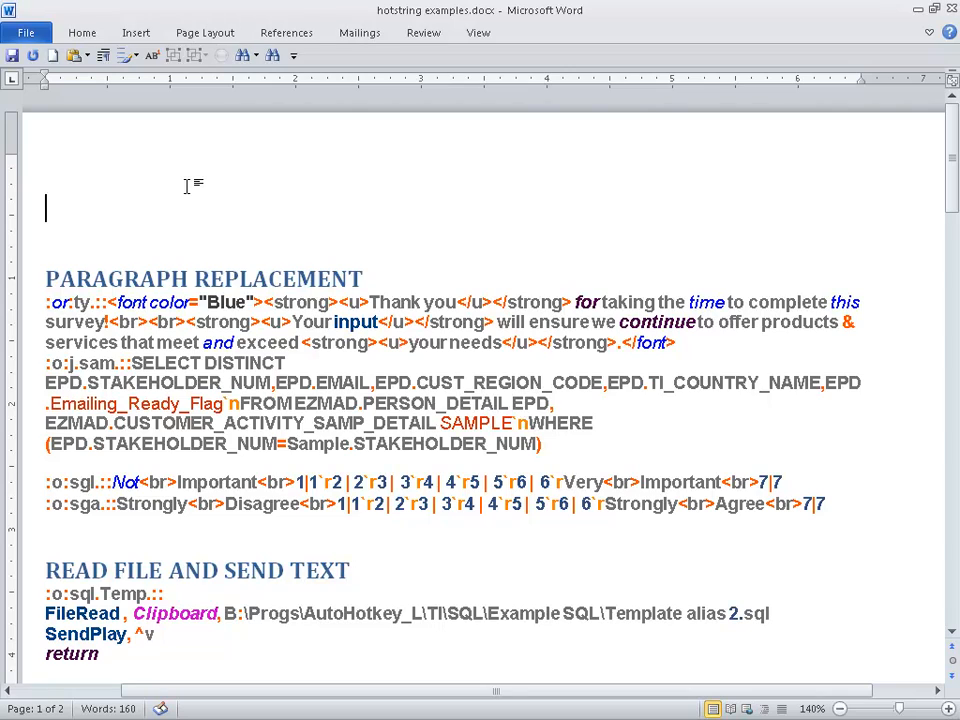
pyautogui.write('T')
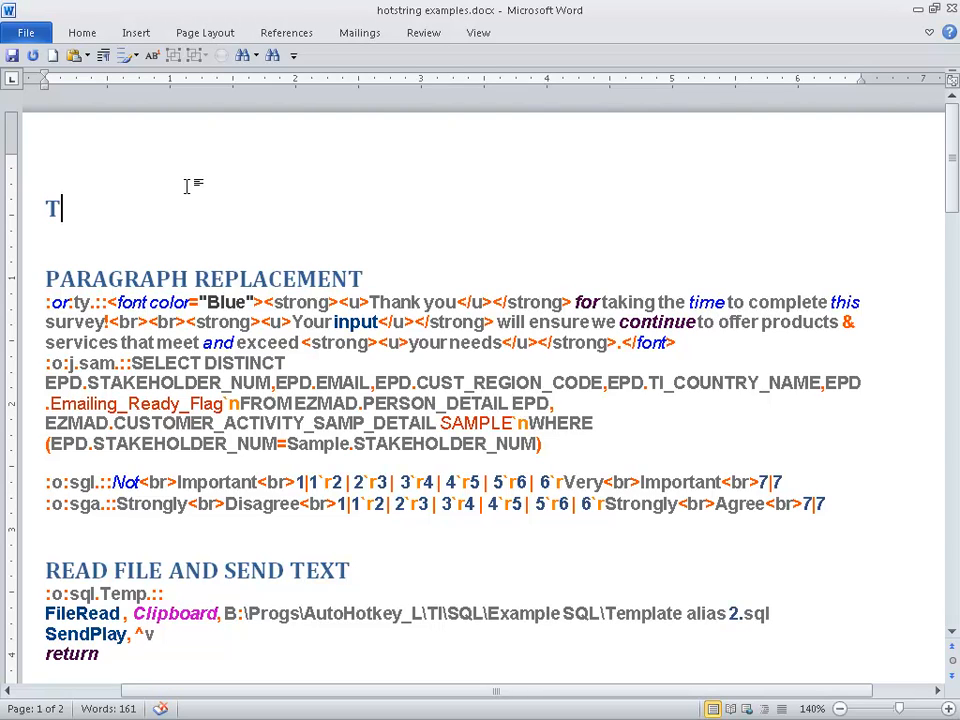
pyautogui.press('enter')
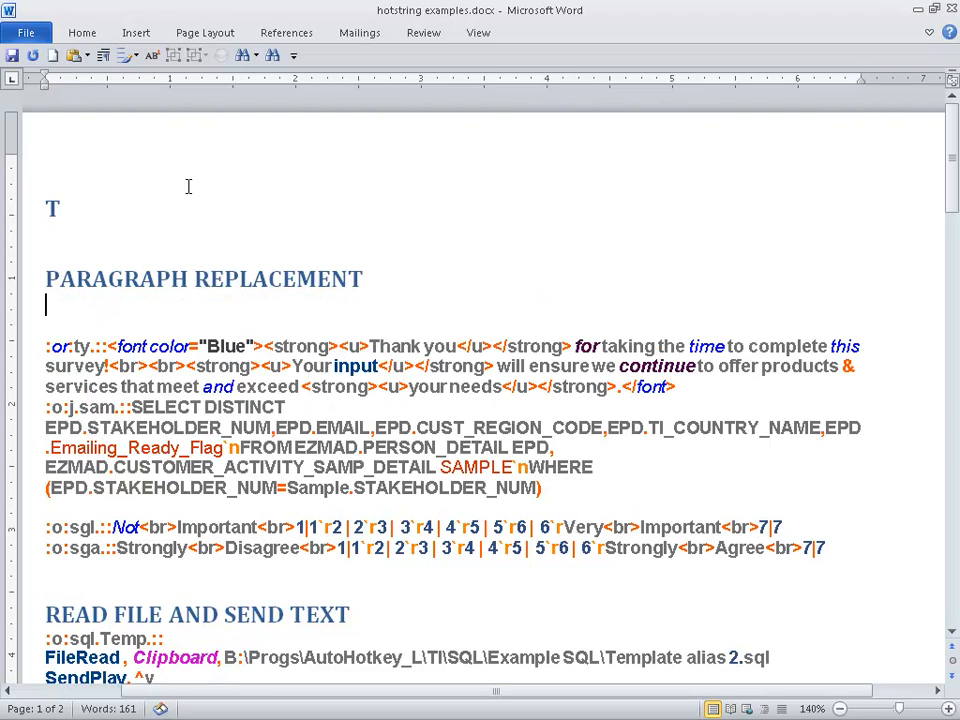
pyautogui.write('TY')
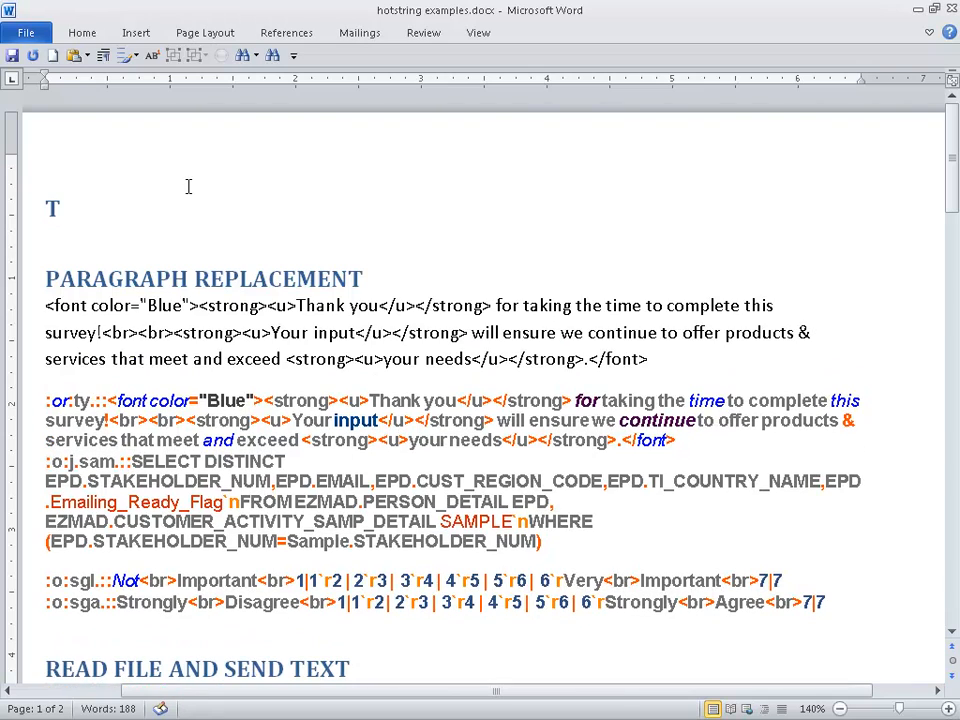
pyautogui.moveTo(228, 228)
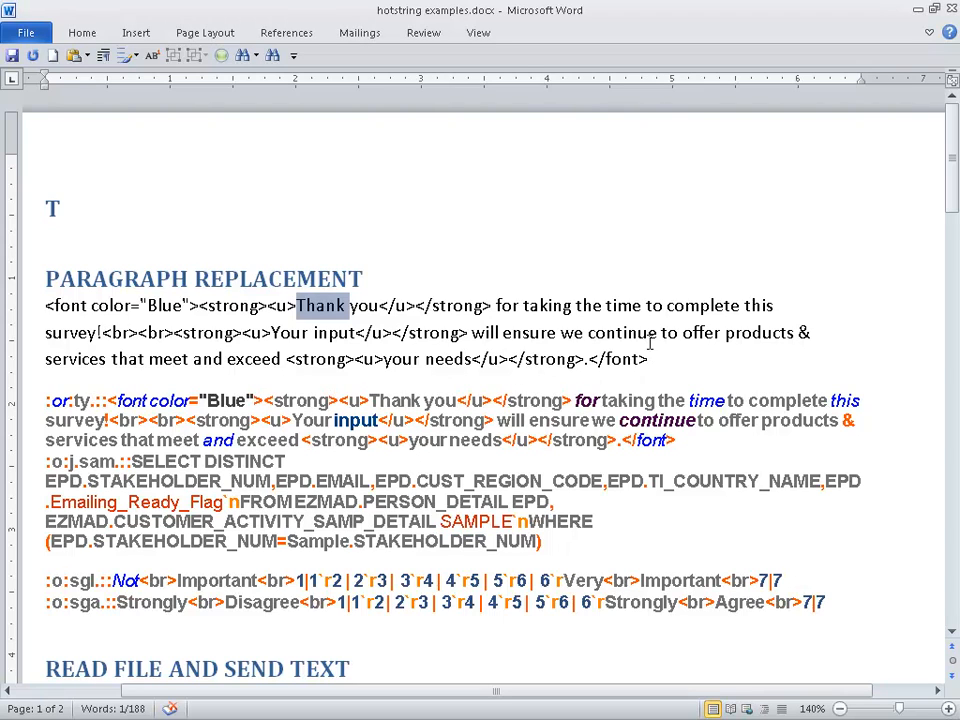
# Delete the thank-you paragraph and the :or:ty line, then test the j.sam SQL hotstring.
pyautogui.moveTo(302, 304); pyautogui.dragTo(648, 360)
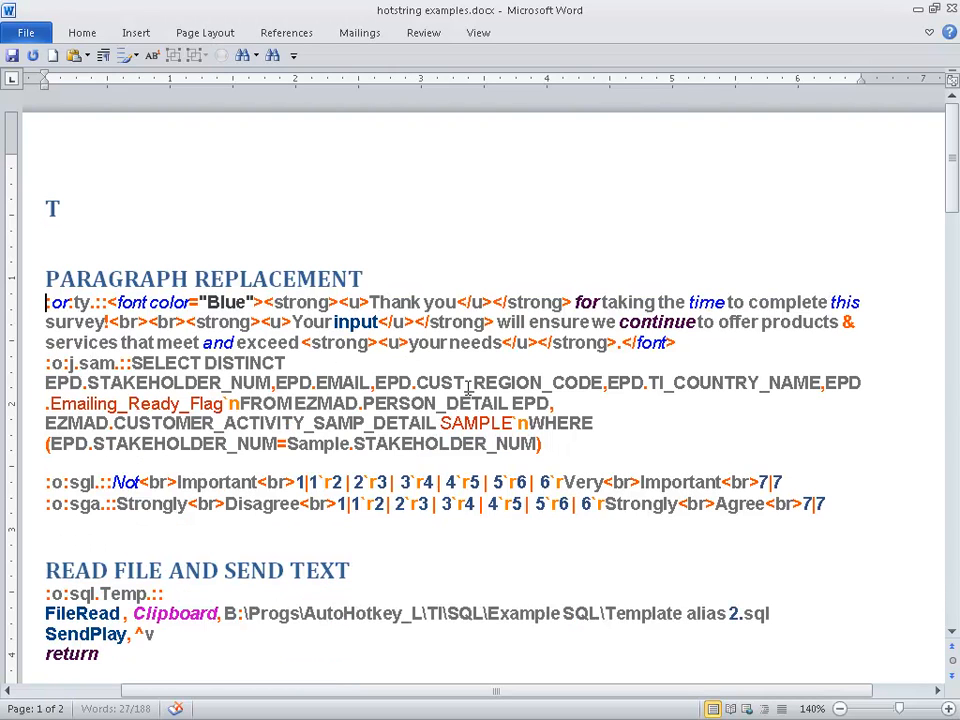
pyautogui.moveTo(46, 300); pyautogui.dragTo(676, 344)
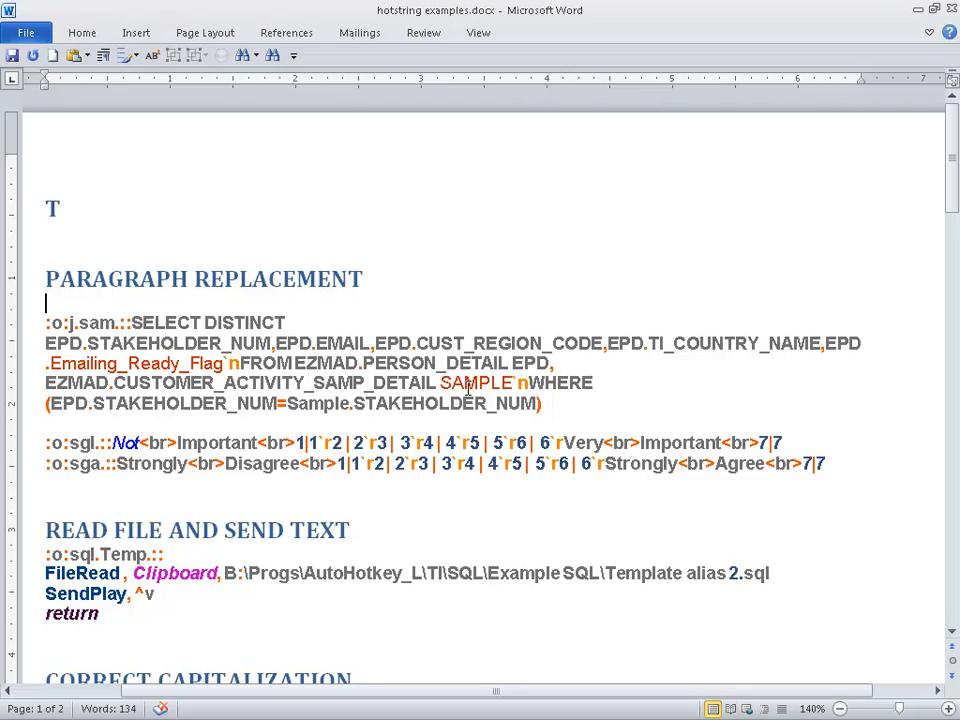
pyautogui.write('j')
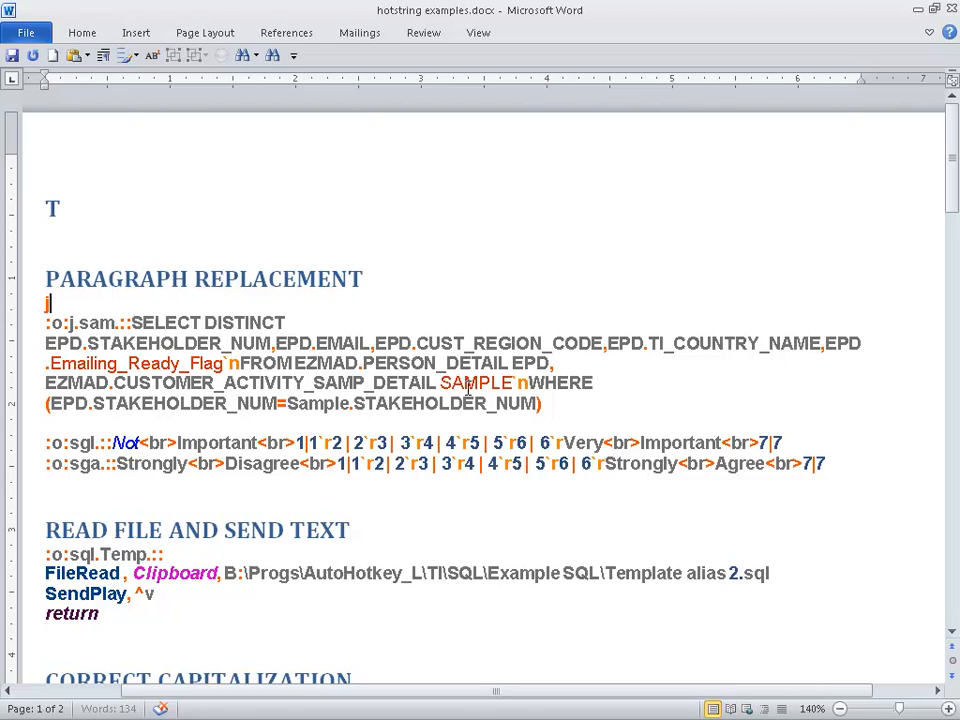
pyautogui.write('j')
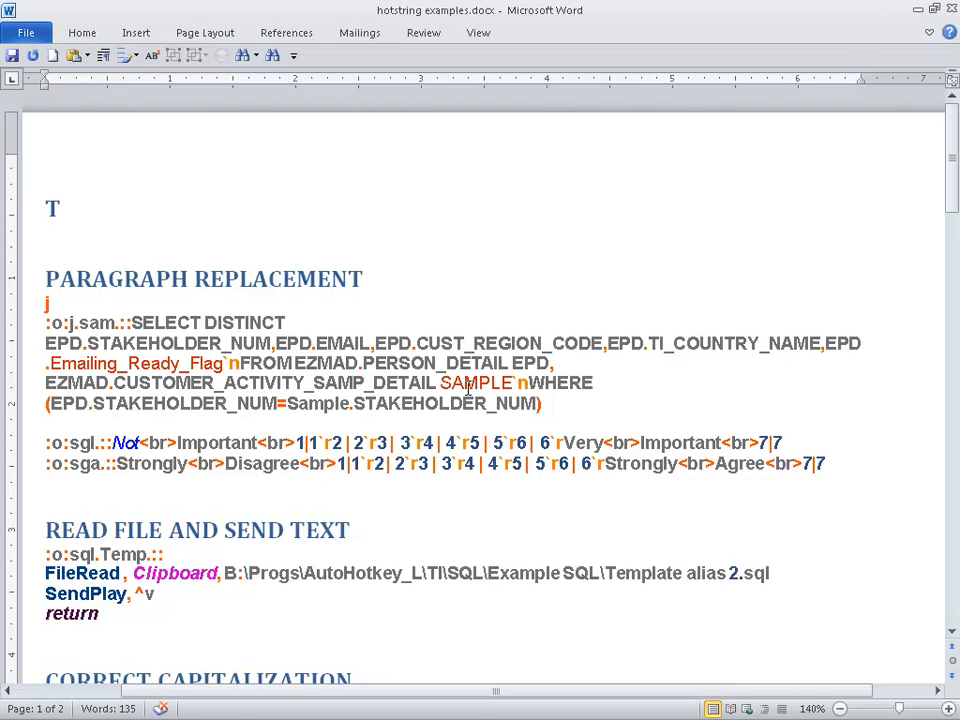
pyautogui.write('.sam')
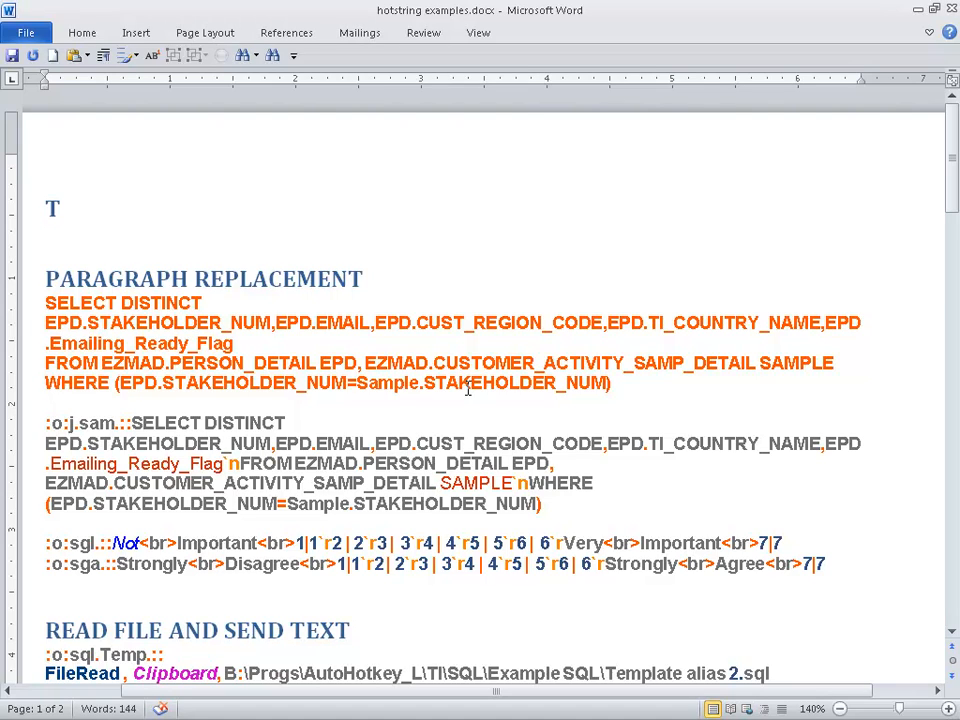
# Remove the expanded SQL query, test the .e eStore query, then delete it with the j.sam definition.
pyautogui.moveTo(44, 302); pyautogui.dragTo(610, 382)
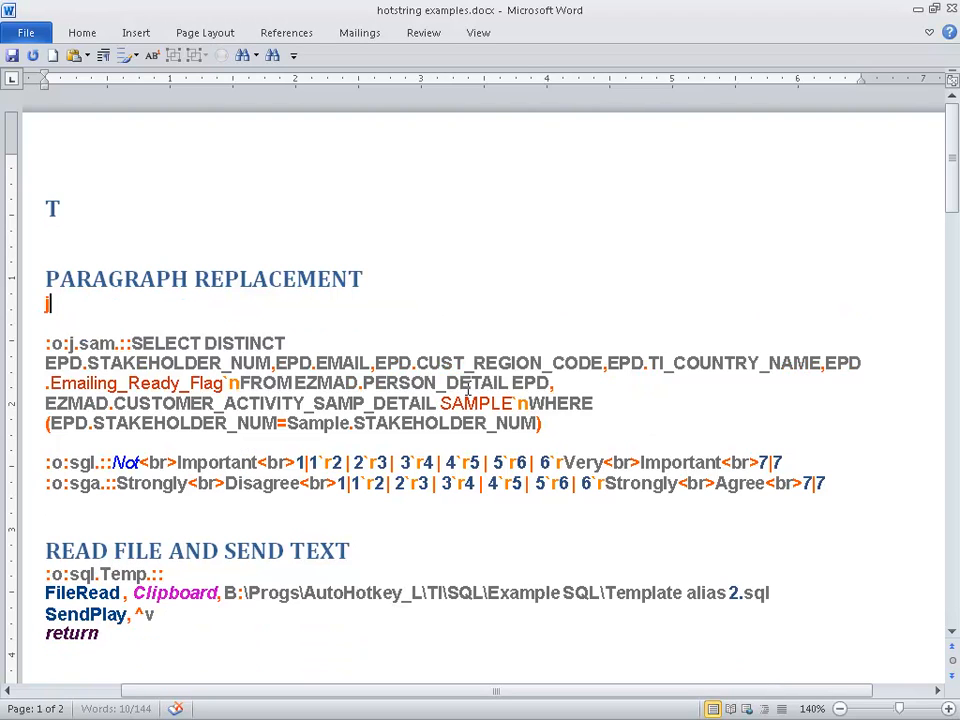
pyautogui.write('.e')
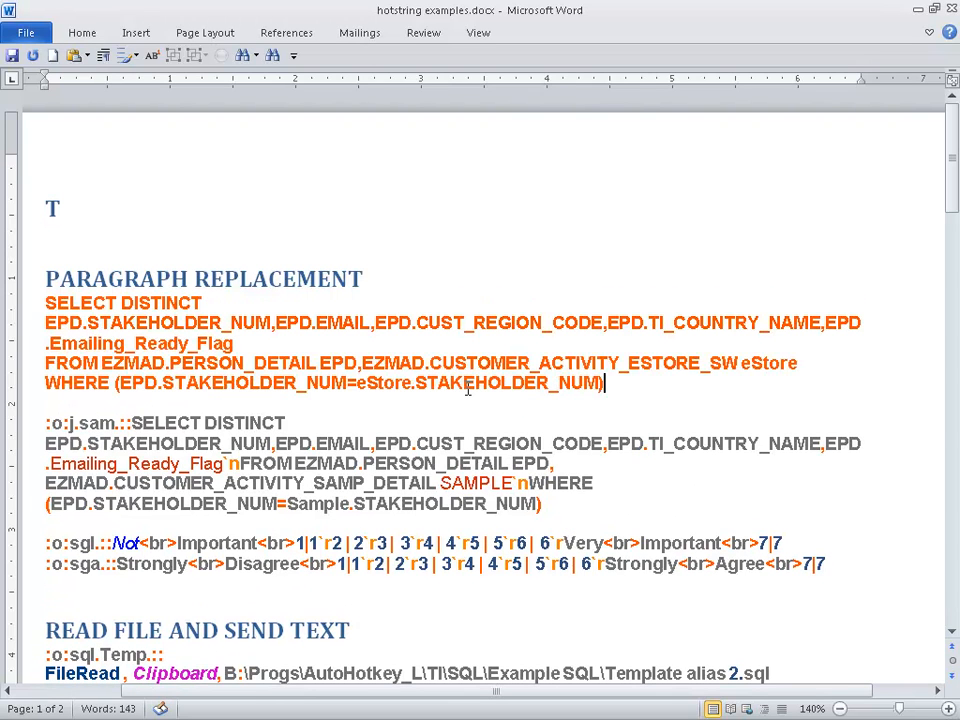
pyautogui.moveTo(44, 302); pyautogui.dragTo(604, 382)
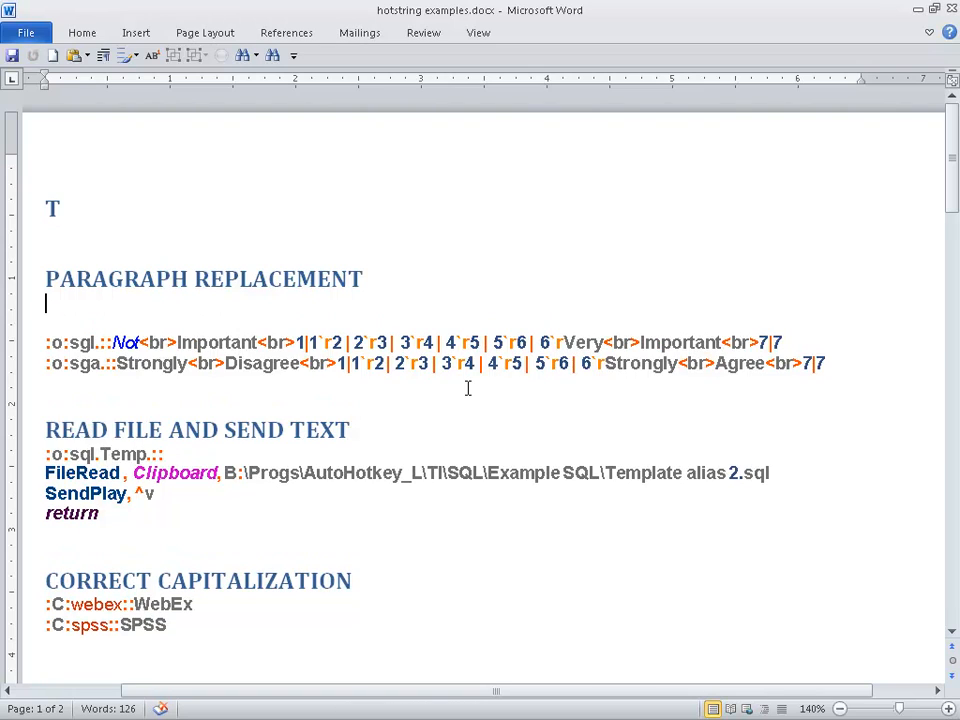
# Expand sgl. into the numbered Not Important to Very Important rating scale.
pyautogui.write('sgl.')
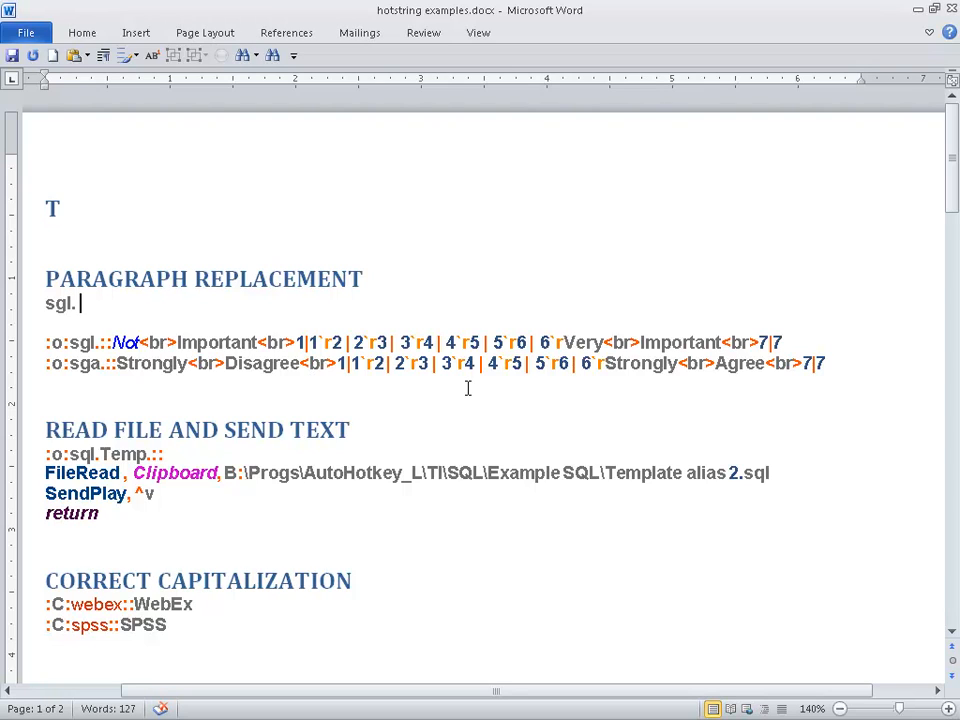
pyautogui.press('BackSpace')
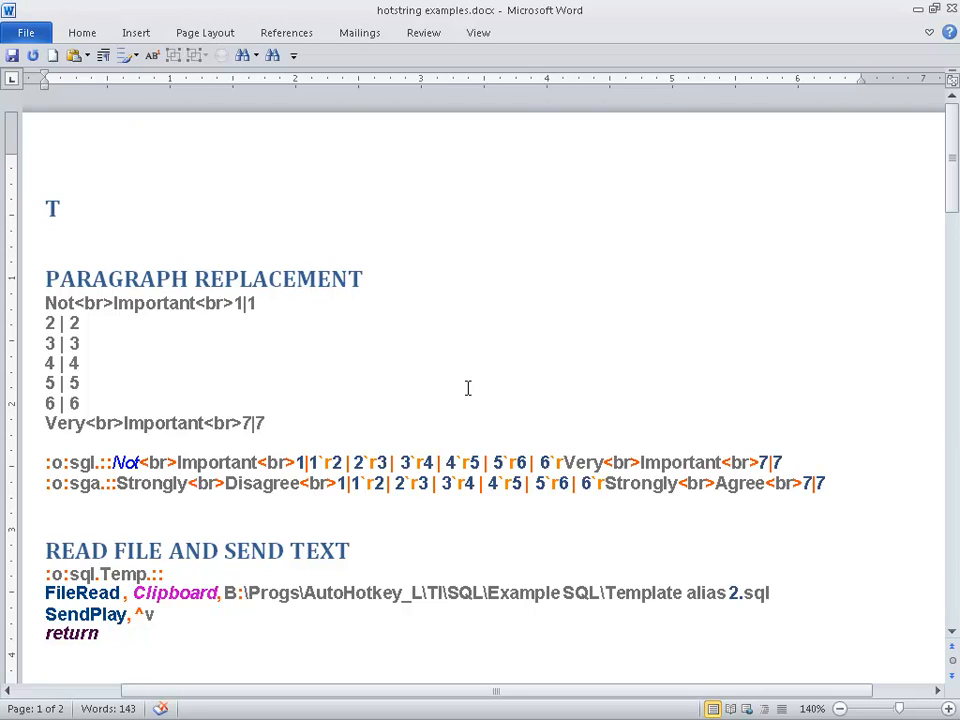
pyautogui.moveTo(8, 348)
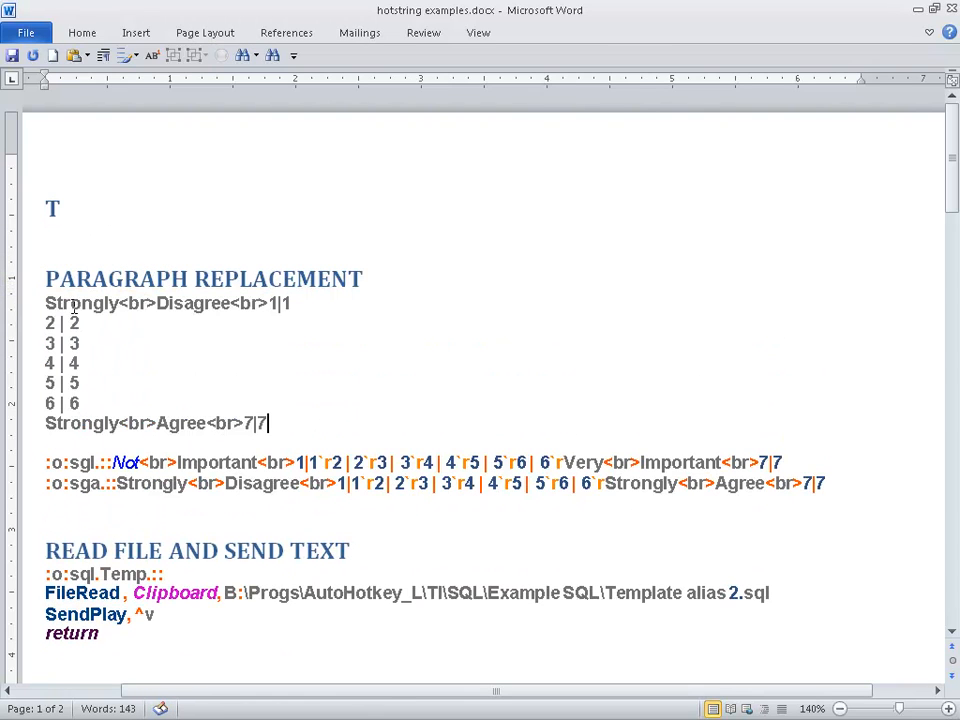
pyautogui.moveTo(310, 428)
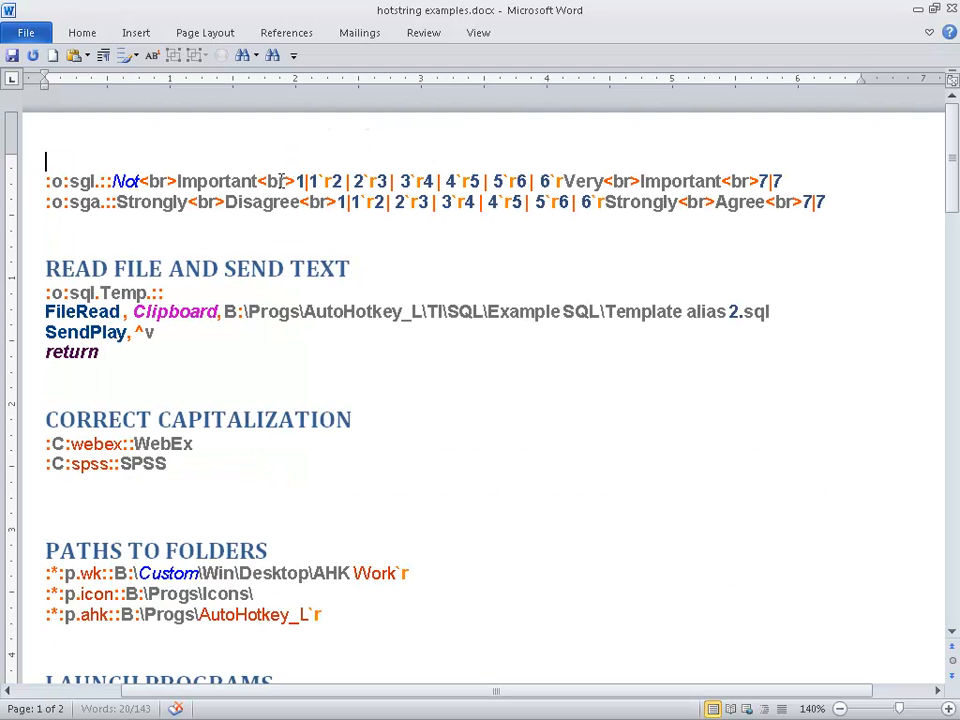
# In a blank document, test the sql.Temp hotstring so it pastes the SQL template from file.
pyautogui.moveTo(44, 160); pyautogui.dragTo(836, 200)
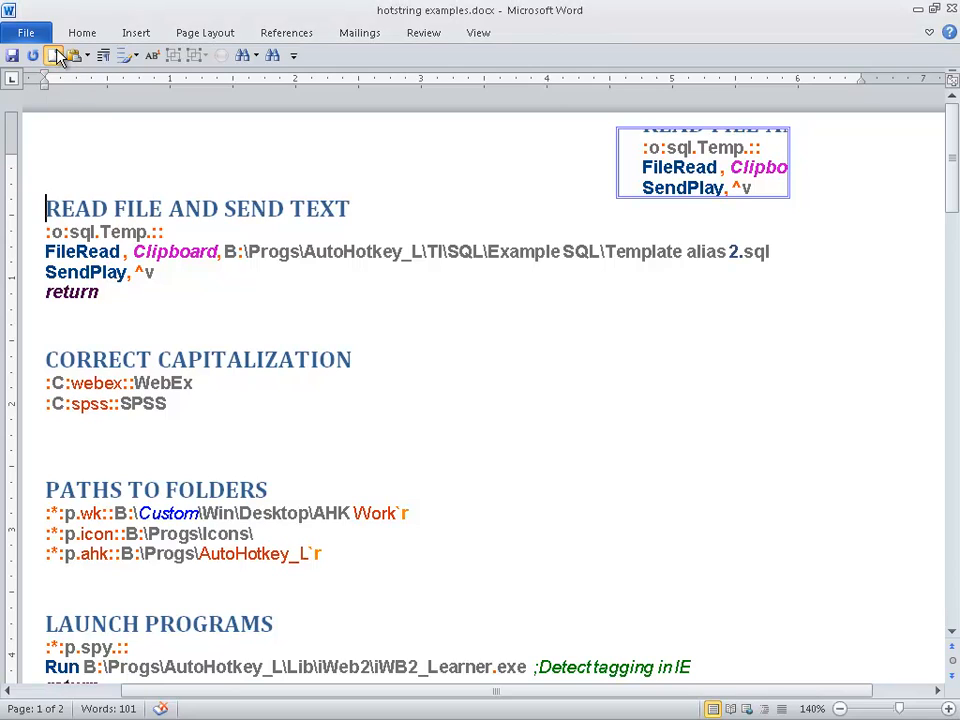
pyautogui.click(56, 56)
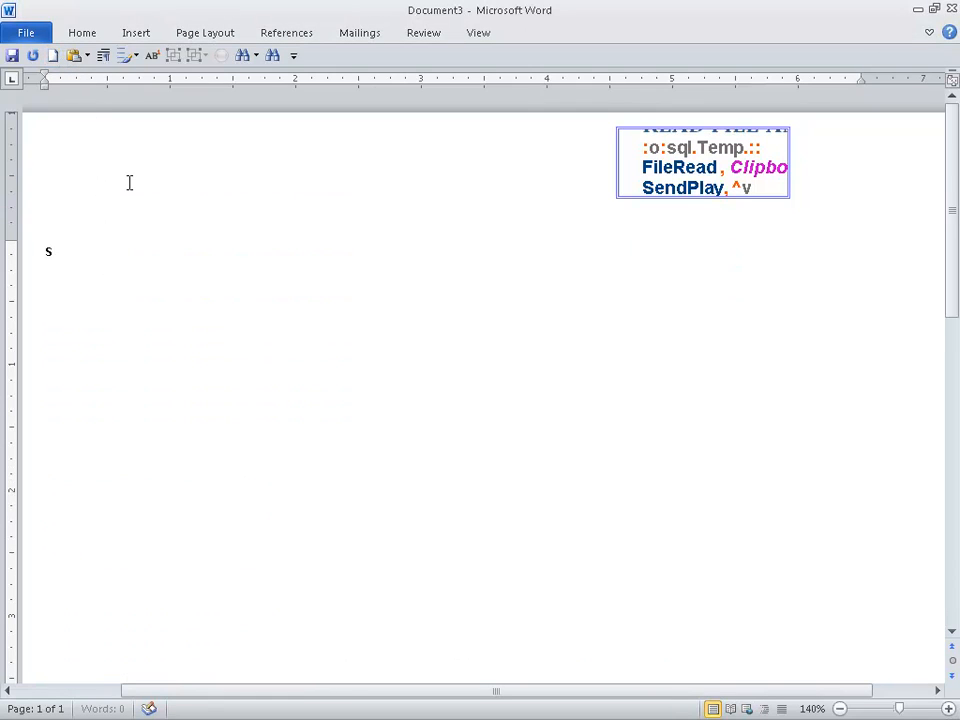
pyautogui.write('ql')
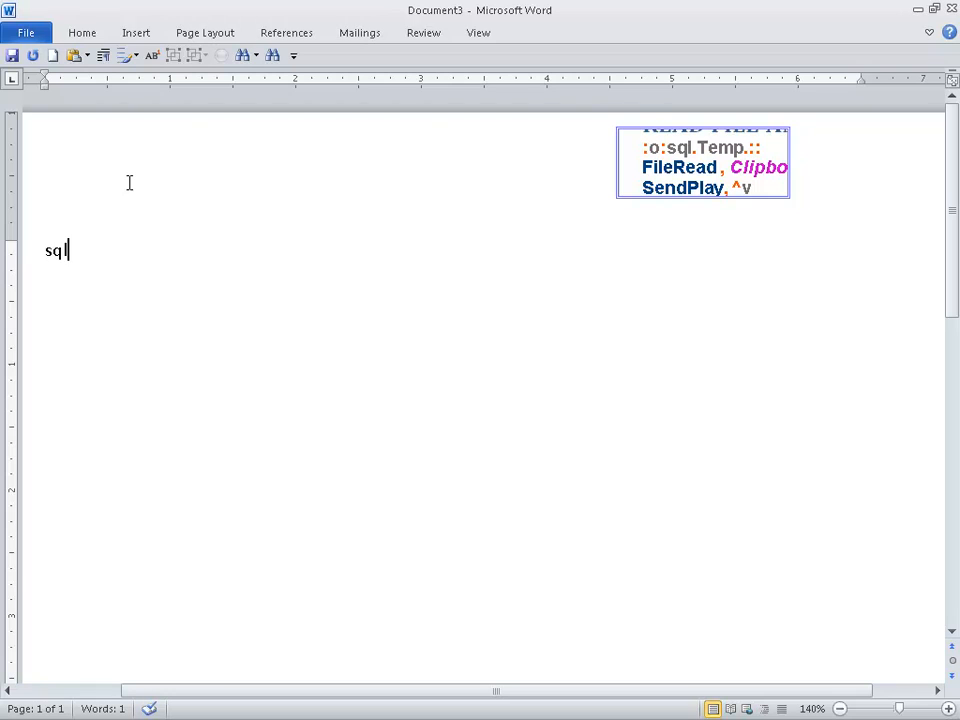
pyautogui.write('.te')
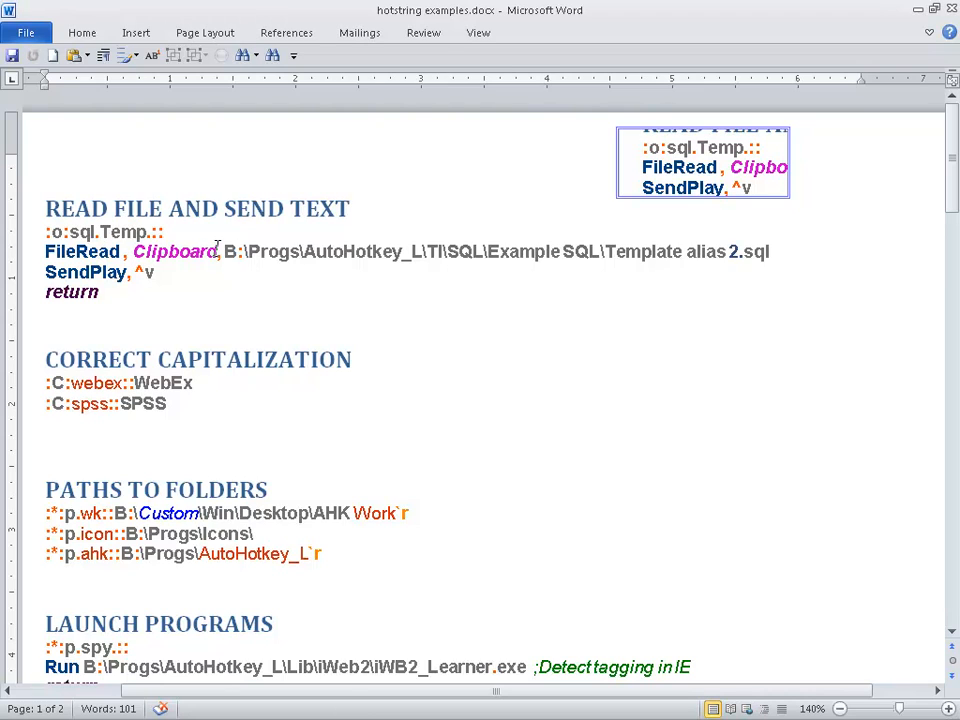
# Review the template path in the FileRead line, then select the Read File and Send Text section for deletion.
pyautogui.moveTo(224, 252); pyautogui.dragTo(768, 252)
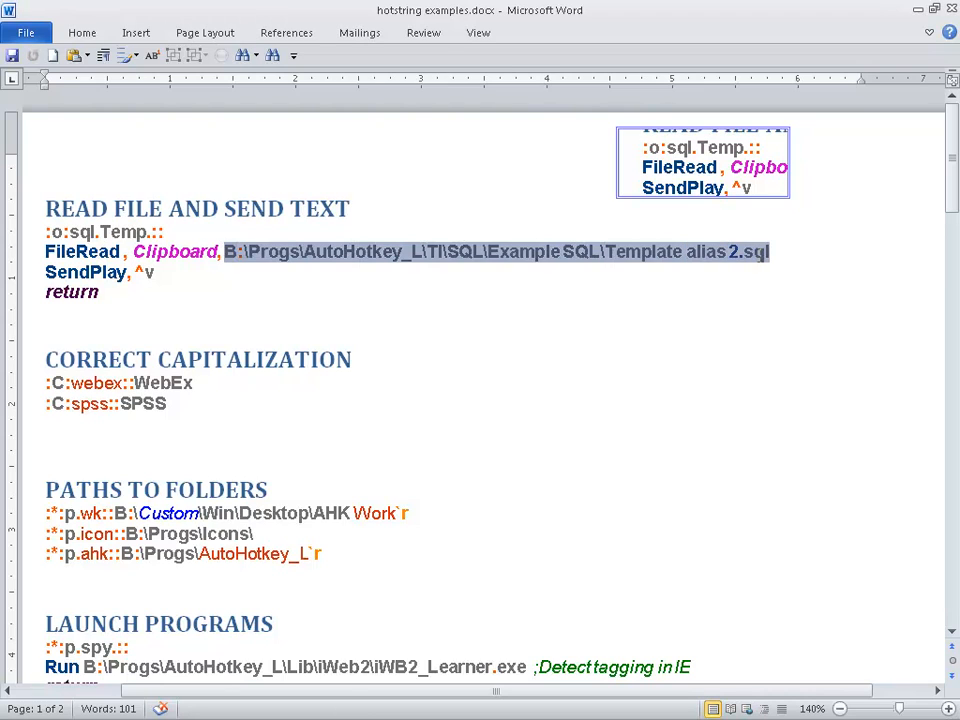
pyautogui.doubleClick(174, 252)
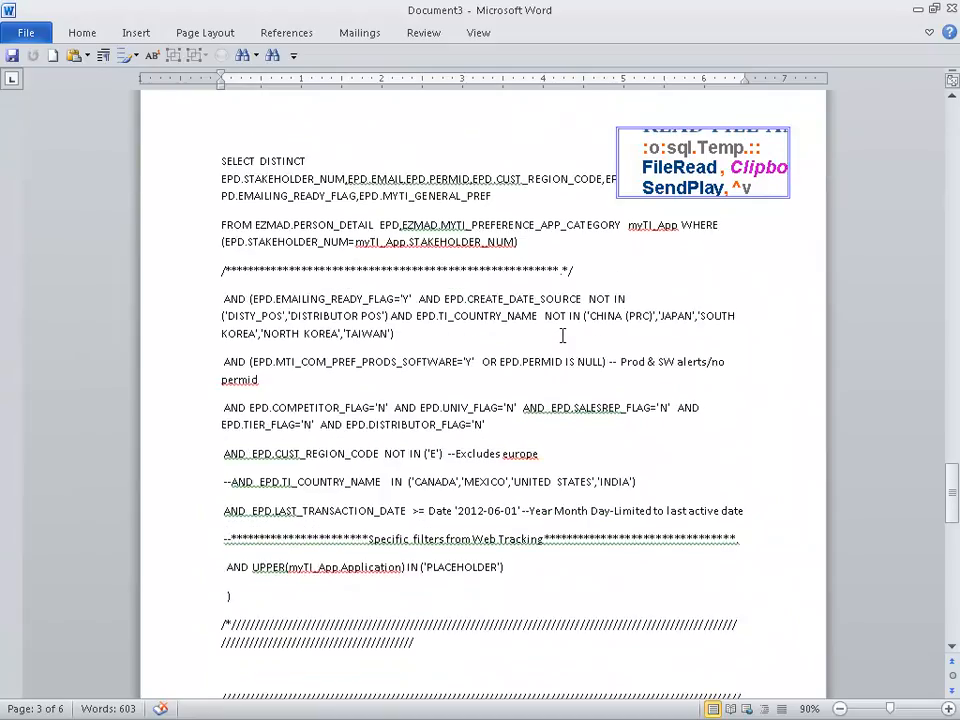
pyautogui.scroll(-3)
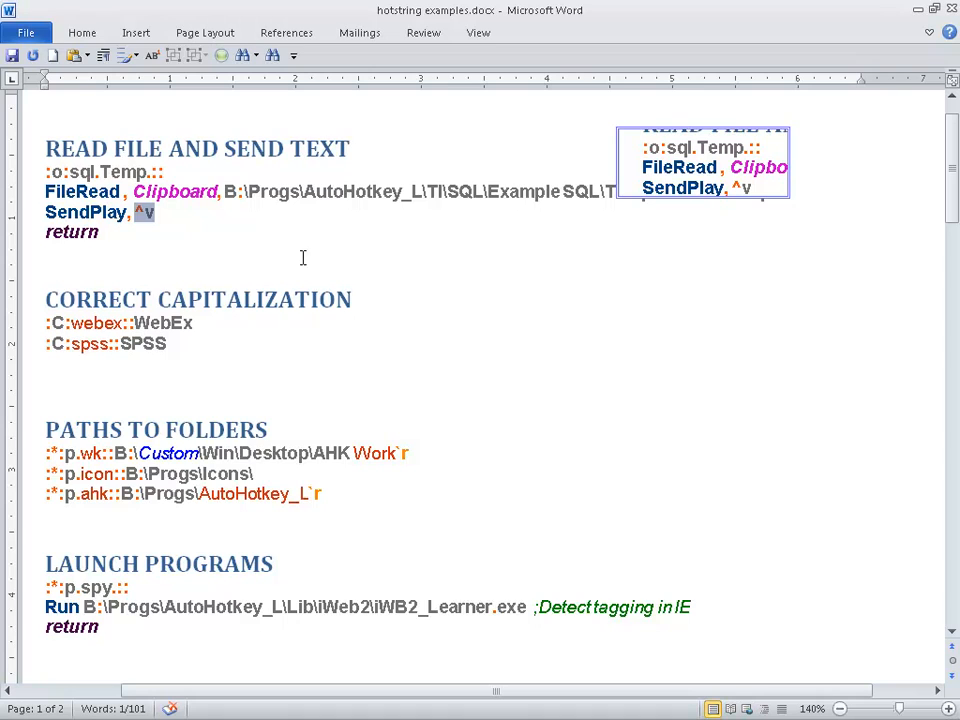
pyautogui.moveTo(46, 172); pyautogui.dragTo(96, 232)
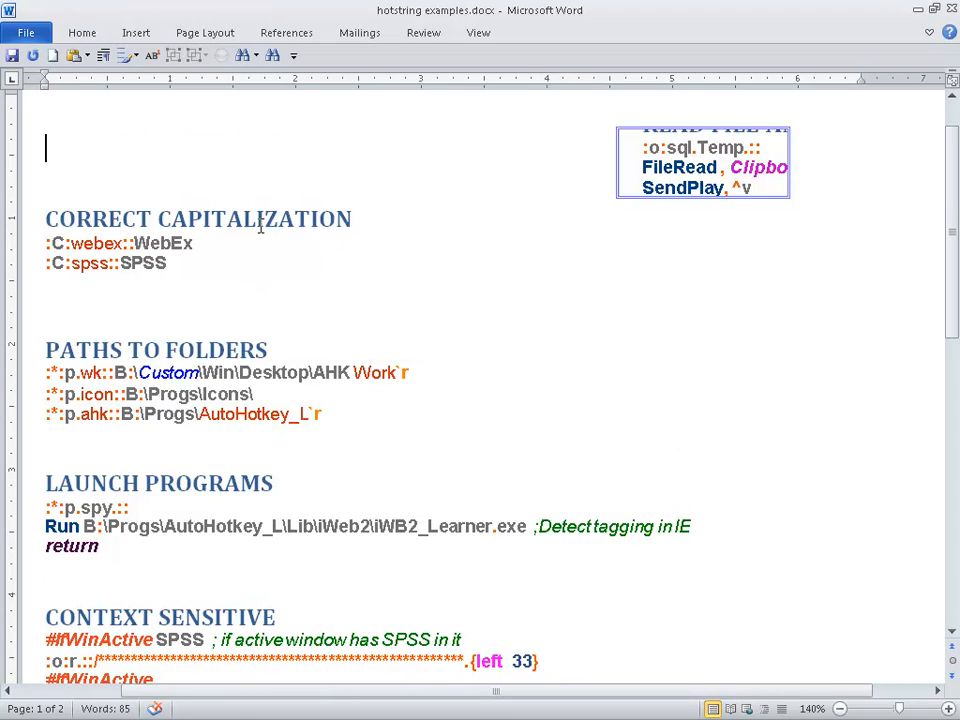
# Expand the SPSS and WebEx capitalization hotstrings below the examples.
pyautogui.write('S')
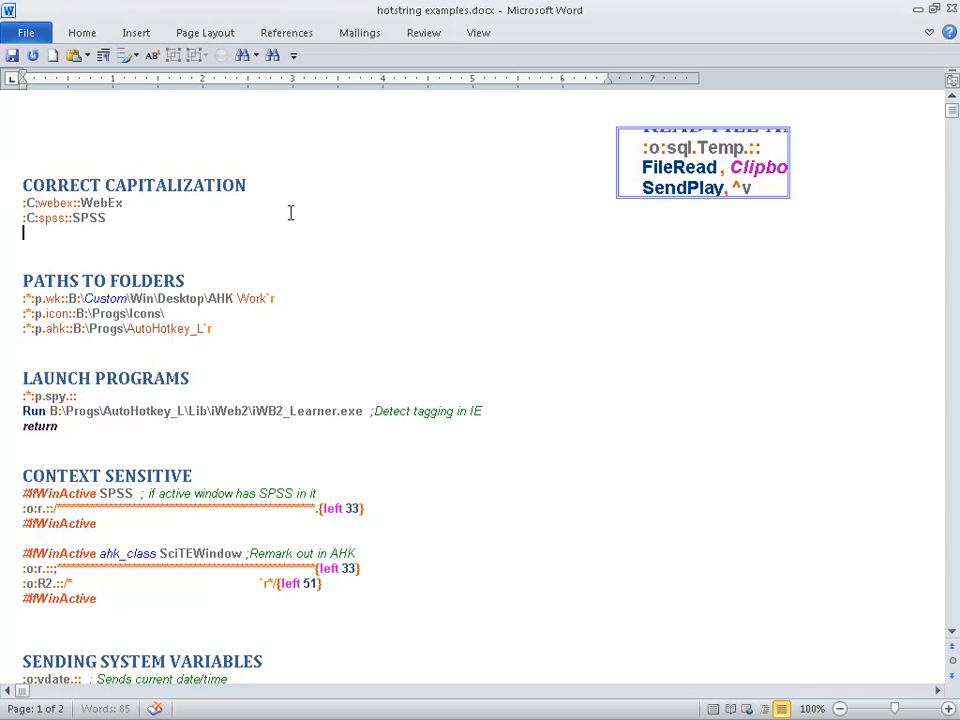
pyautogui.write('s')
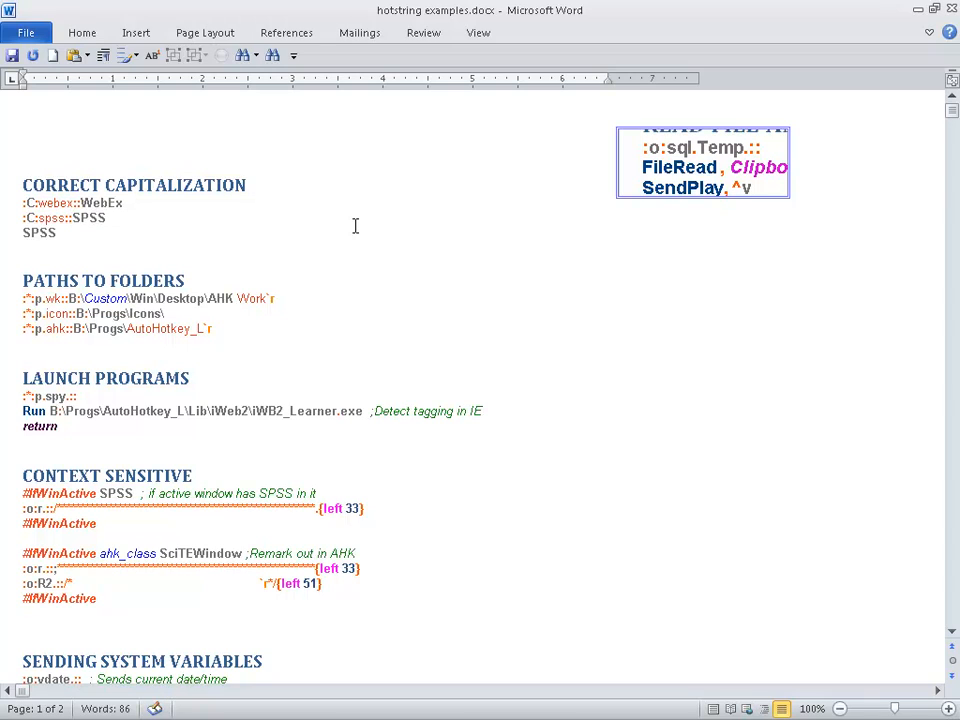
pyautogui.write('w')
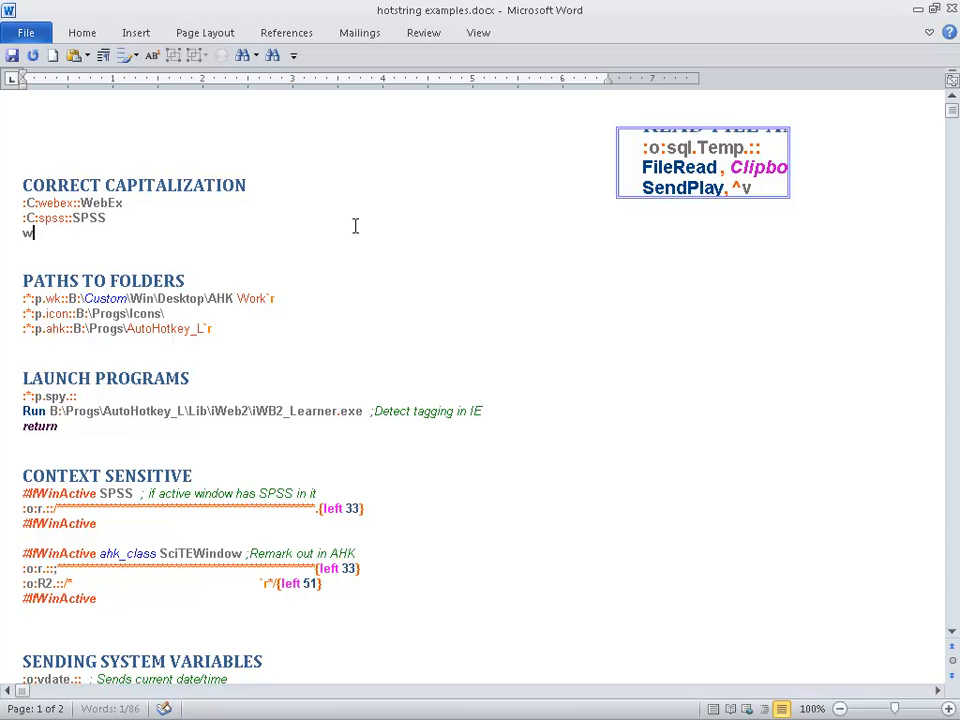
pyautogui.write('ebEx')
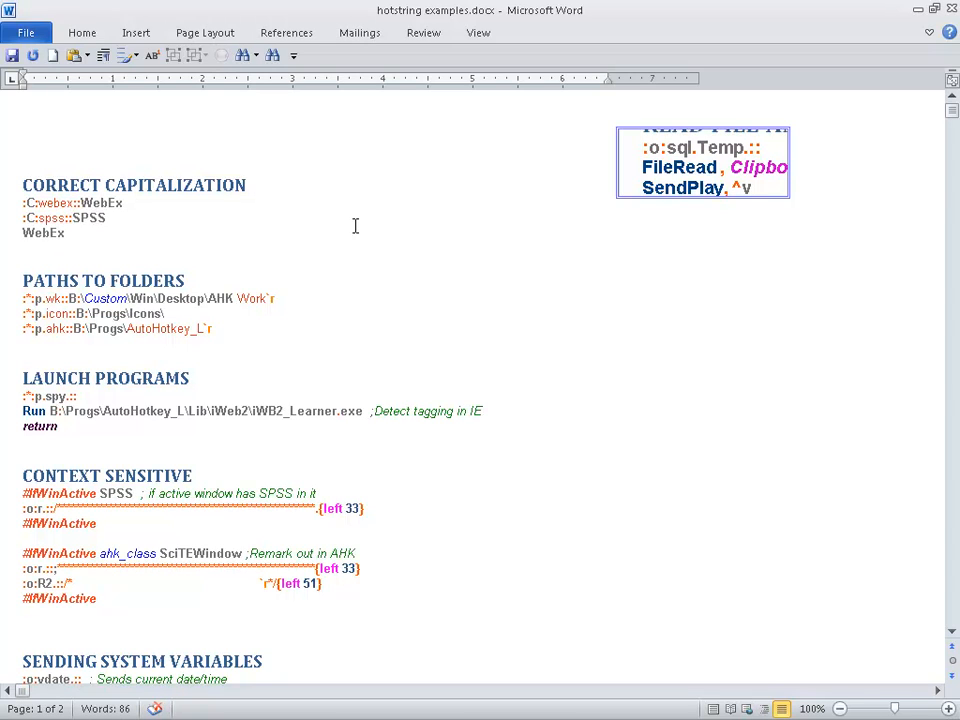
# Replace the WebEx result with Python and select it to check capitalization.
pyautogui.doubleClick(46, 232)
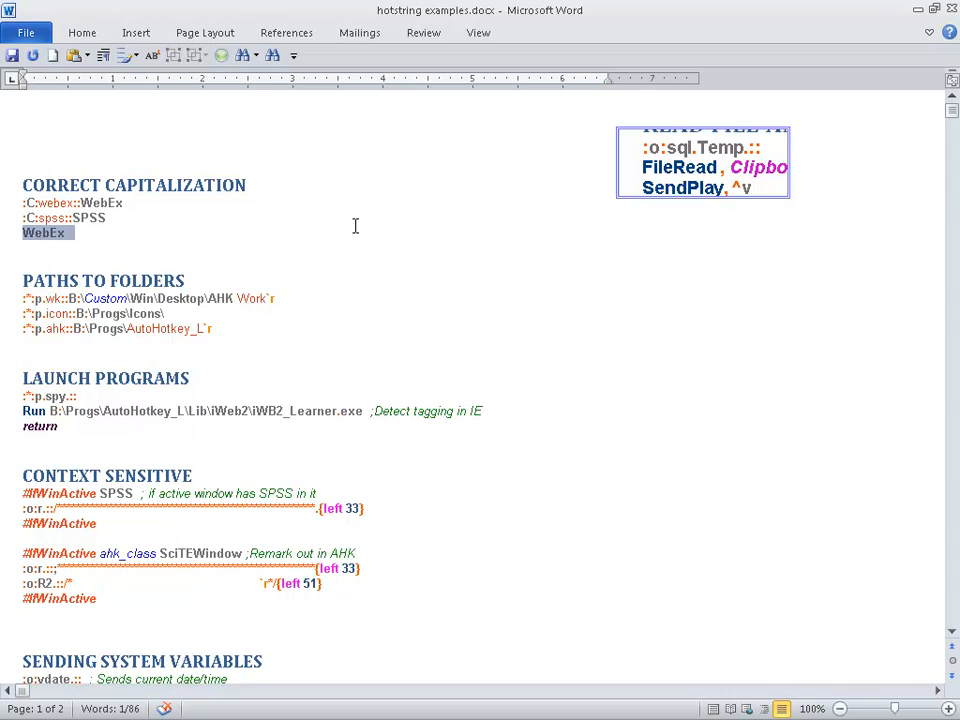
pyautogui.write('Python')
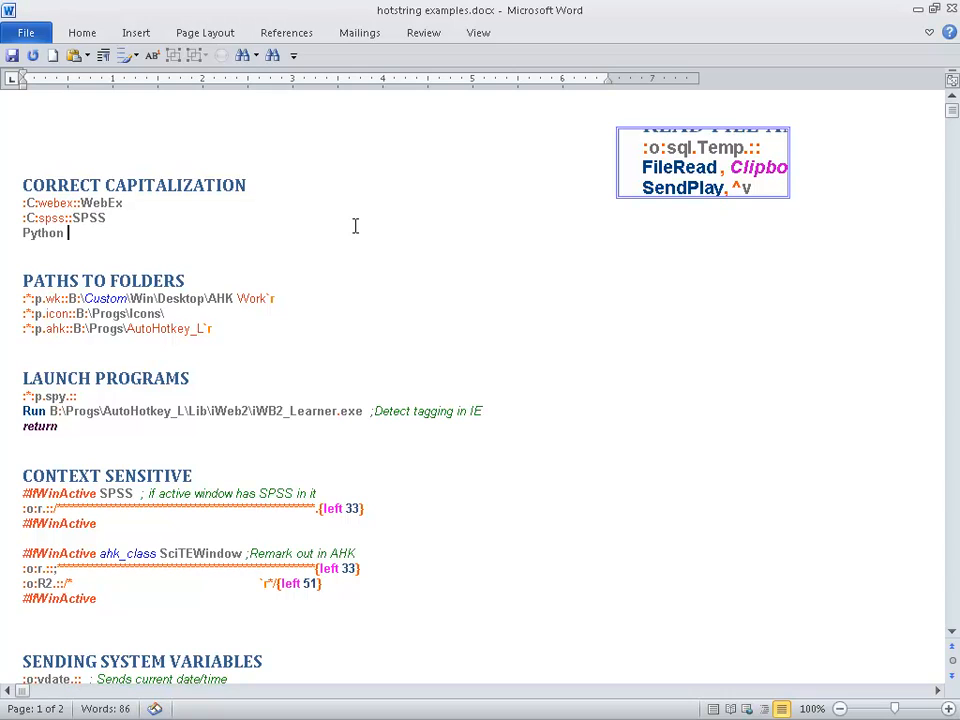
pyautogui.doubleClick(44, 232)
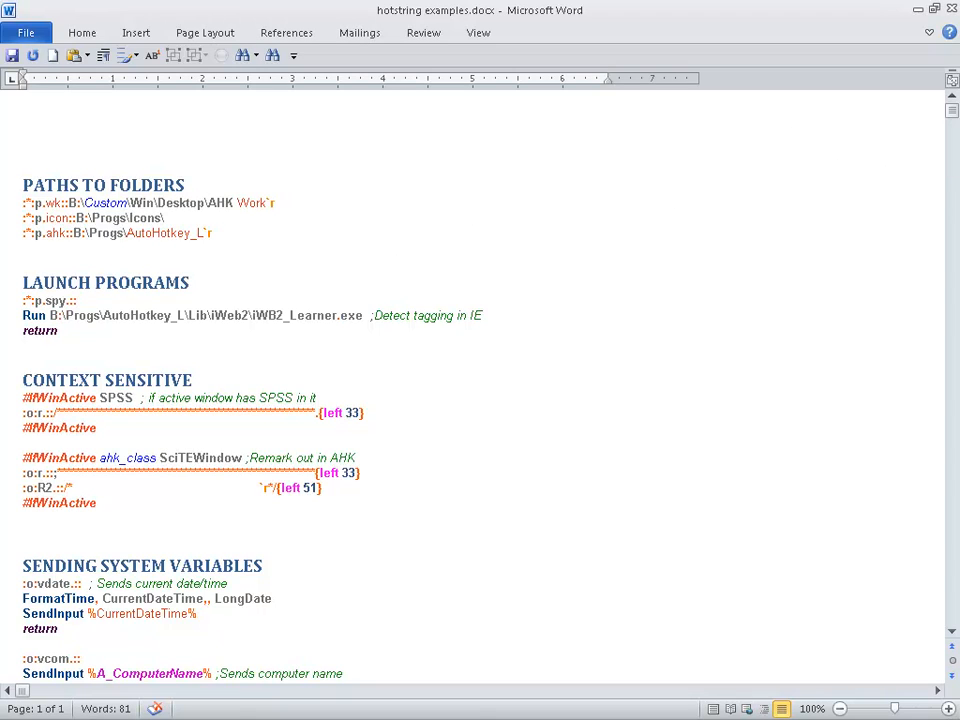
# Trigger the p.ic folder-path hotstring and point out the icon part of the AutoHotkey path line.
pyautogui.scroll(-3)
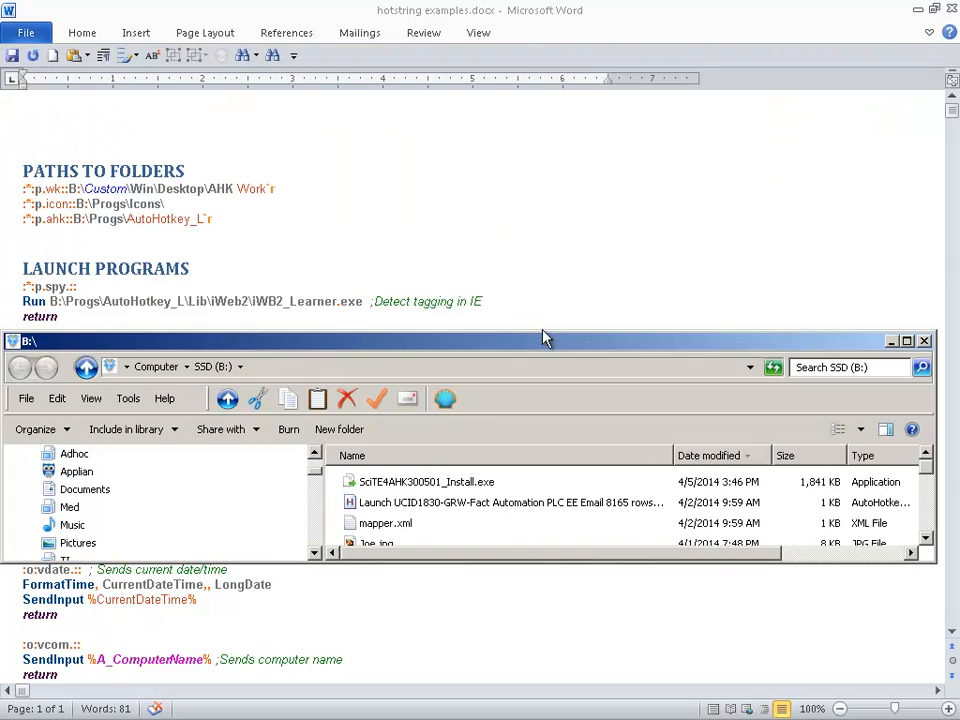
pyautogui.moveTo(278, 376)
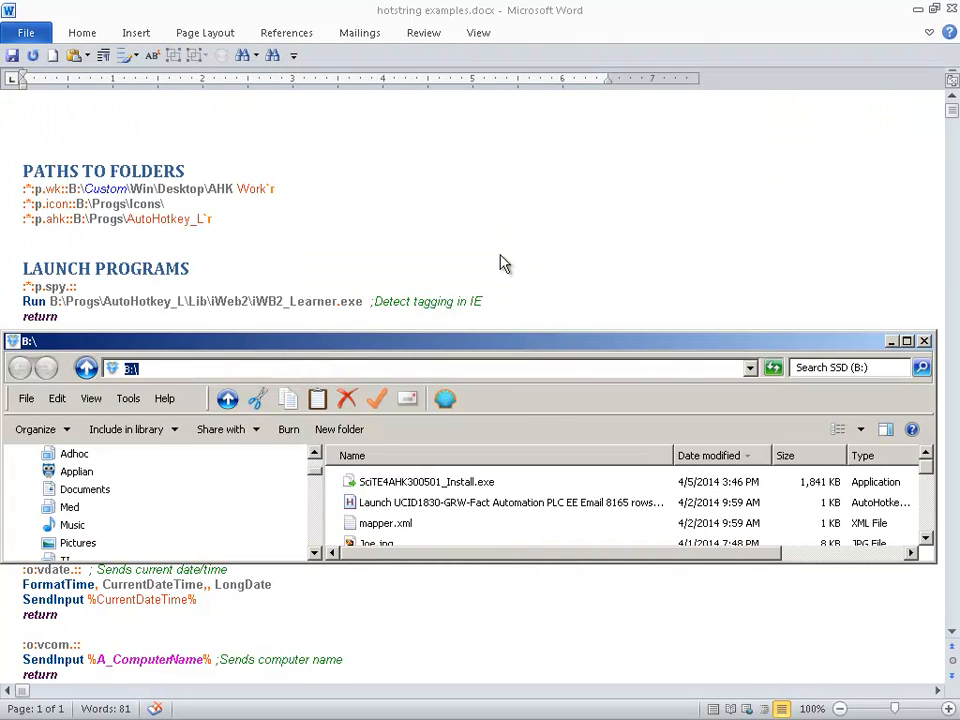
pyautogui.write('p.ic')
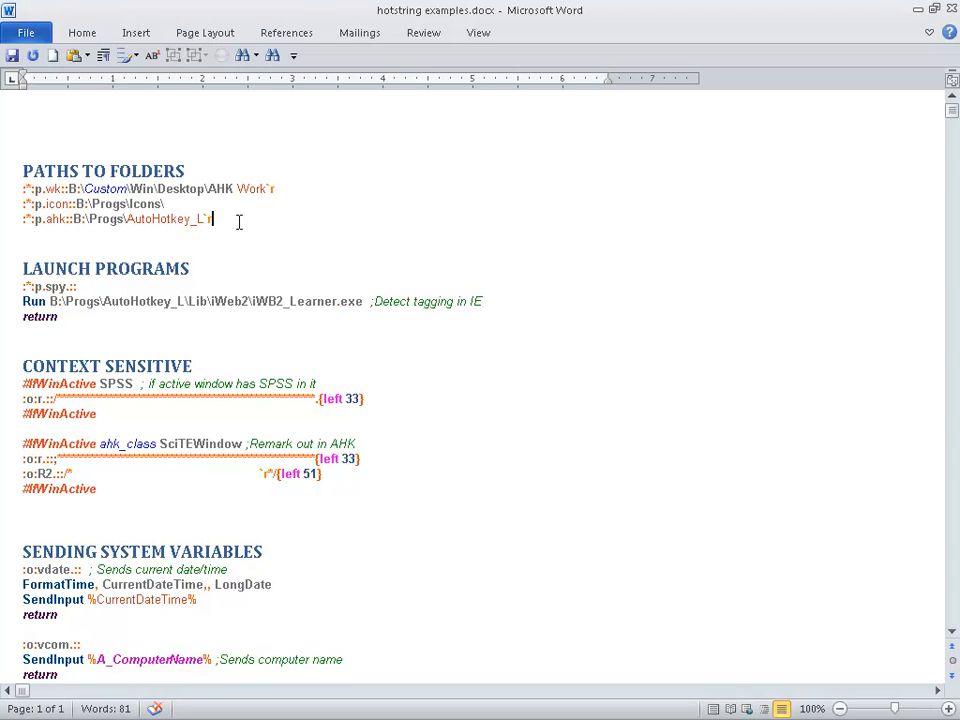
pyautogui.moveTo(84, 240)
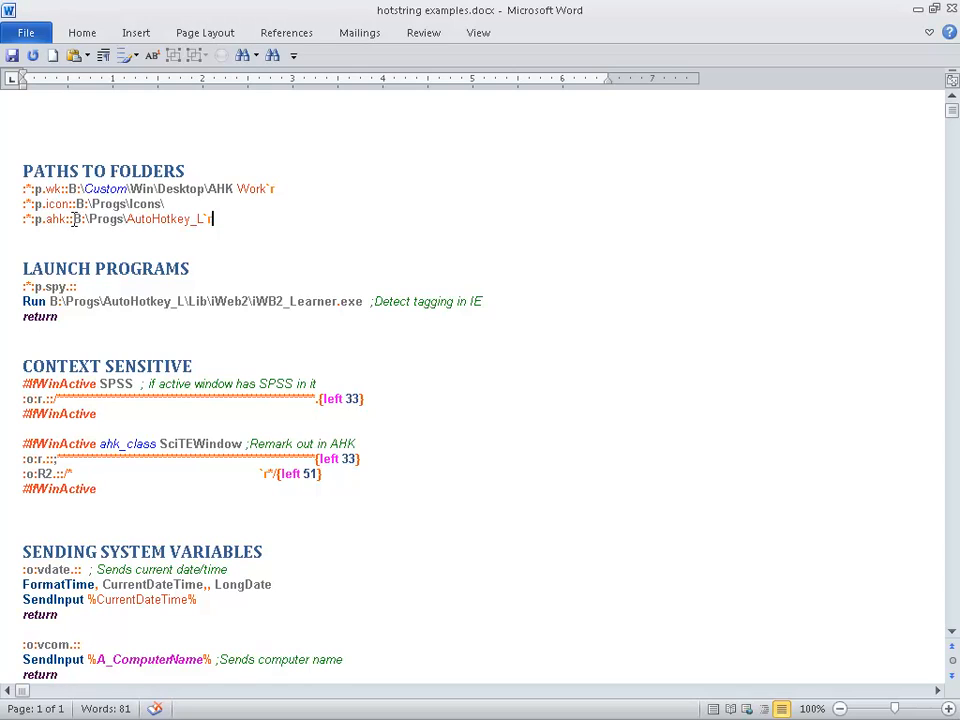
pyautogui.moveTo(72, 218); pyautogui.dragTo(210, 218)
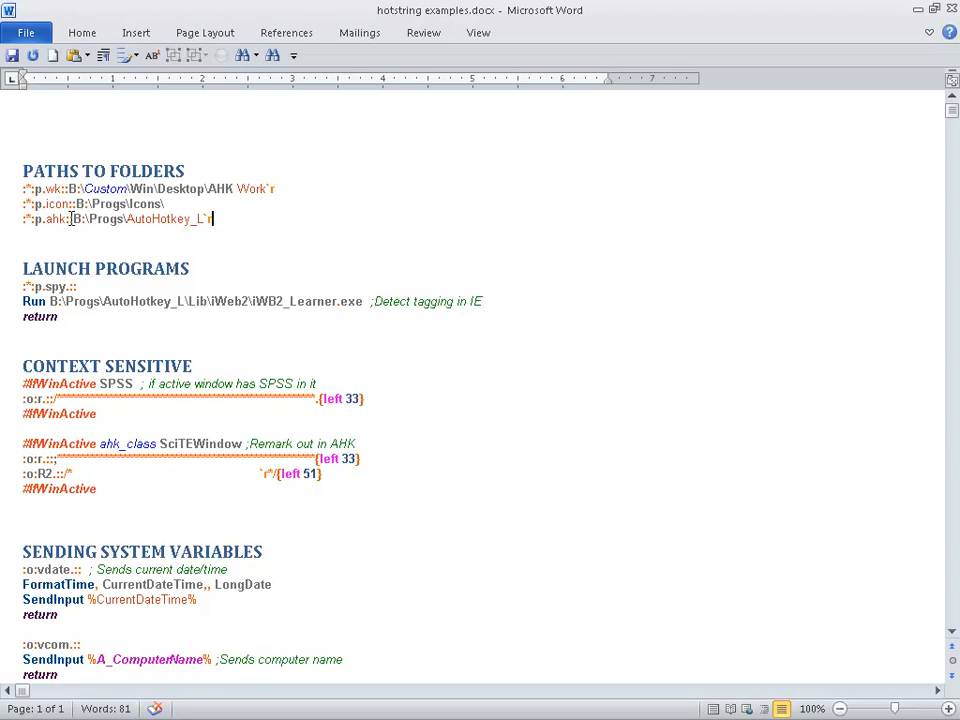
pyautogui.moveTo(84, 252)
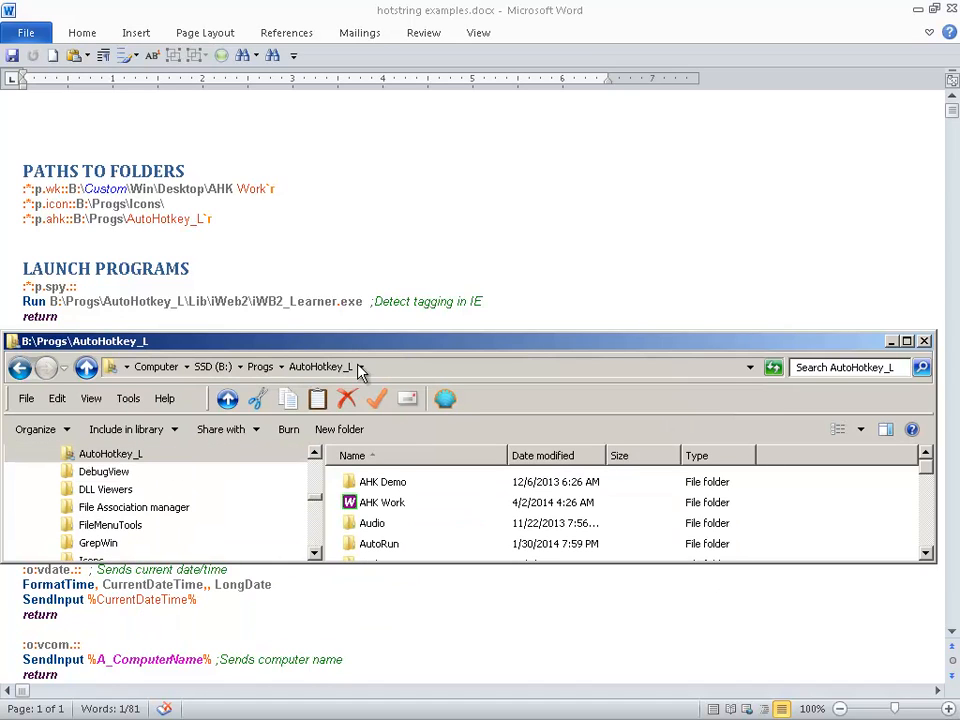
pyautogui.moveTo(408, 378)
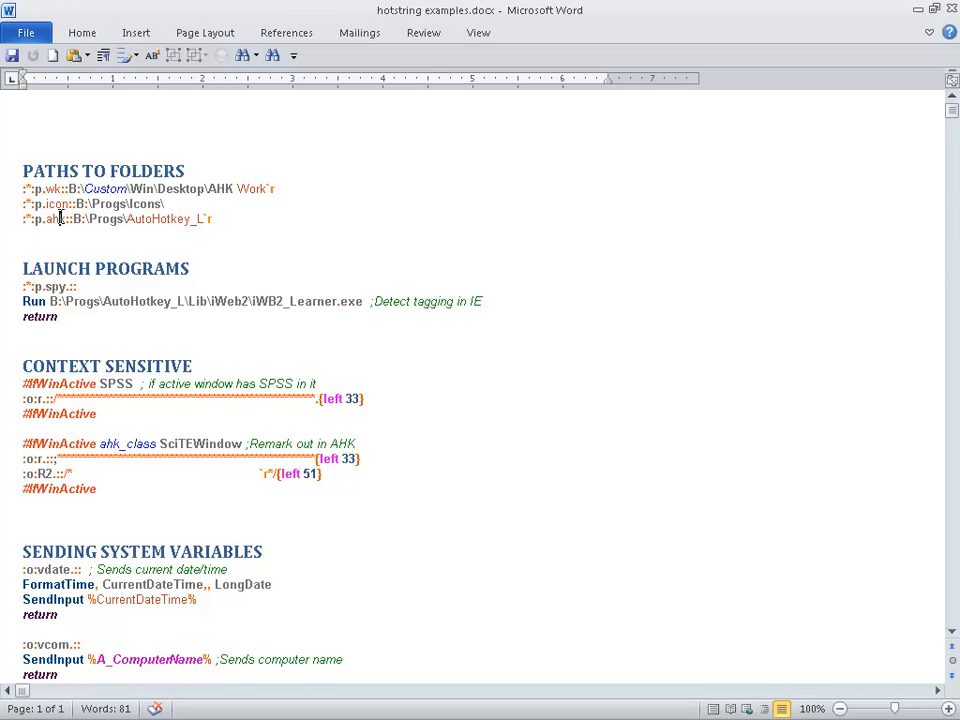
pyautogui.doubleClick(54, 204)
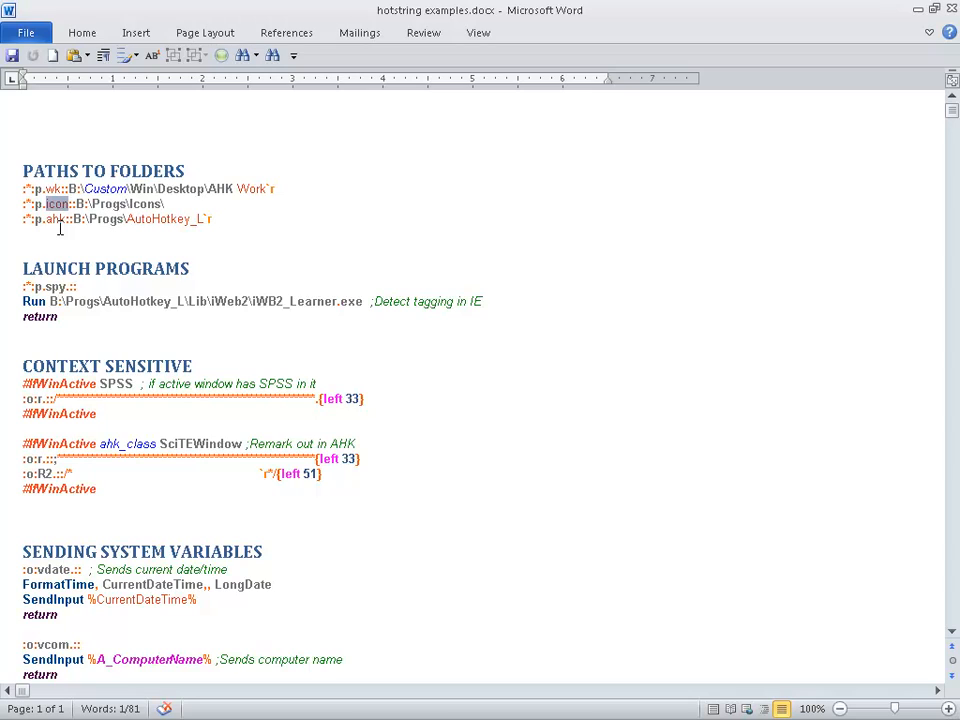
pyautogui.moveTo(130, 228)
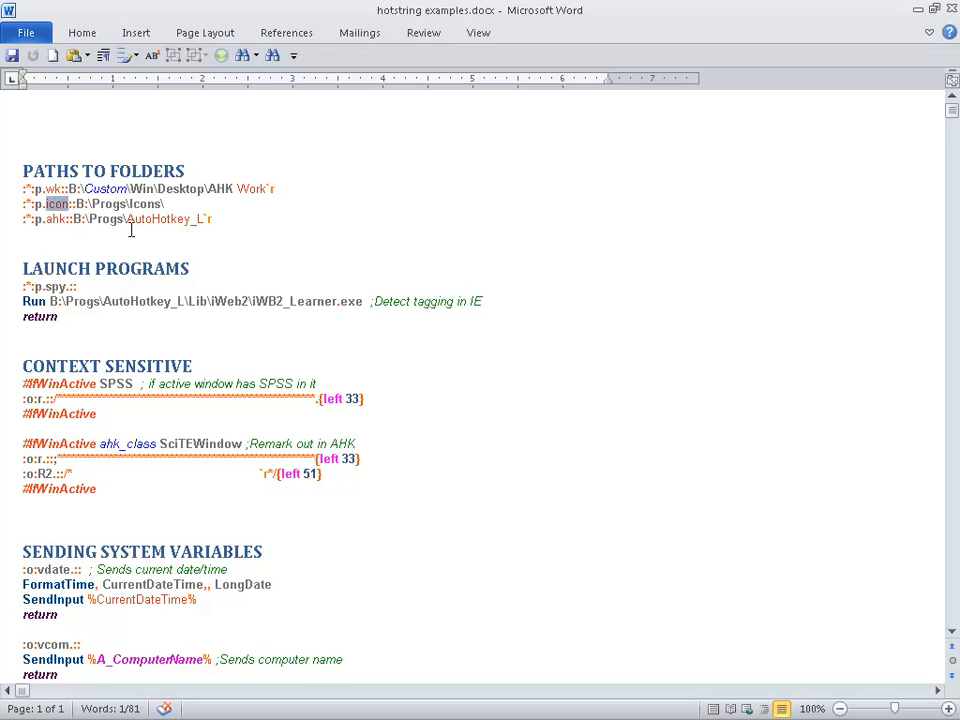
pyautogui.moveTo(176, 236)
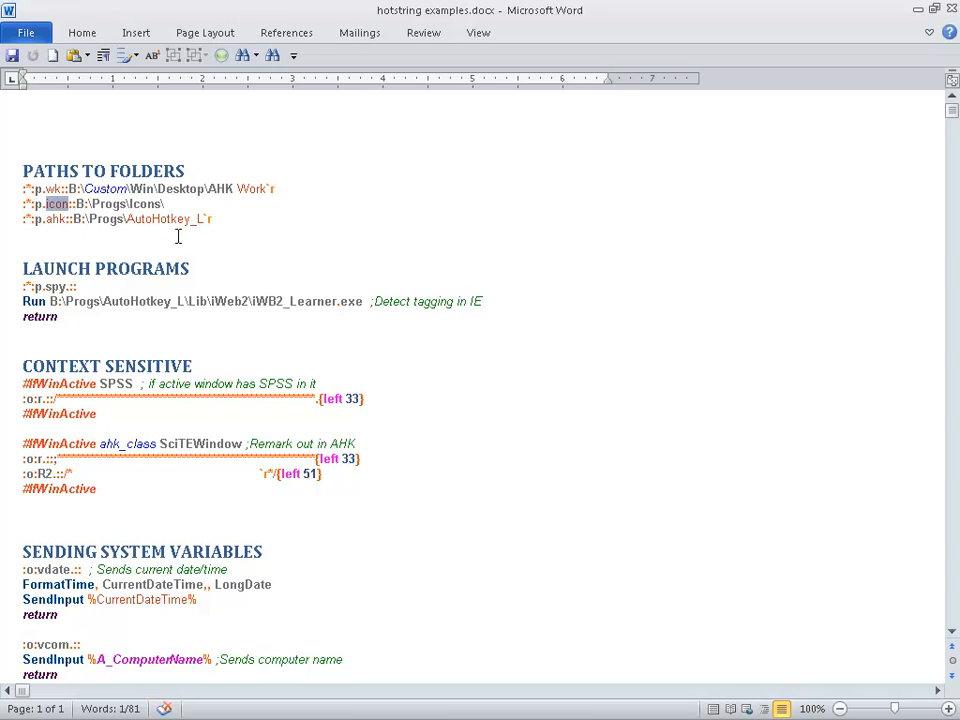
pyautogui.click(212, 218)
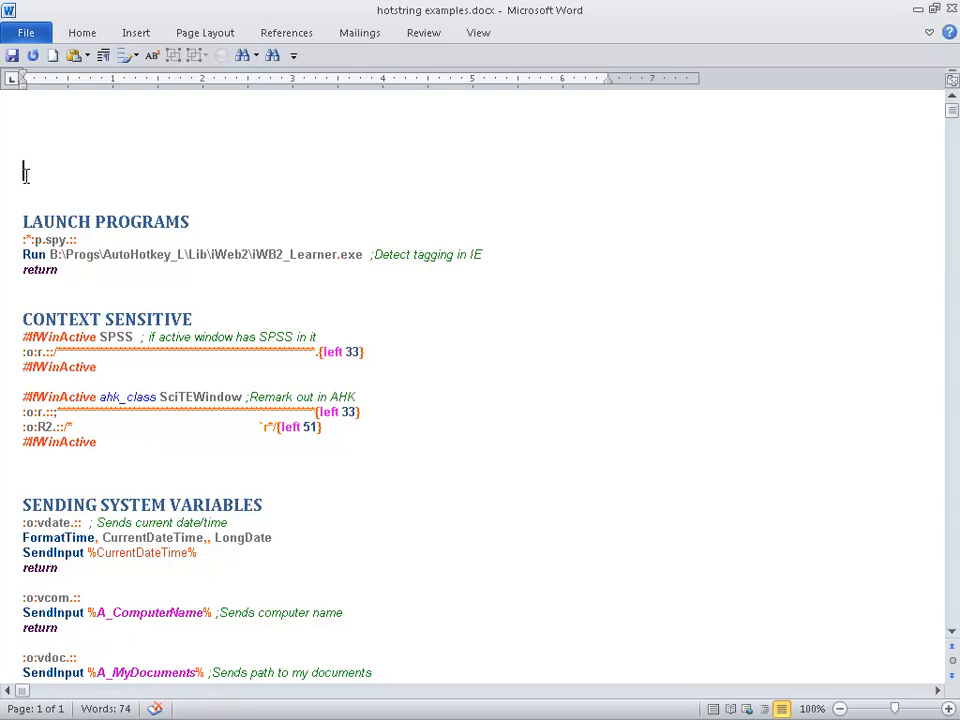
pyautogui.moveTo(66, 182)
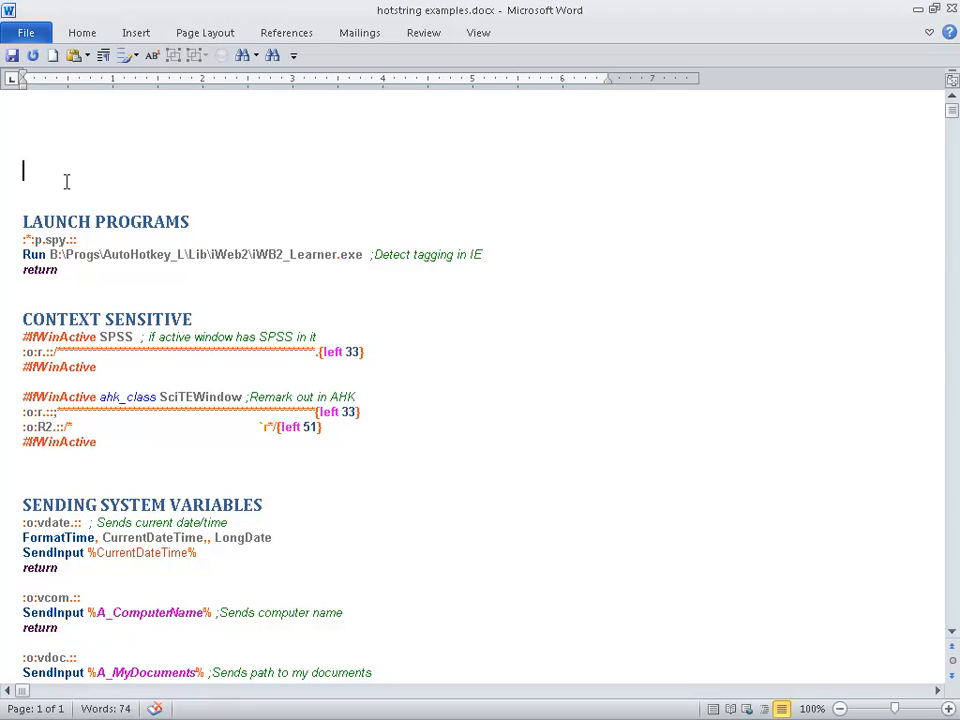
# Trigger the P.SPY hotstring to launch the SPSS Syntax Editor.
pyautogui.write('P.SPY')
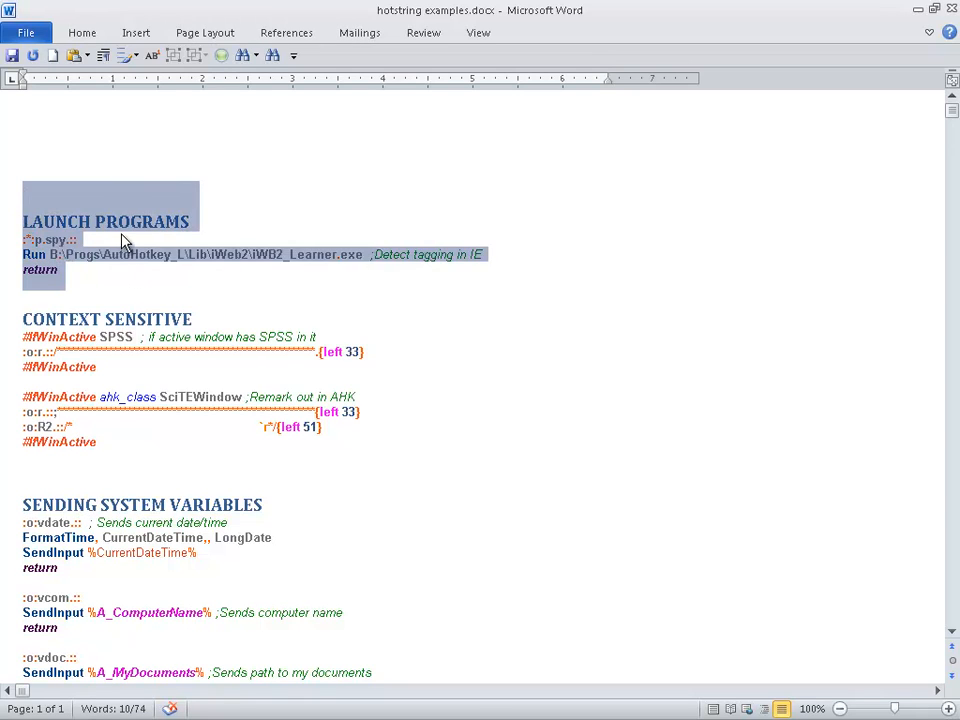
pyautogui.scroll(-3)
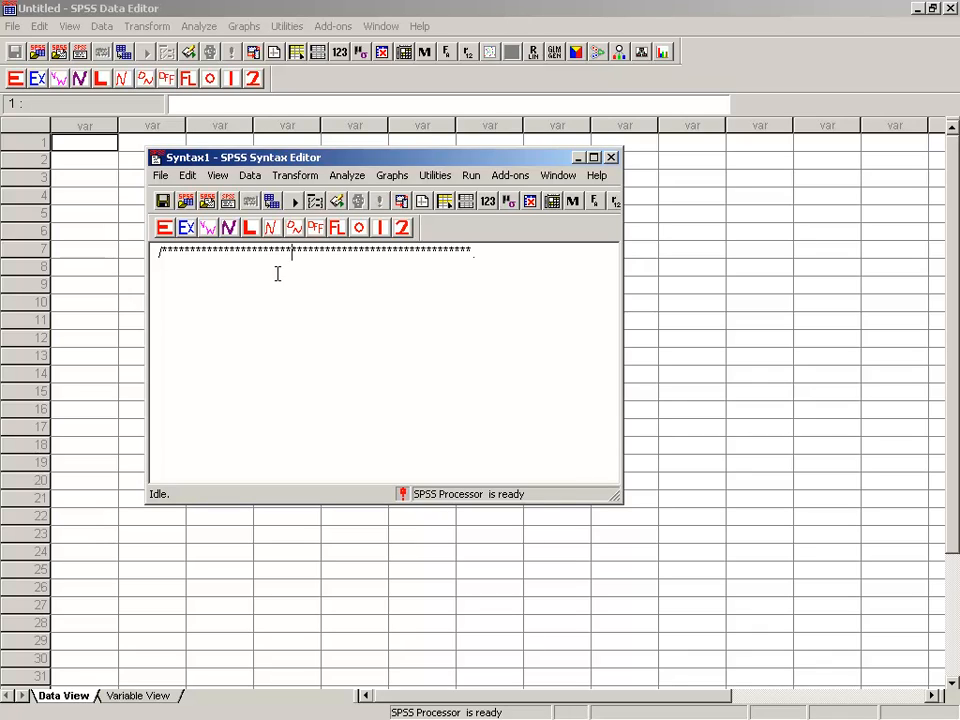
# Write hello inside the asterisk comment banner in SPSS, then return to Word.
pyautogui.write('hellow')
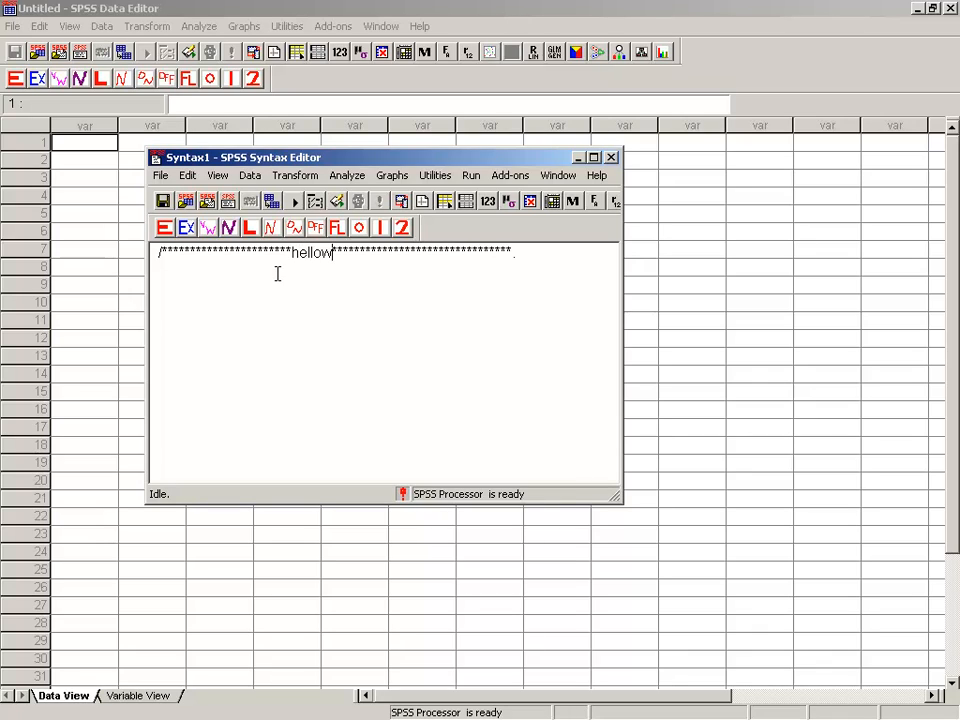
pyautogui.press('BackSpace')
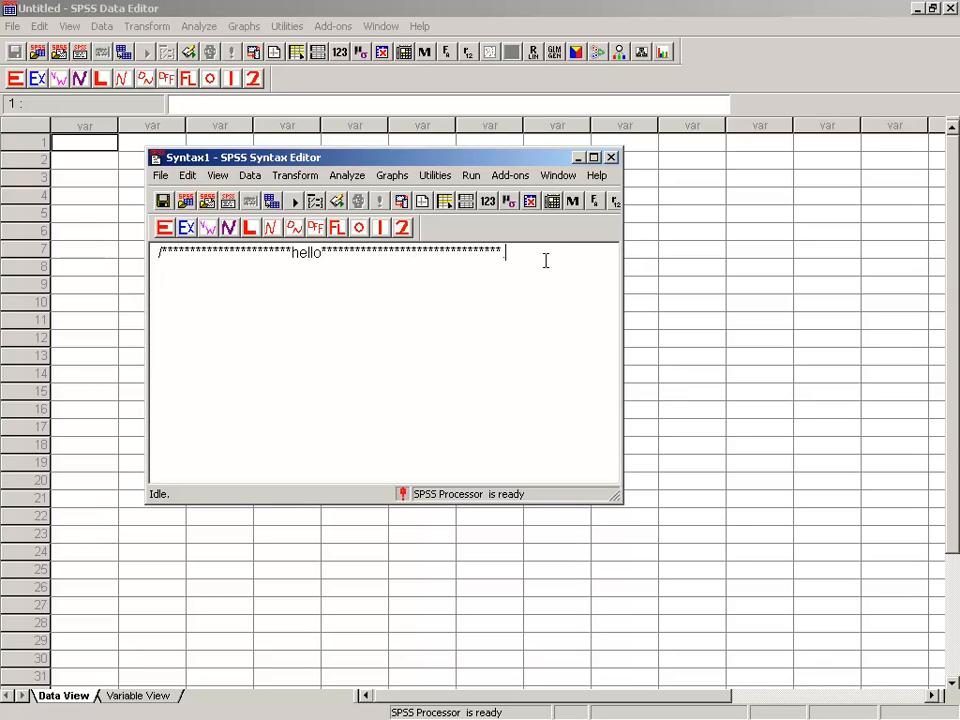
pyautogui.tripleClick(330, 252)
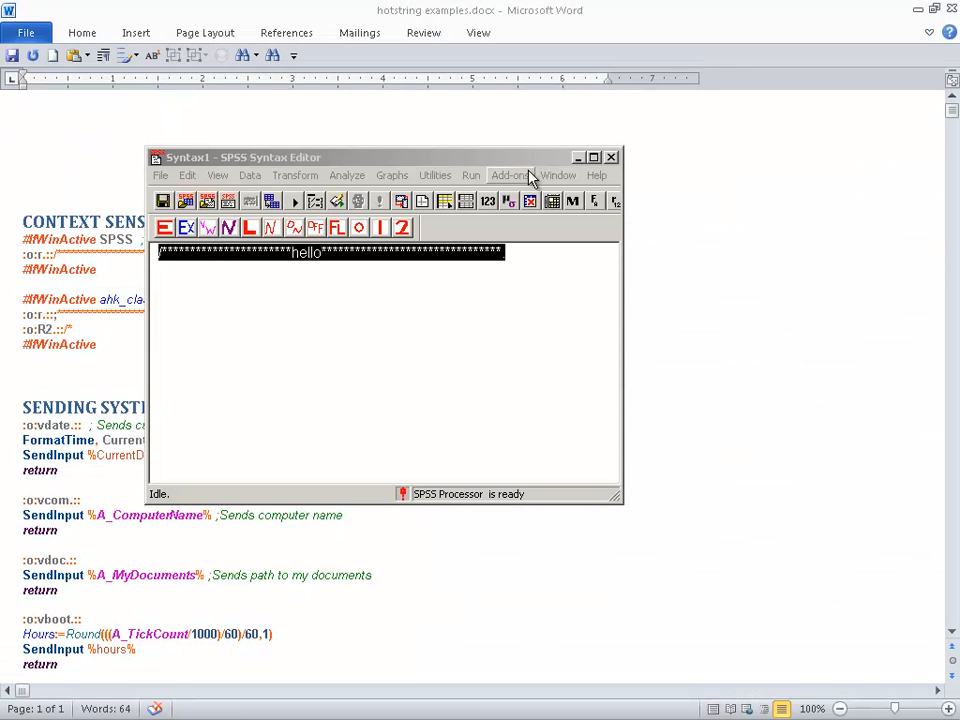
pyautogui.click(612, 156)
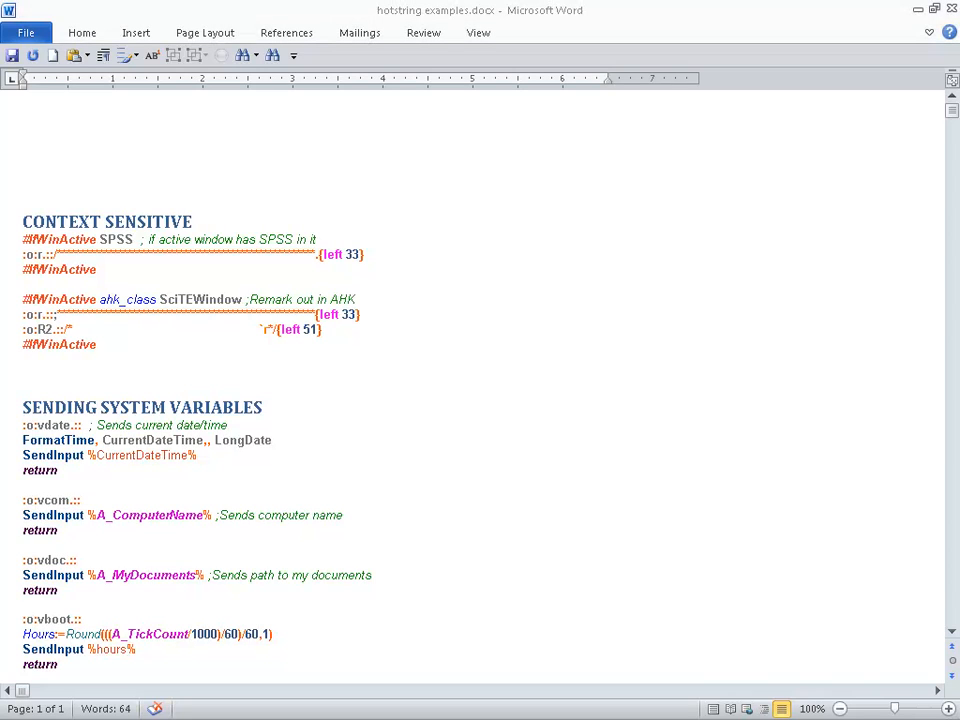
# Add r. below the last #IfWinActive line, where it stays unexpanded.
pyautogui.click(122, 220)
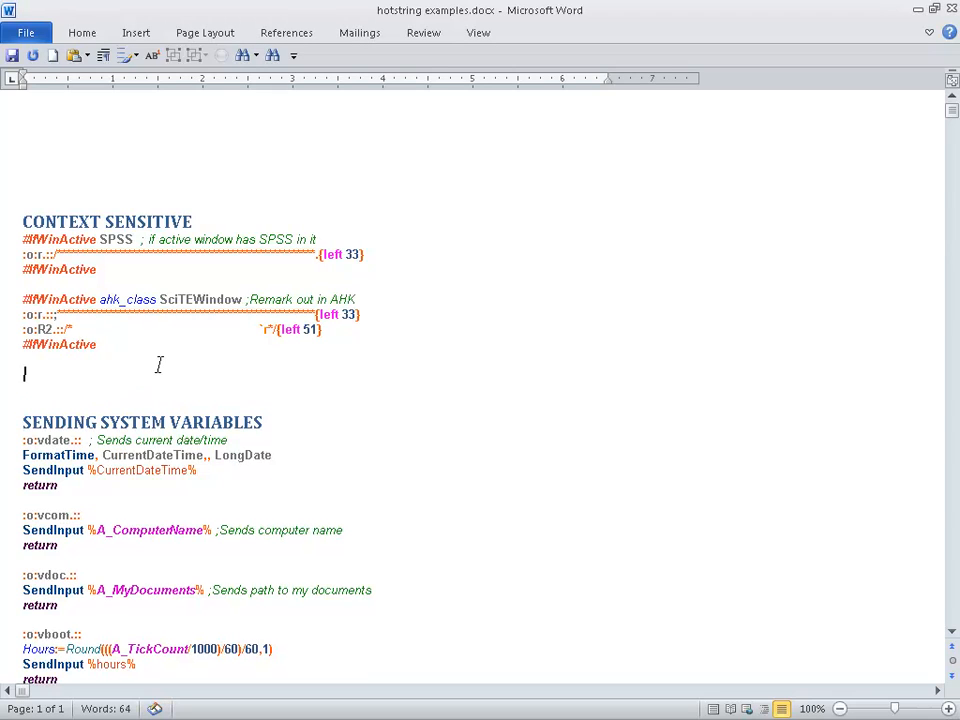
pyautogui.write('r.')
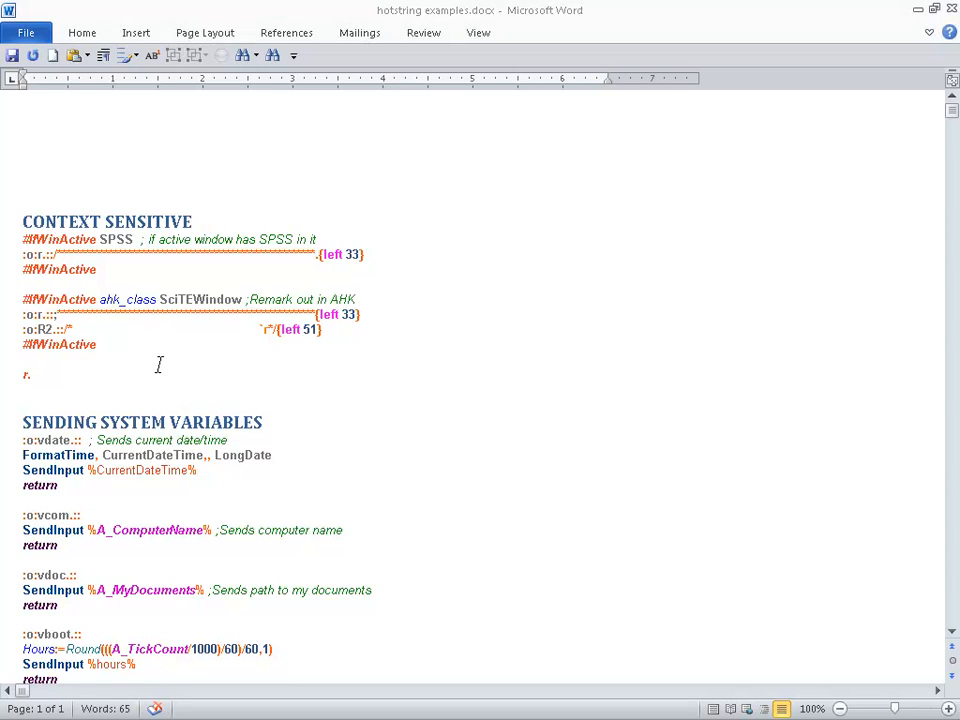
pyautogui.click(36, 374)
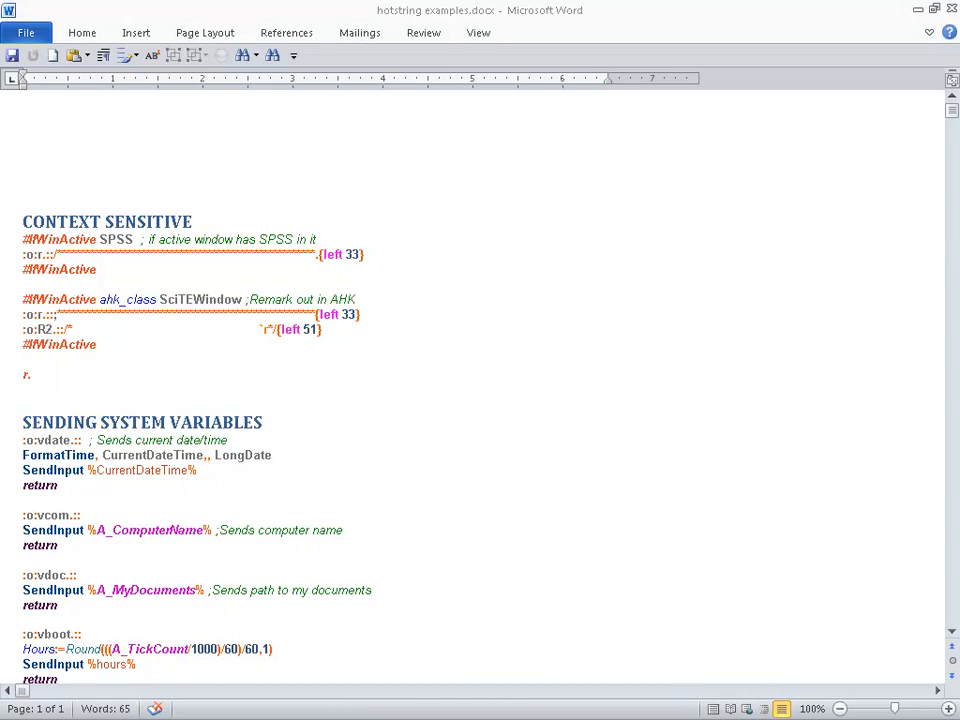
pyautogui.click(36, 374)
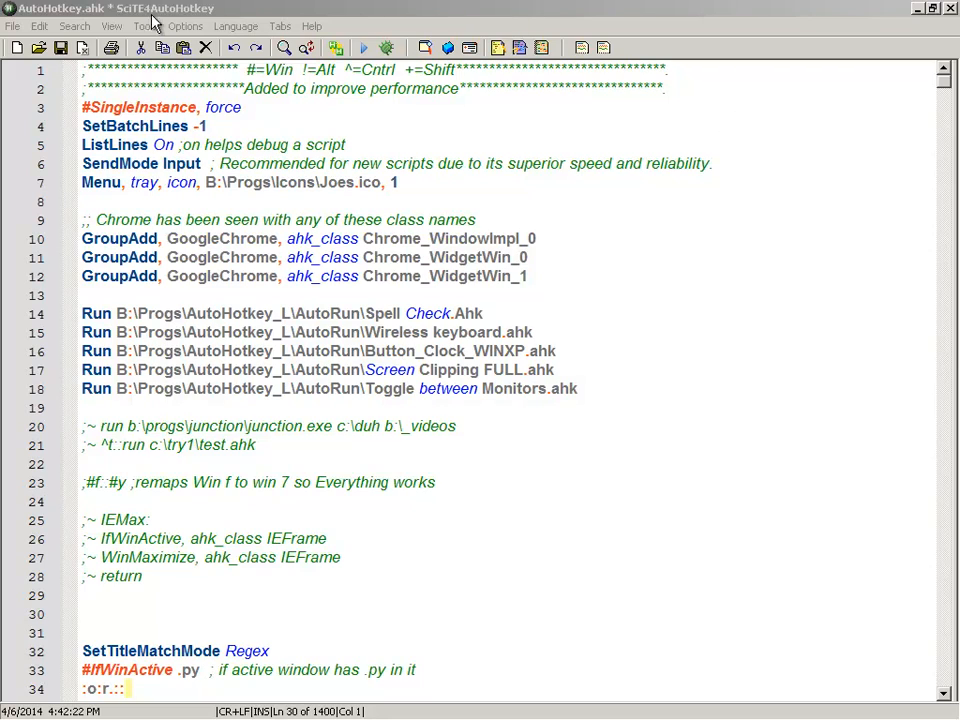
# Bring SciTE4AutoHotkey forward with the cursor on blank line 29 of AutoHotkey.ahk.
pyautogui.click(250, 596)
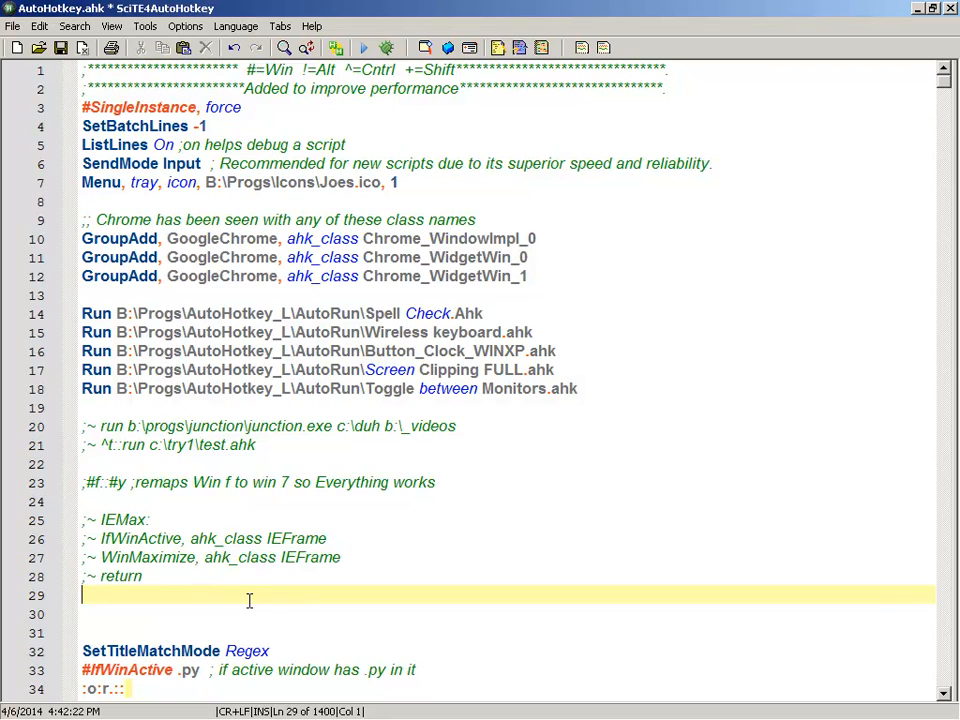
pyautogui.click(280, 612)
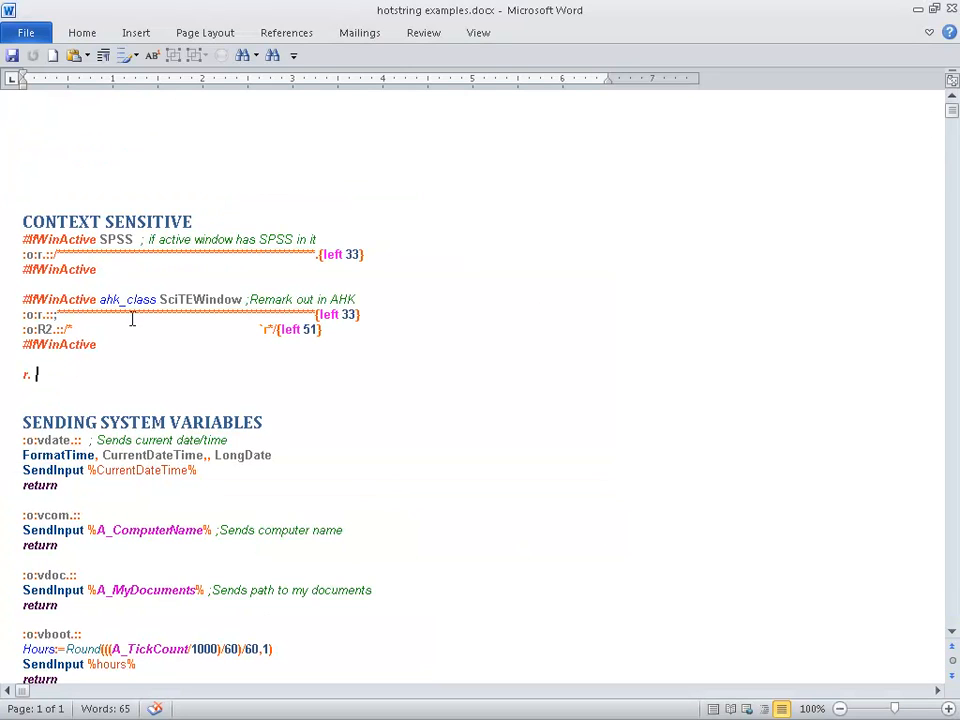
# Point out SPSS and the ahk_class name in the #IfWinActive directives.
pyautogui.doubleClick(200, 300)
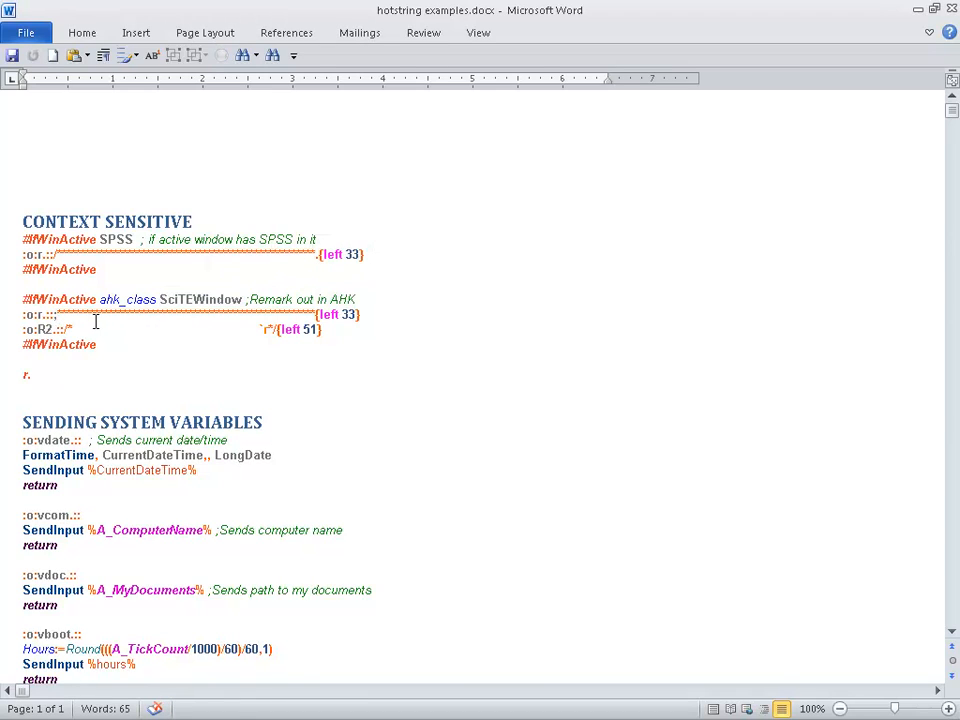
pyautogui.moveTo(328, 312)
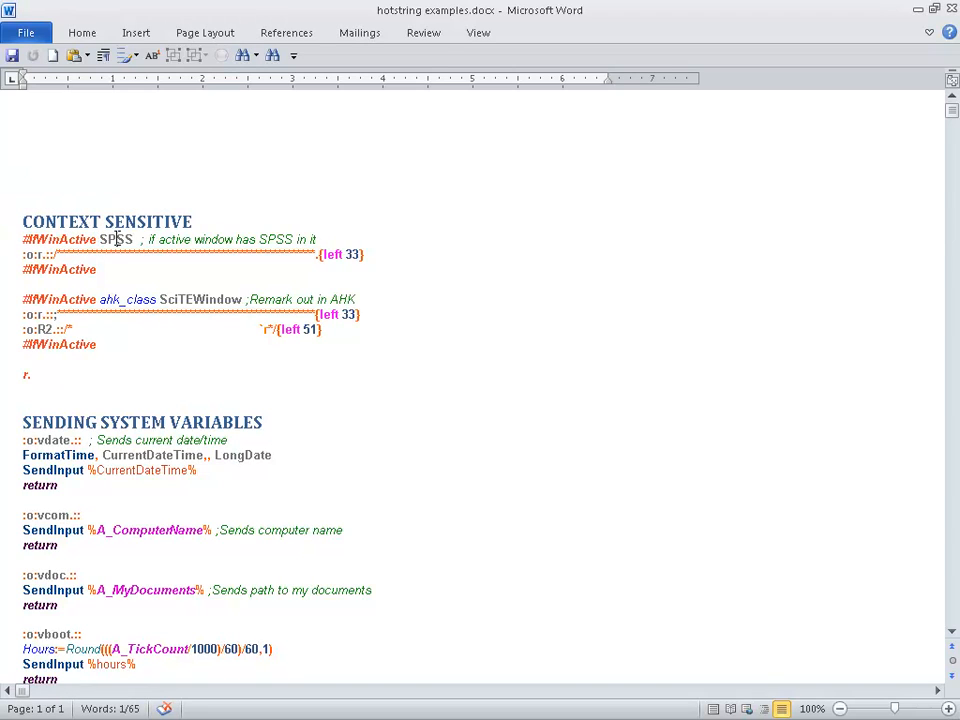
pyautogui.doubleClick(114, 240)
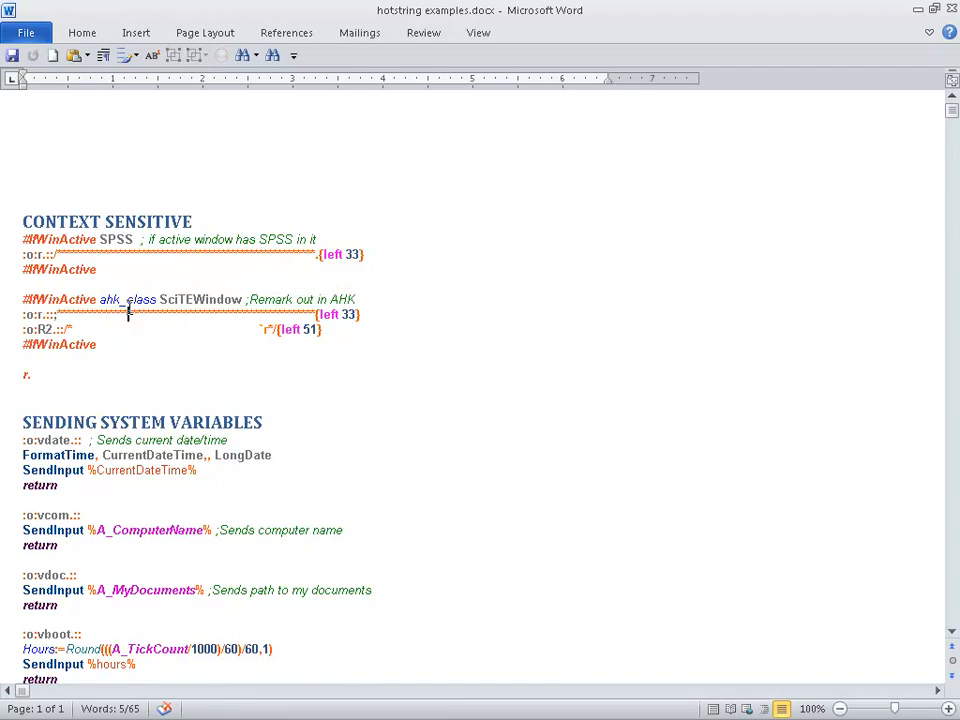
pyautogui.doubleClick(128, 300)
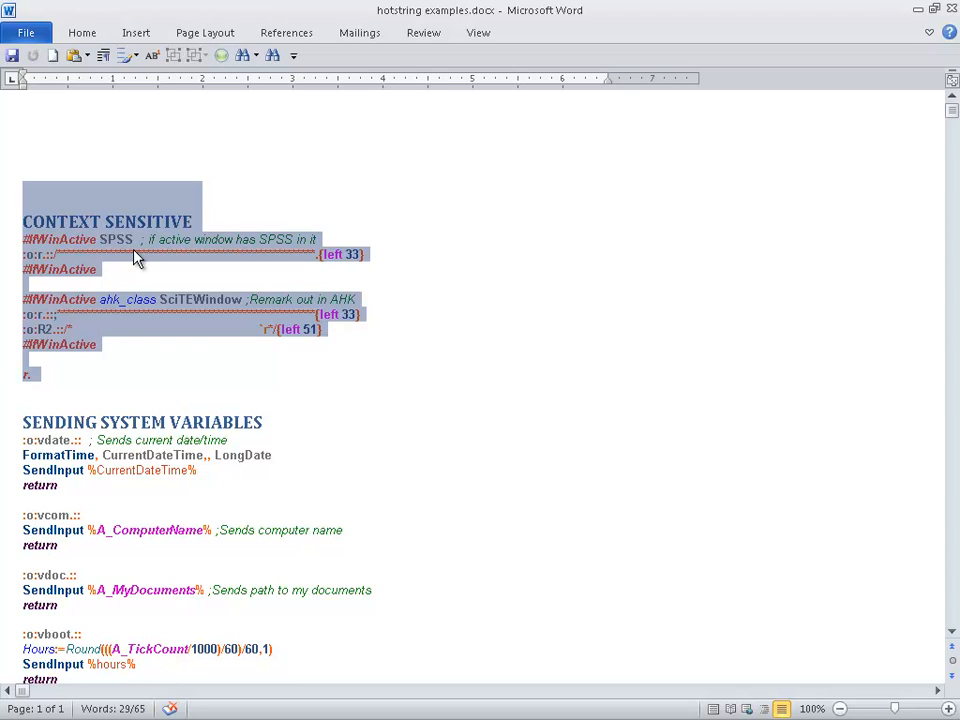
# Start the vdate hotstring under Sending System Variables.
pyautogui.scroll(-3)
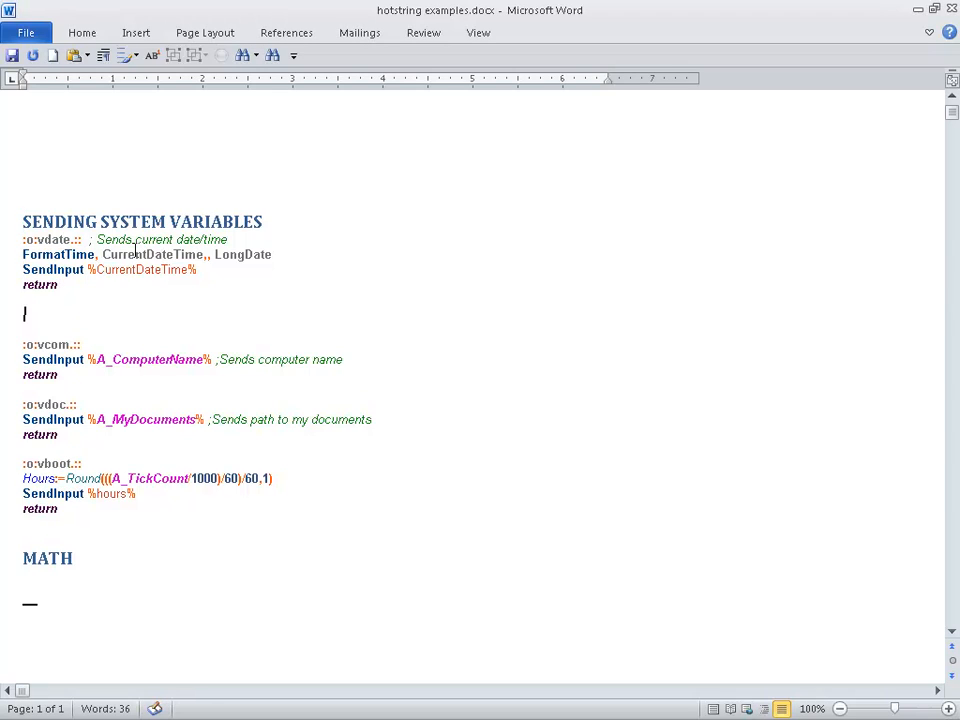
pyautogui.write('vda')
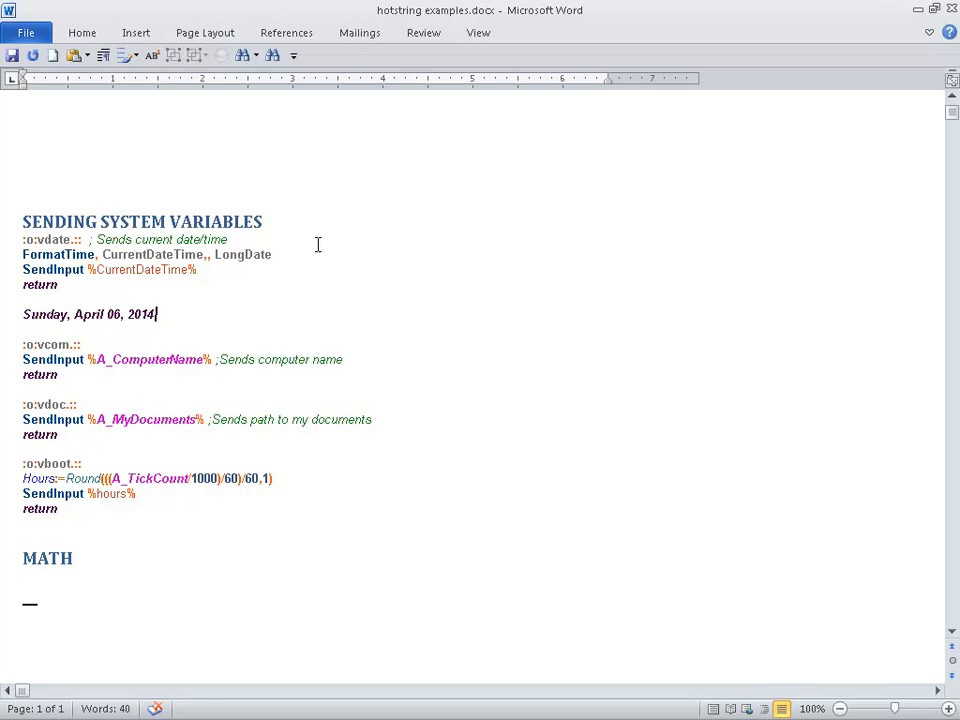
# Point out the LongDate format and expand the computer-name hotstring to GODZILLA.
pyautogui.doubleClick(242, 254)
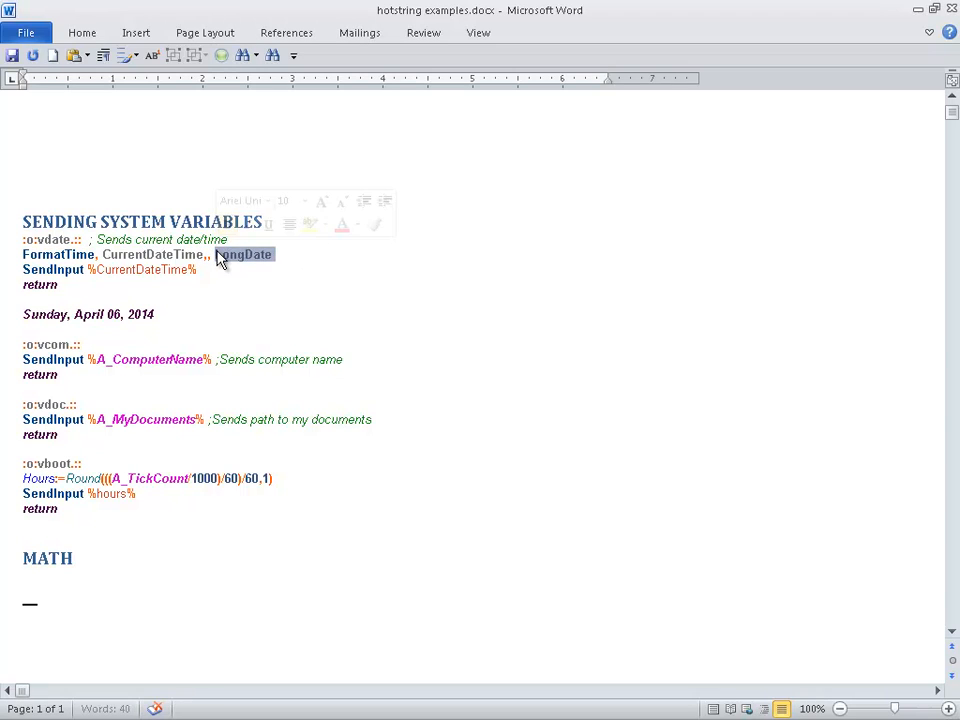
pyautogui.click(190, 310)
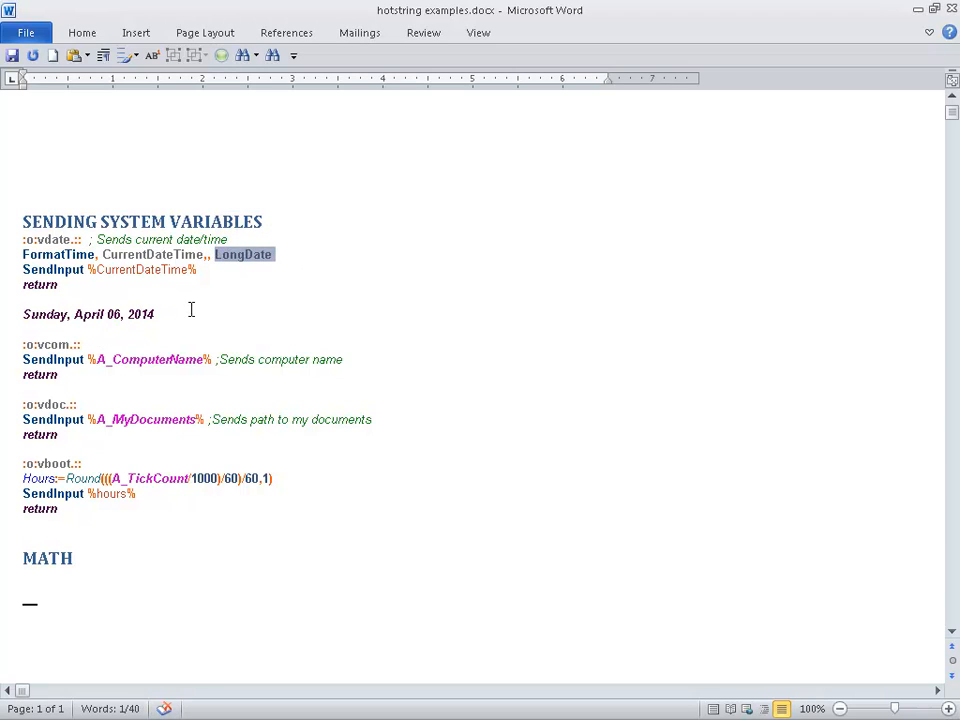
pyautogui.moveTo(158, 276)
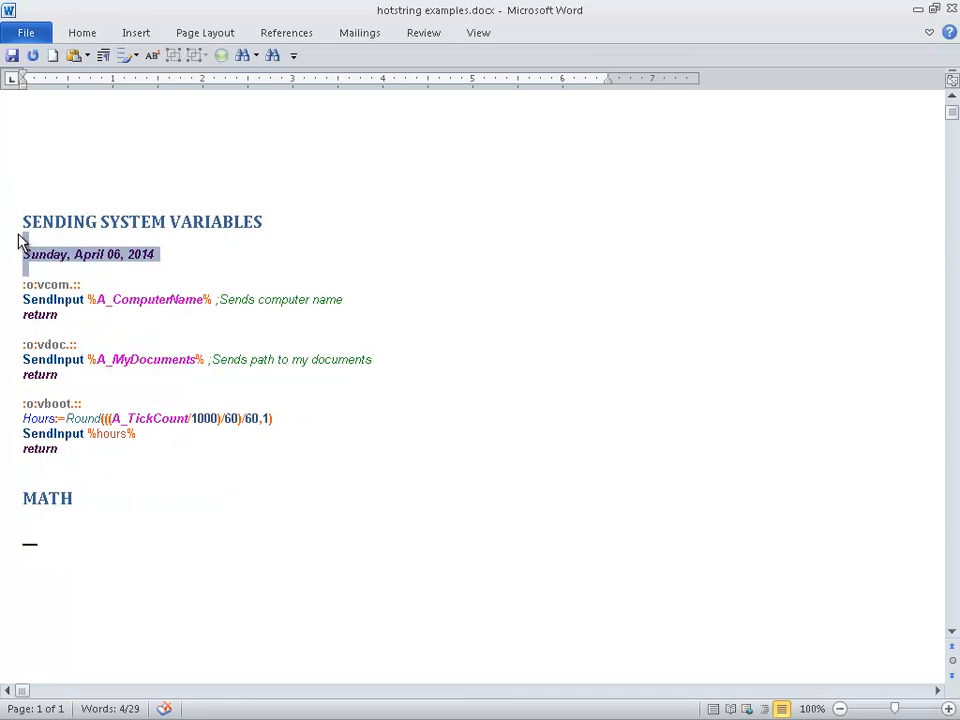
pyautogui.write('v')
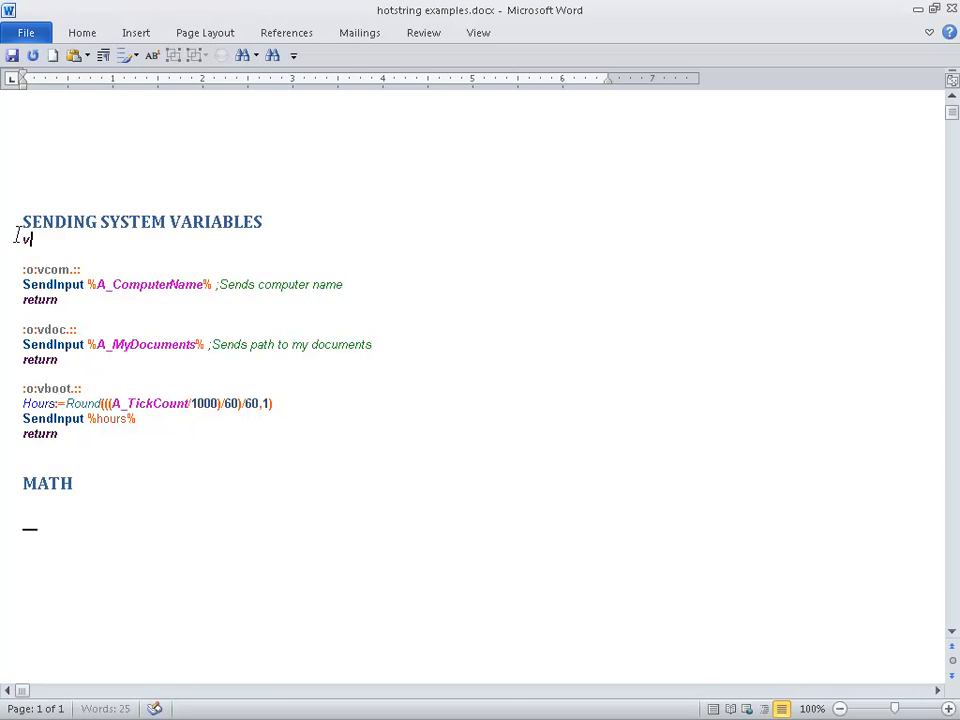
pyautogui.write('GODZILLA')
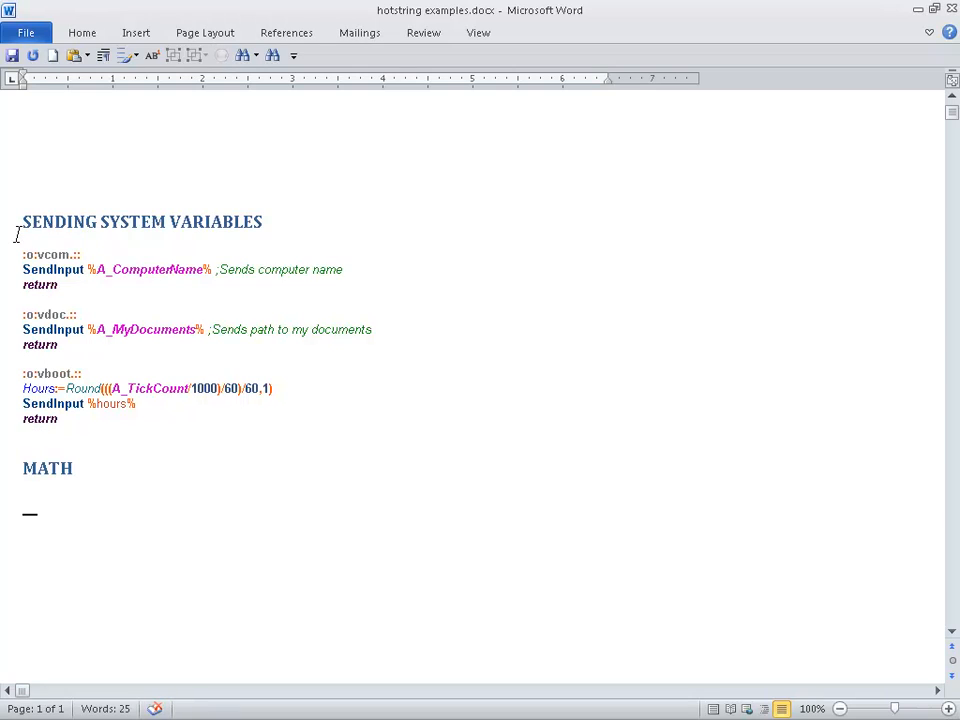
# Expand the vdoc documents-path hotstring and select the My Documents block.
pyautogui.write('vdo')
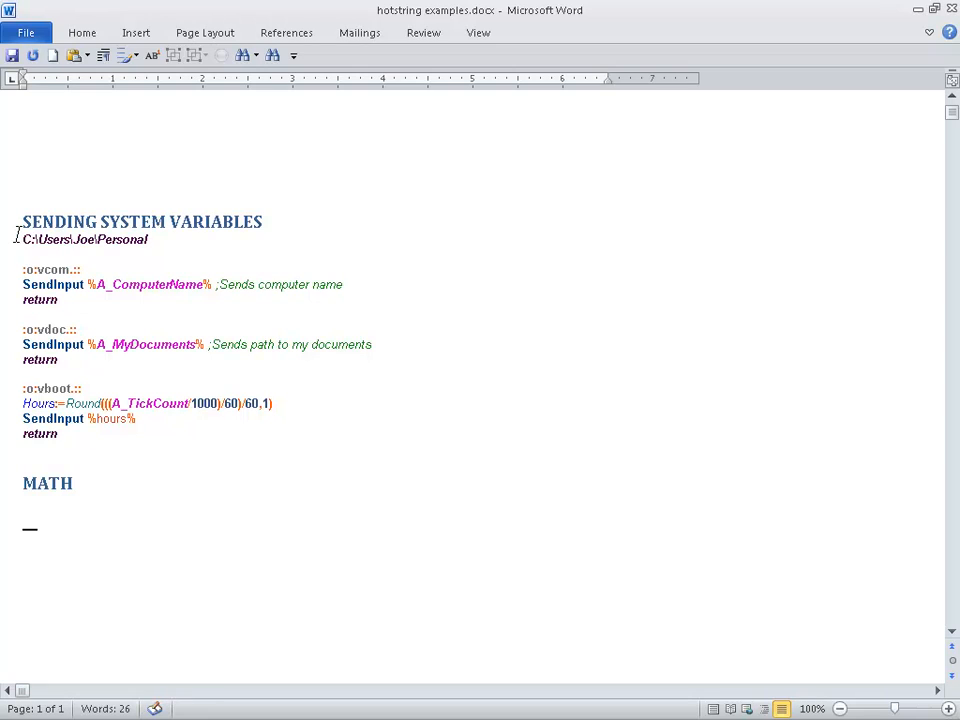
pyautogui.tripleClick(84, 240)
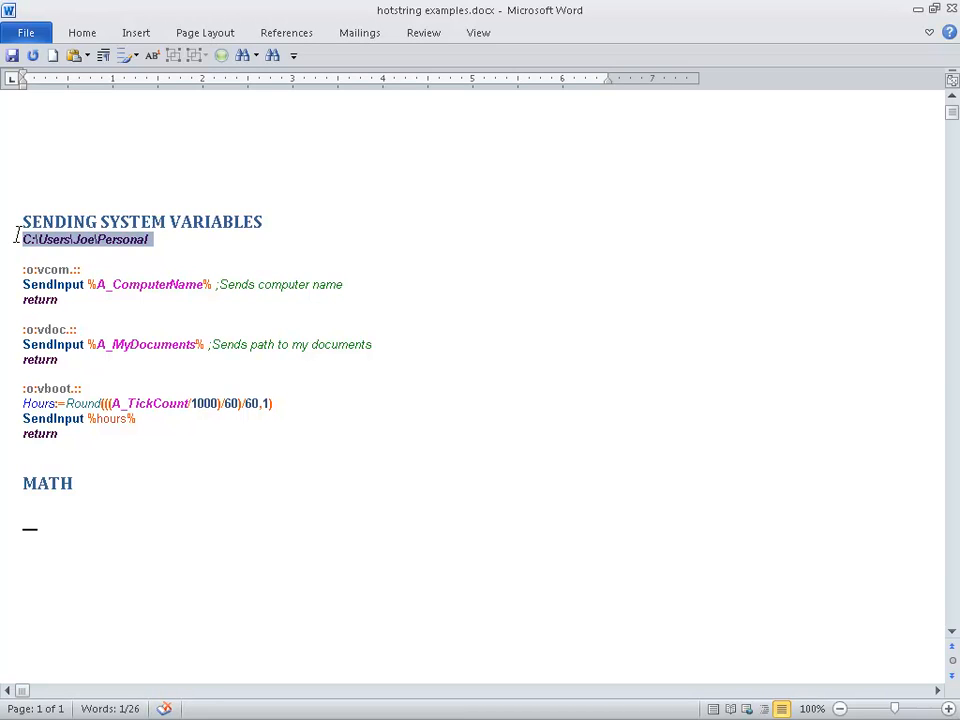
pyautogui.moveTo(24, 240); pyautogui.dragTo(56, 300)
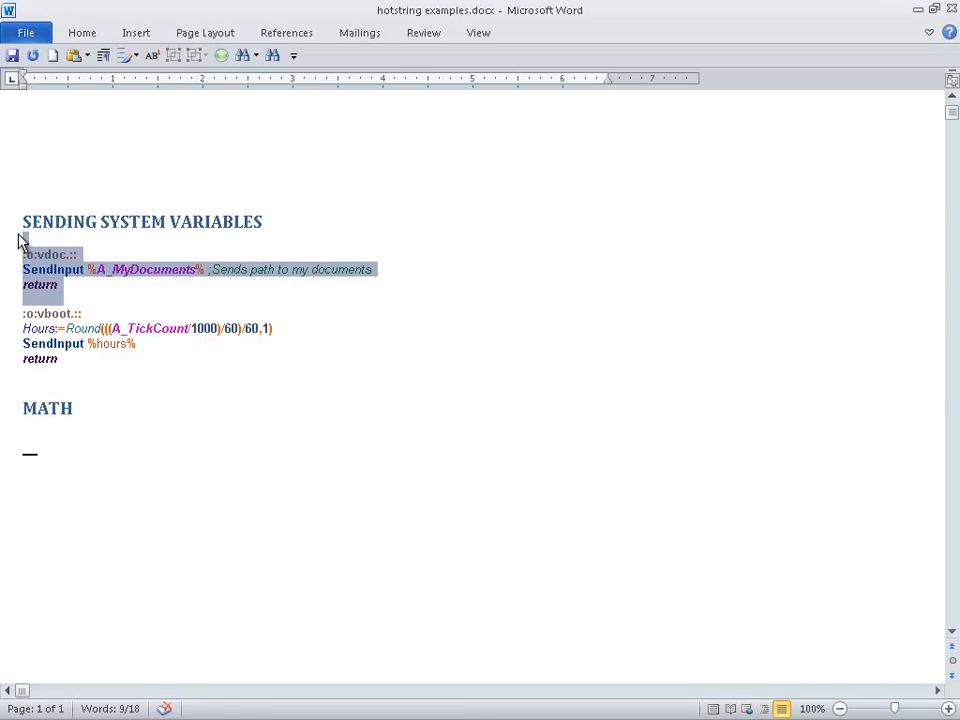
# Delete the My Documents block and expand vboot to the 20.8 uptime result.
pyautogui.press('Delete')
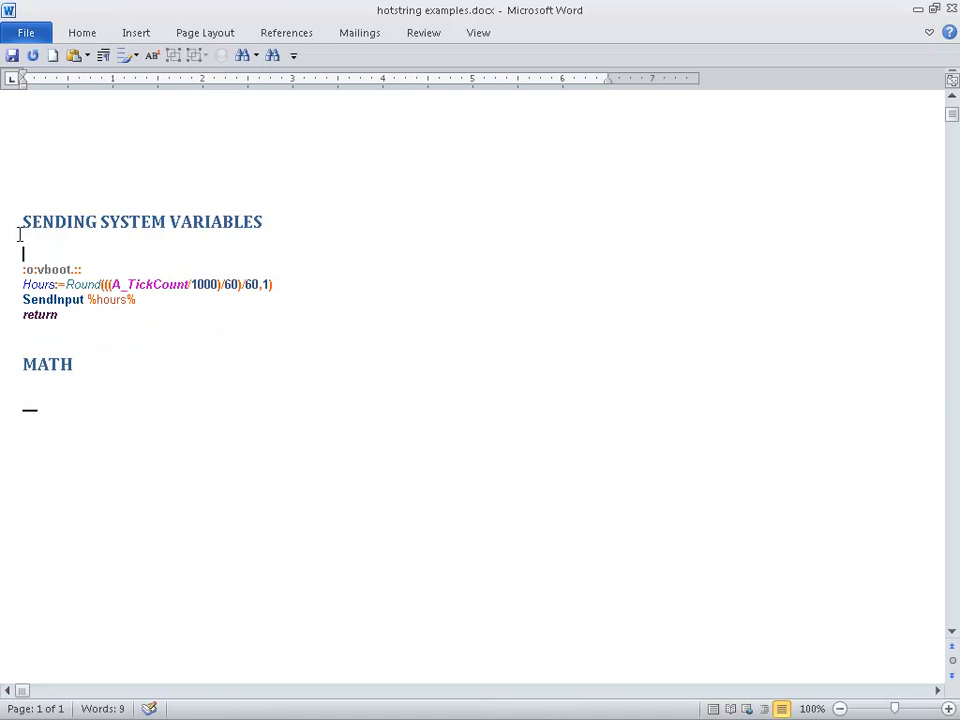
pyautogui.write('vboot')
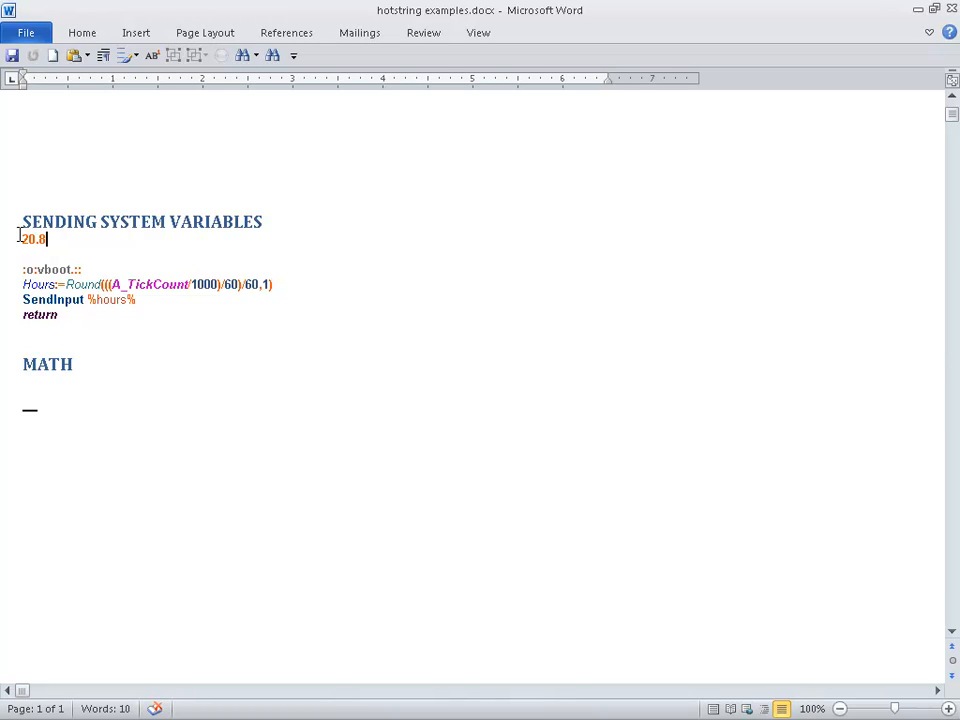
pyautogui.doubleClick(32, 238)
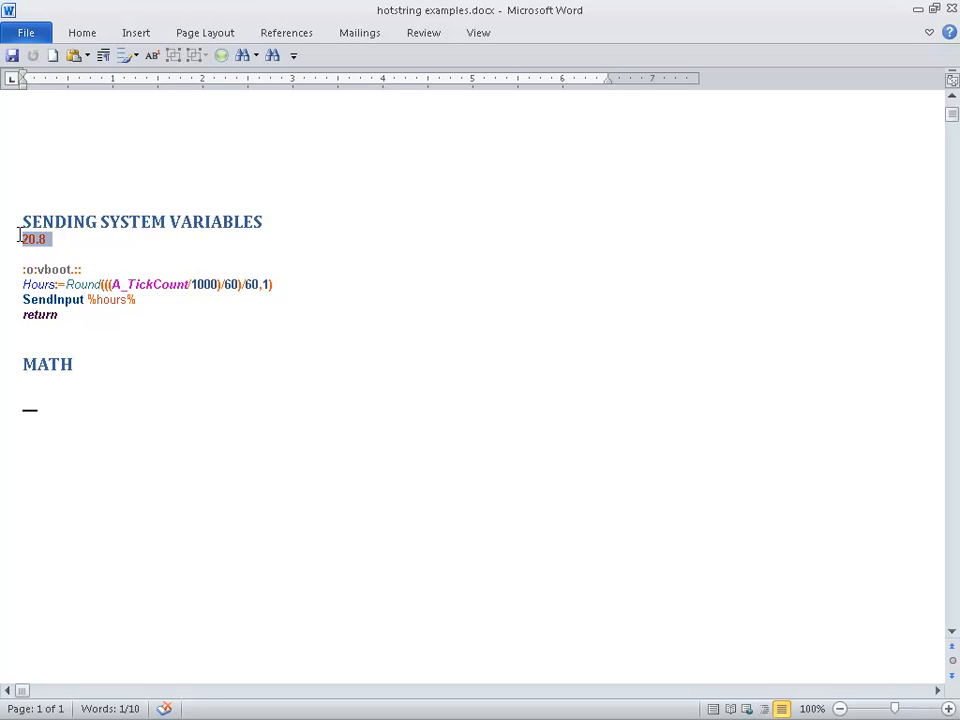
pyautogui.doubleClick(154, 284)
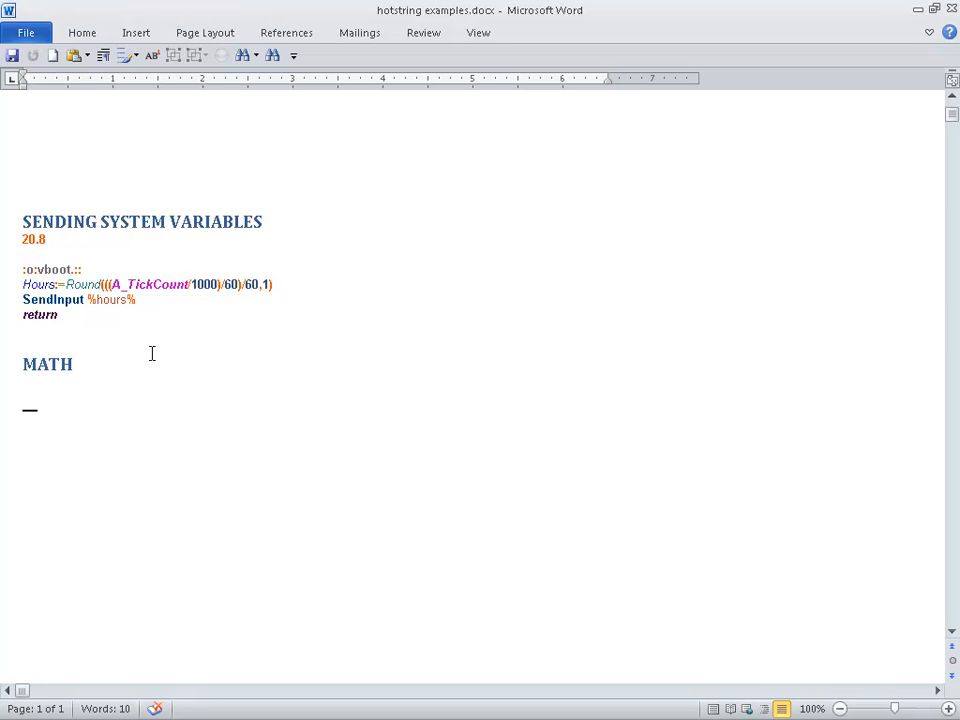
# Delete the uptime result and the vboot definition, clearing Sending System Variables.
pyautogui.moveTo(24, 238); pyautogui.dragTo(64, 320)
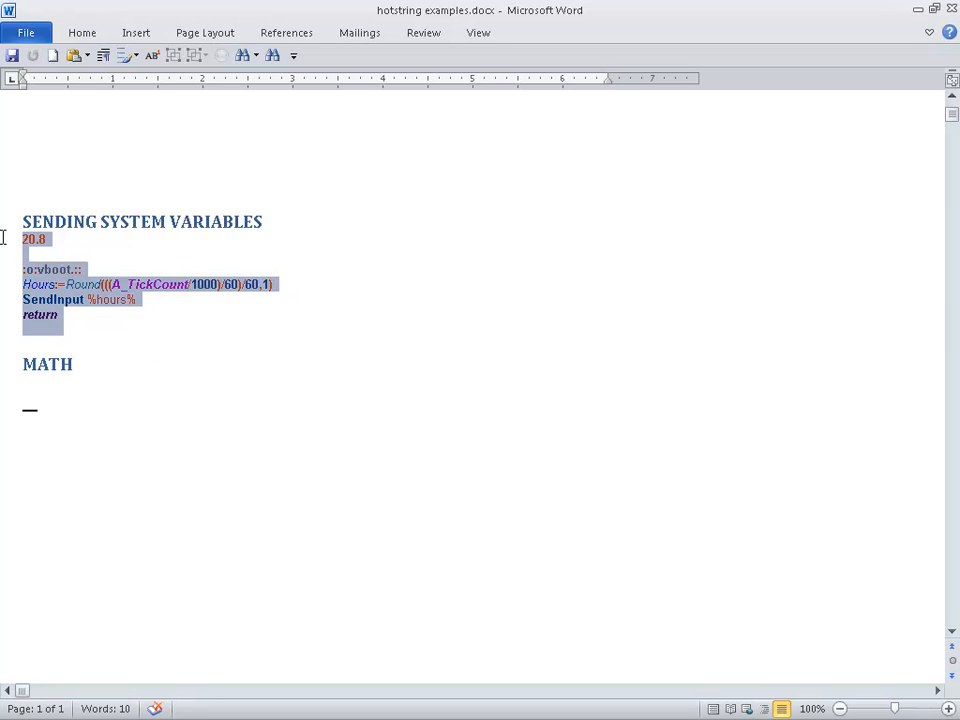
pyautogui.press('Delete')
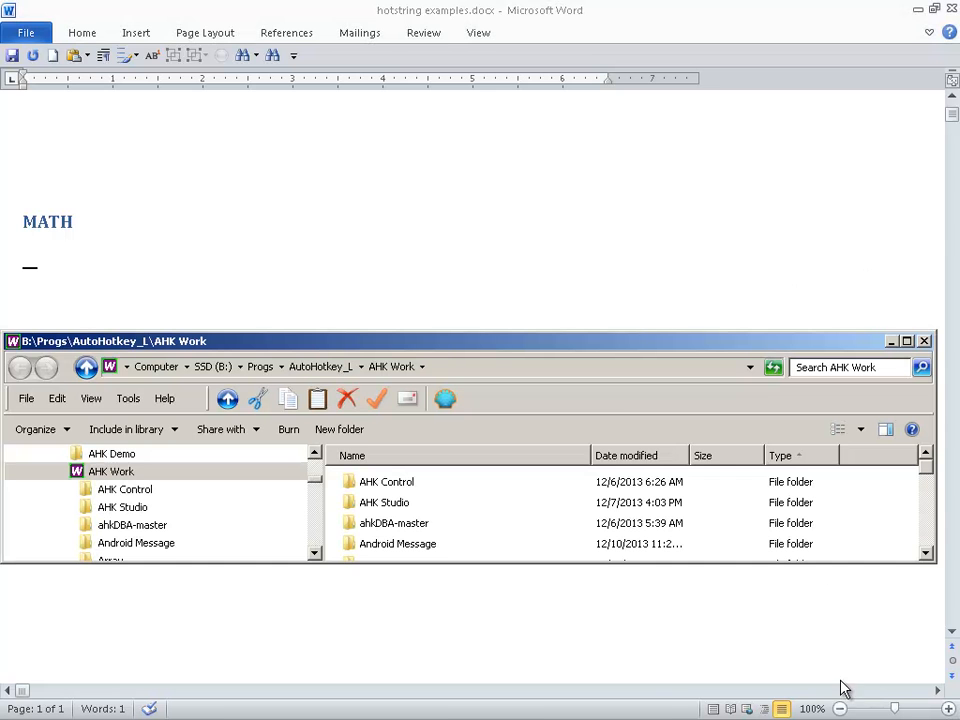
# Locate test hotstrings.ahk.bak in the AHK Work folder, then return to Word.
pyautogui.scroll(-3)
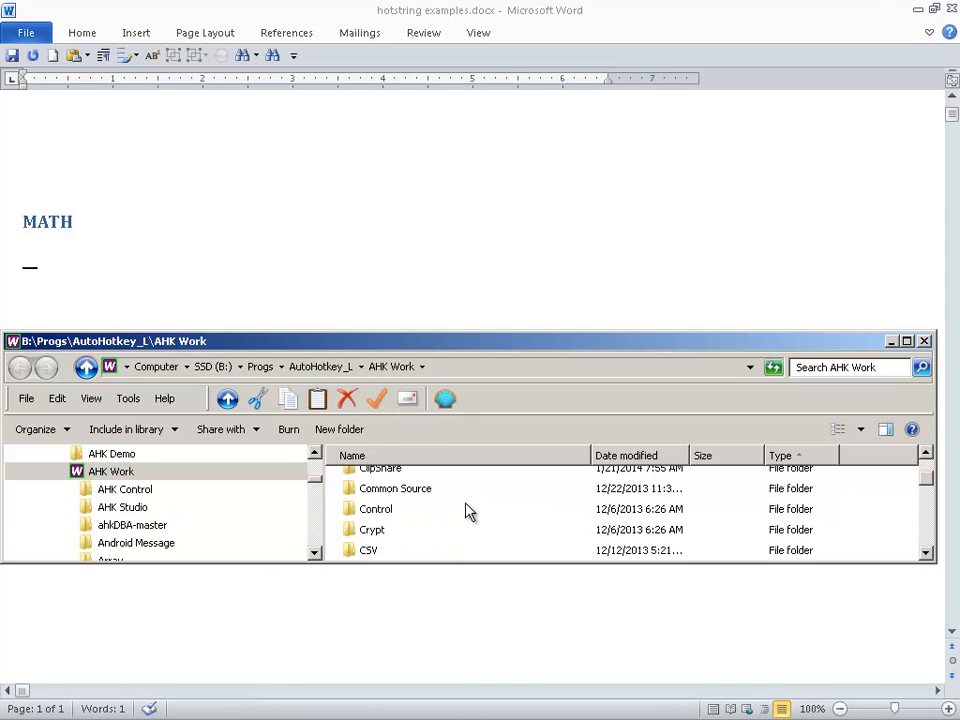
pyautogui.scroll(-3)
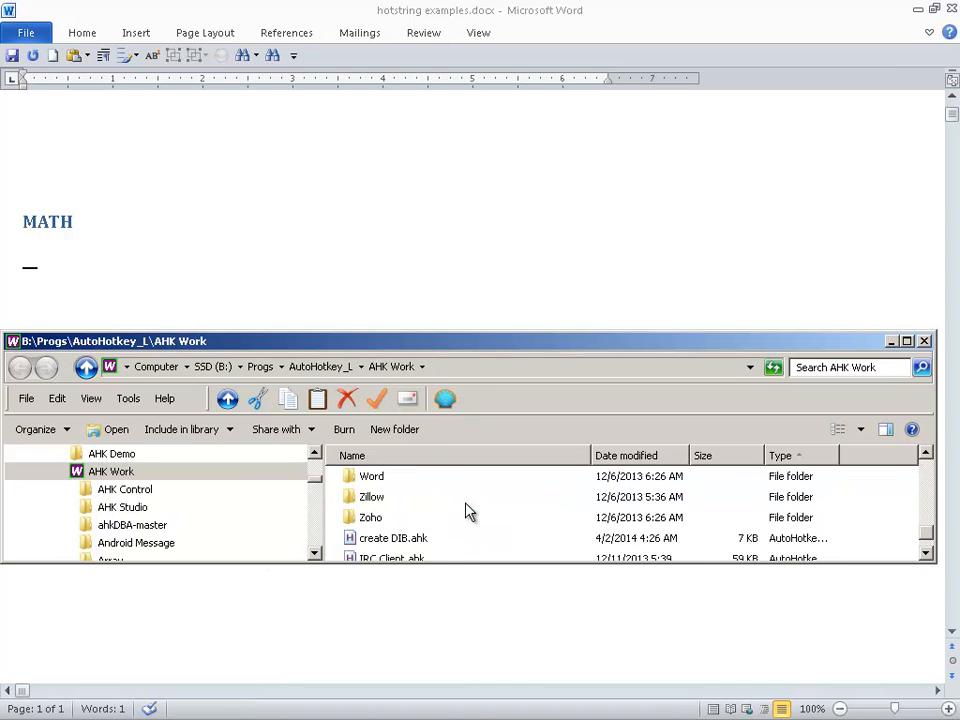
pyautogui.scroll(-3)
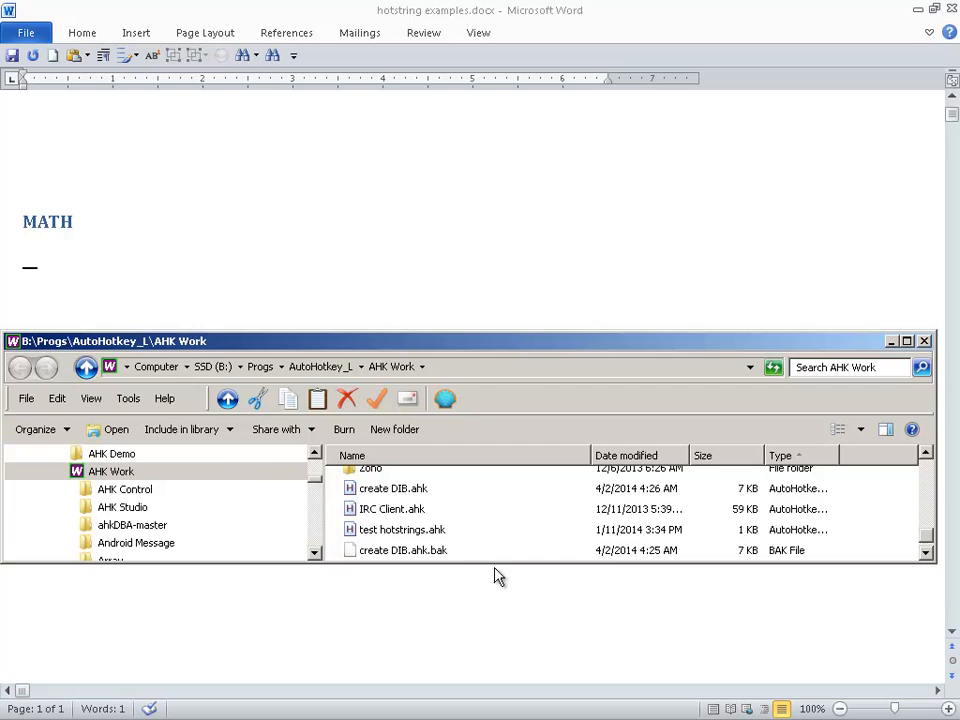
pyautogui.scroll(-3)
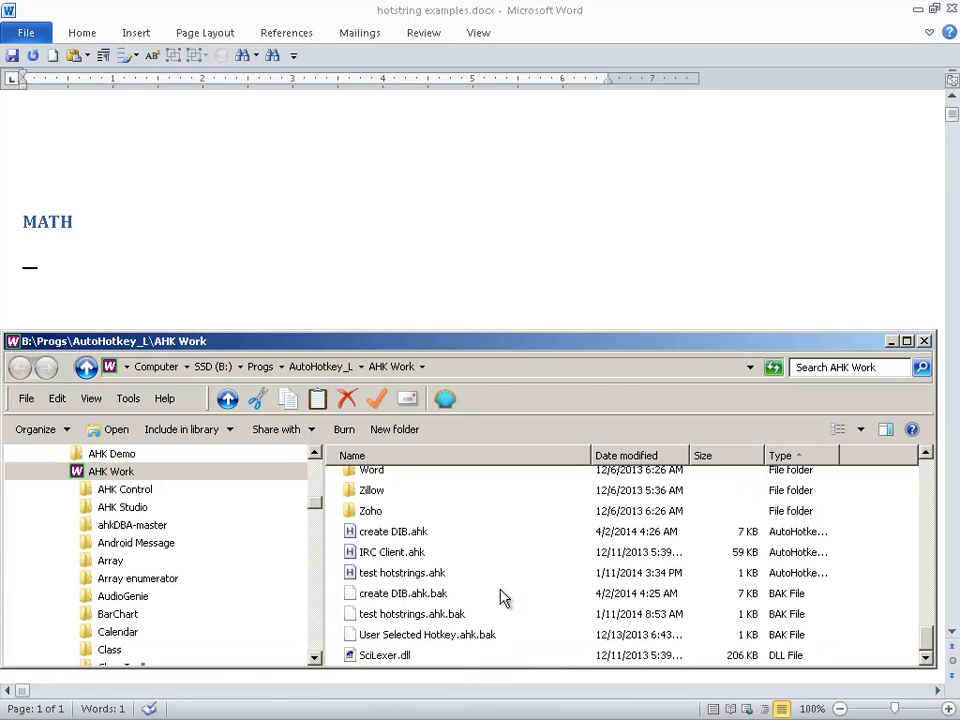
pyautogui.click(410, 614)
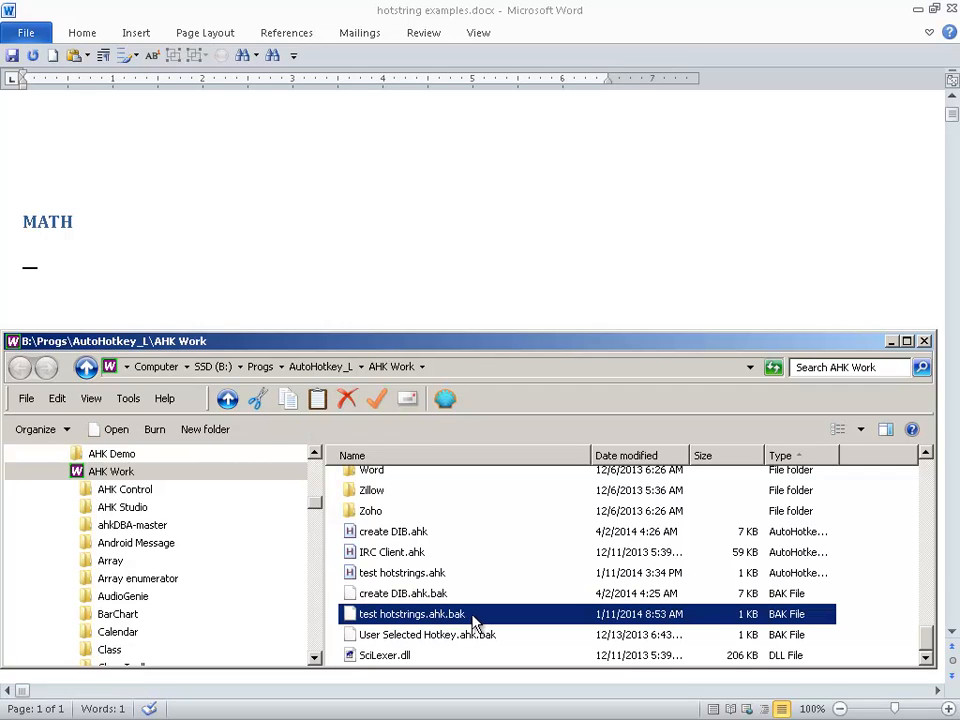
pyautogui.moveTo(432, 632)
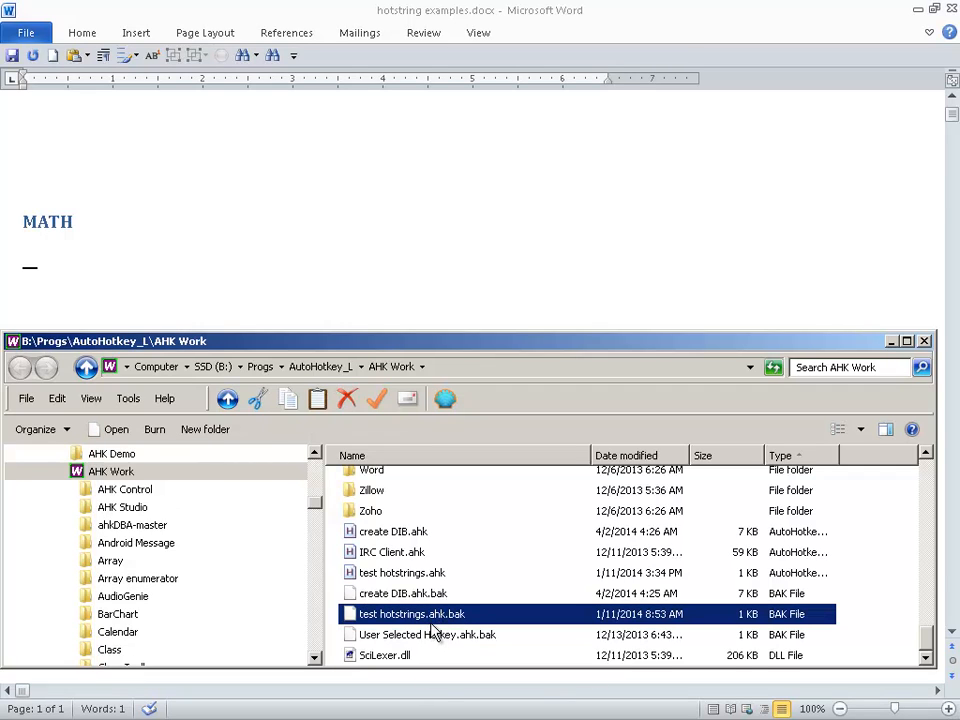
pyautogui.click(400, 572)
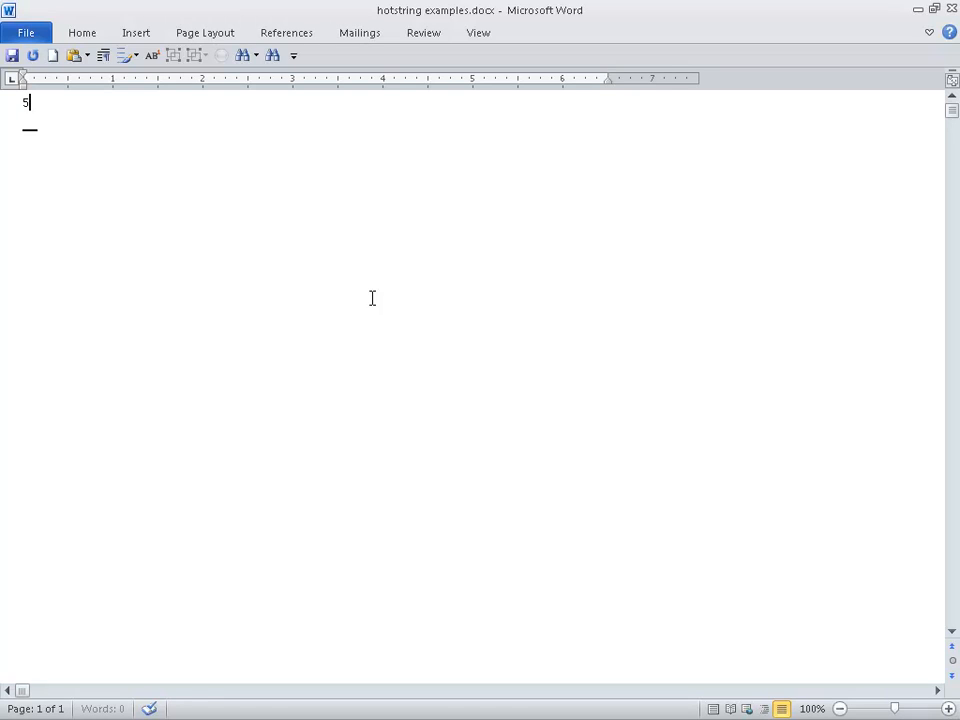
# Enter 5+5= and 10/3= so the hotstrings append the results 10 and 3.3.
pyautogui.write('+5')
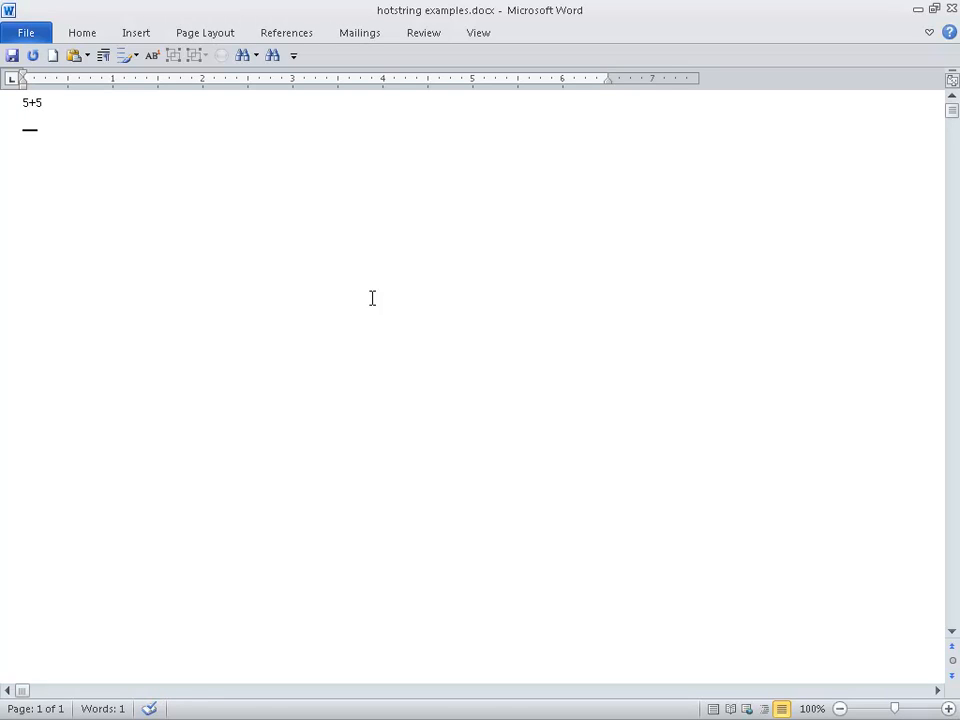
pyautogui.write('=10')
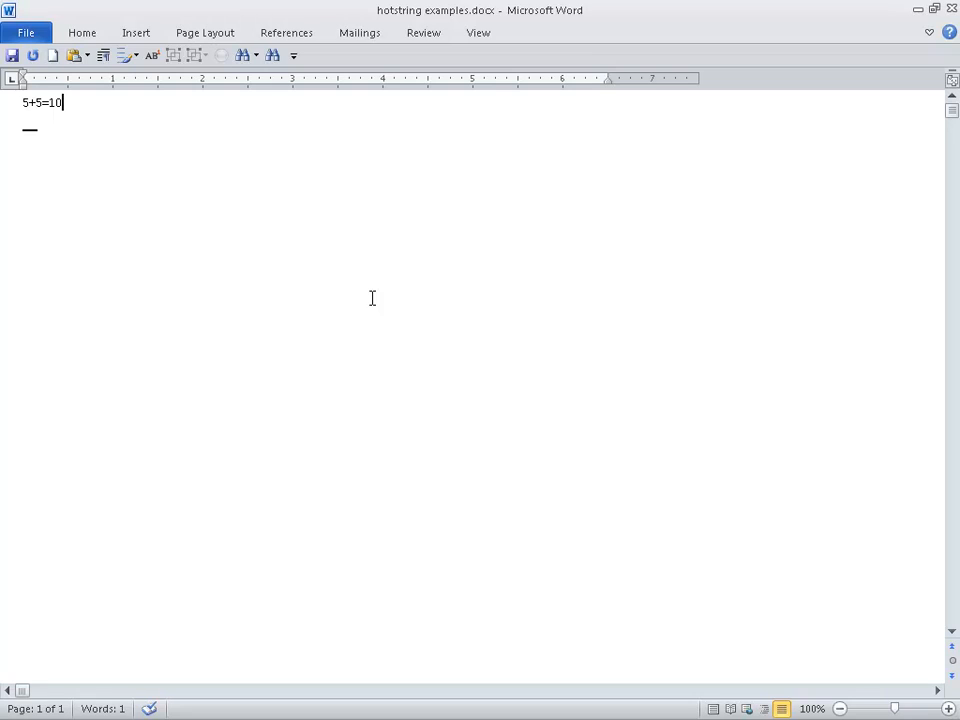
pyautogui.write('10')
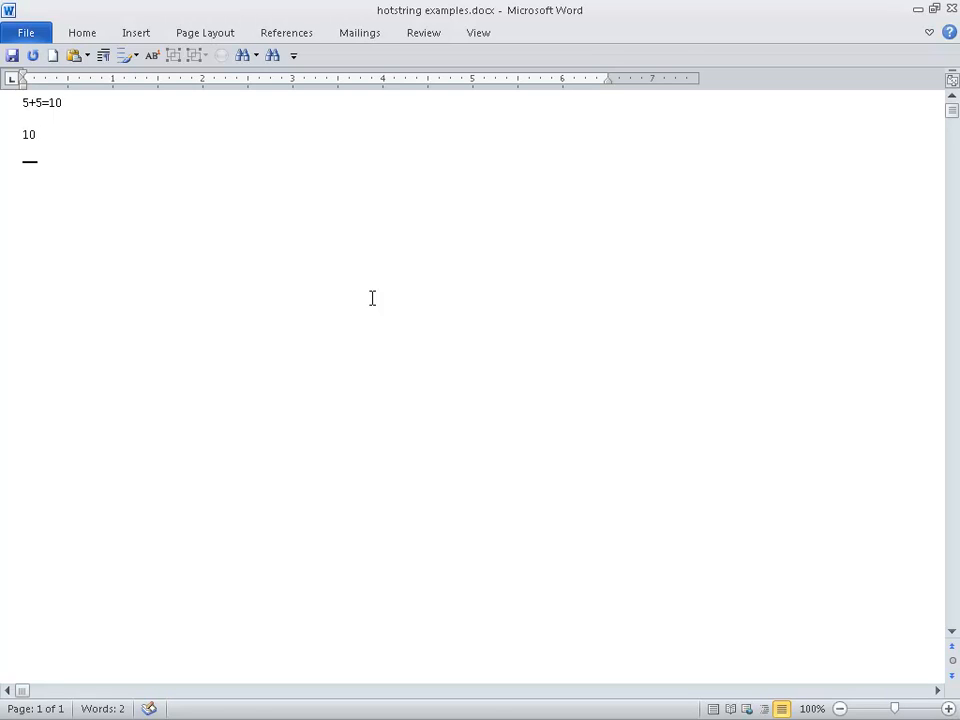
pyautogui.click(36, 134)
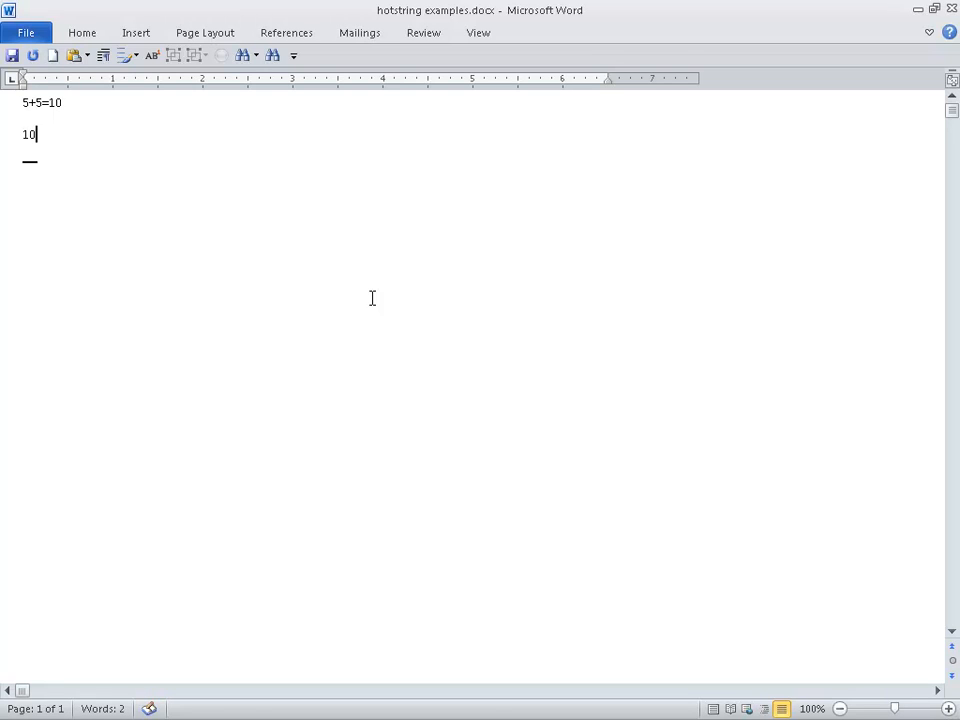
pyautogui.write('/3')
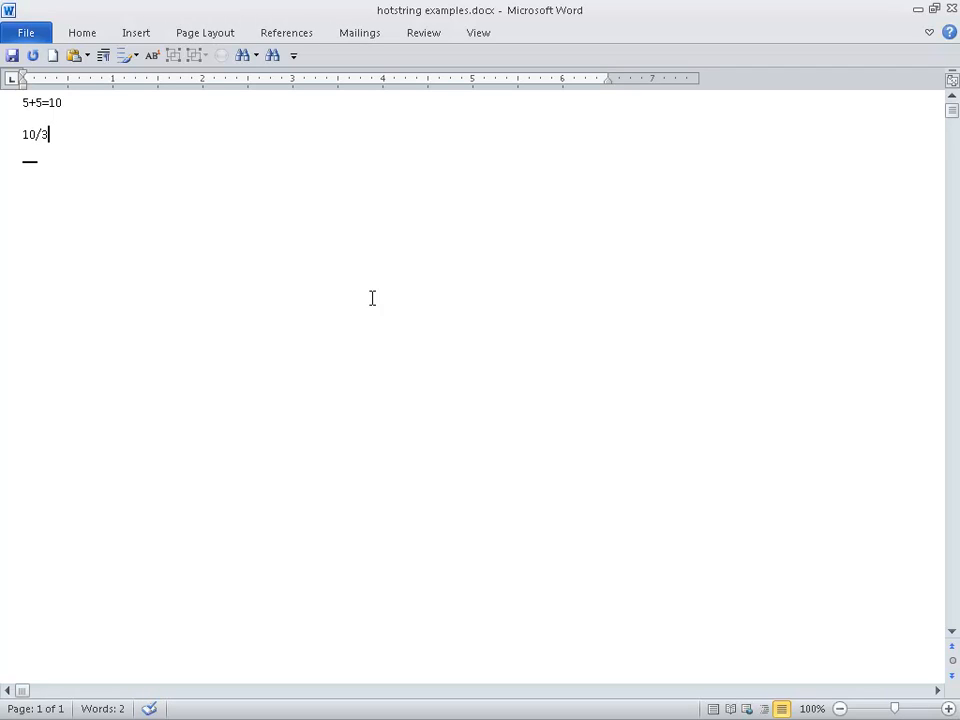
pyautogui.write('=3.3')
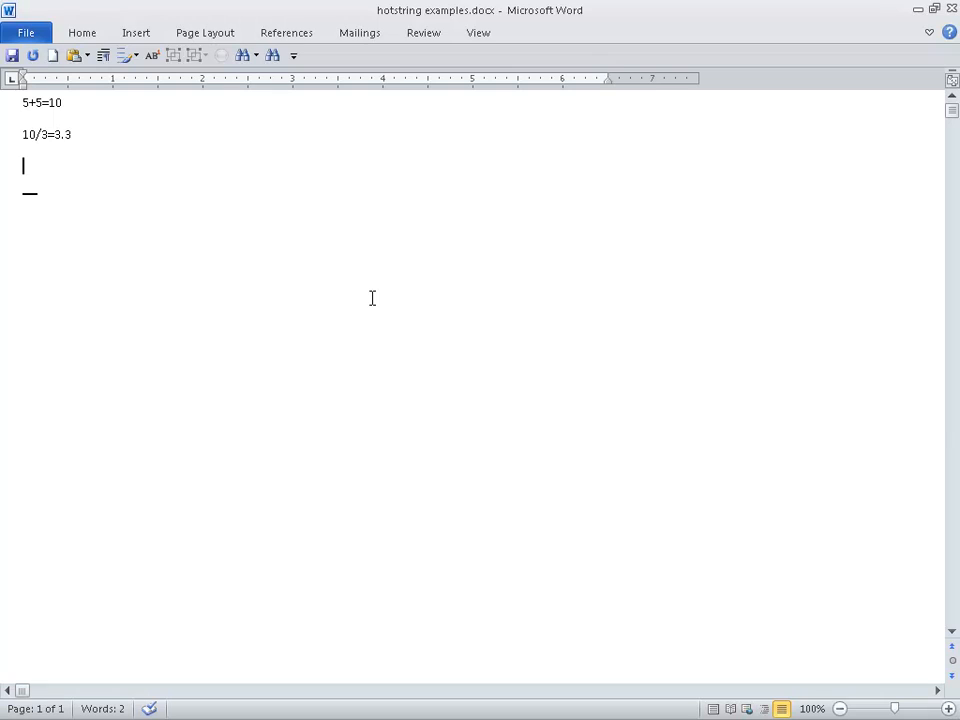
# Enter 4000x5000= for the 20000000 result, then select all lines and delete them.
pyautogui.write('4000')
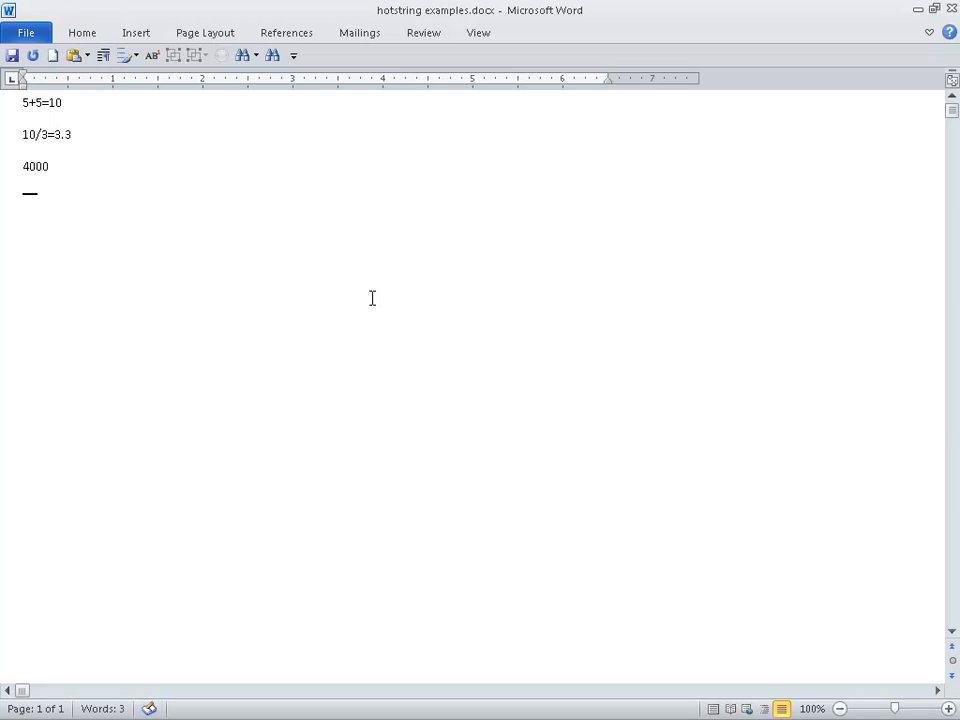
pyautogui.write('*')
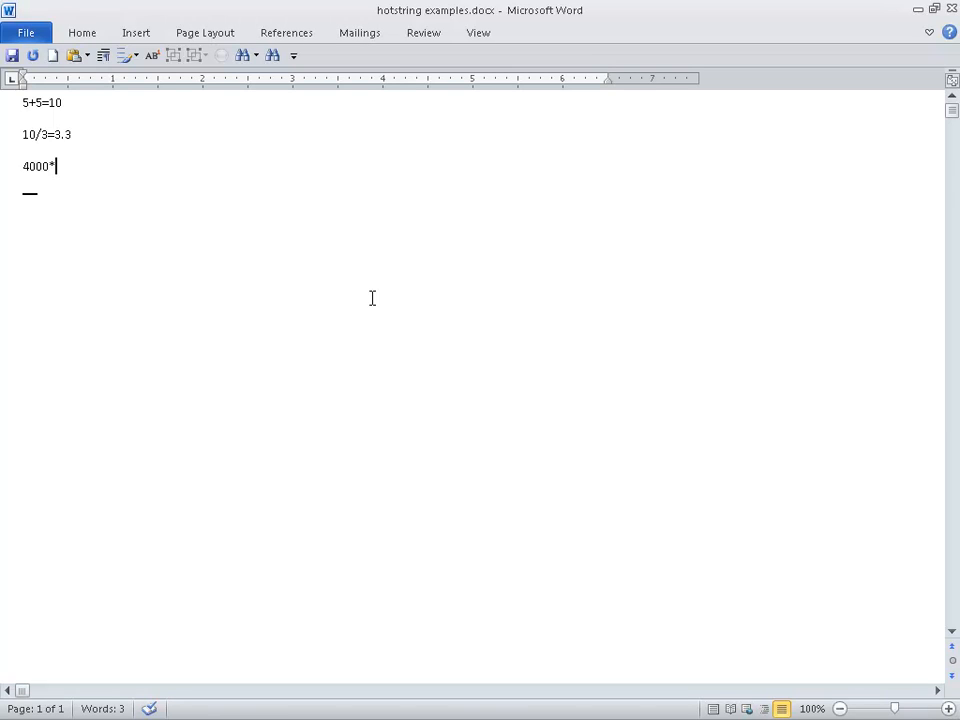
pyautogui.press('backspace')
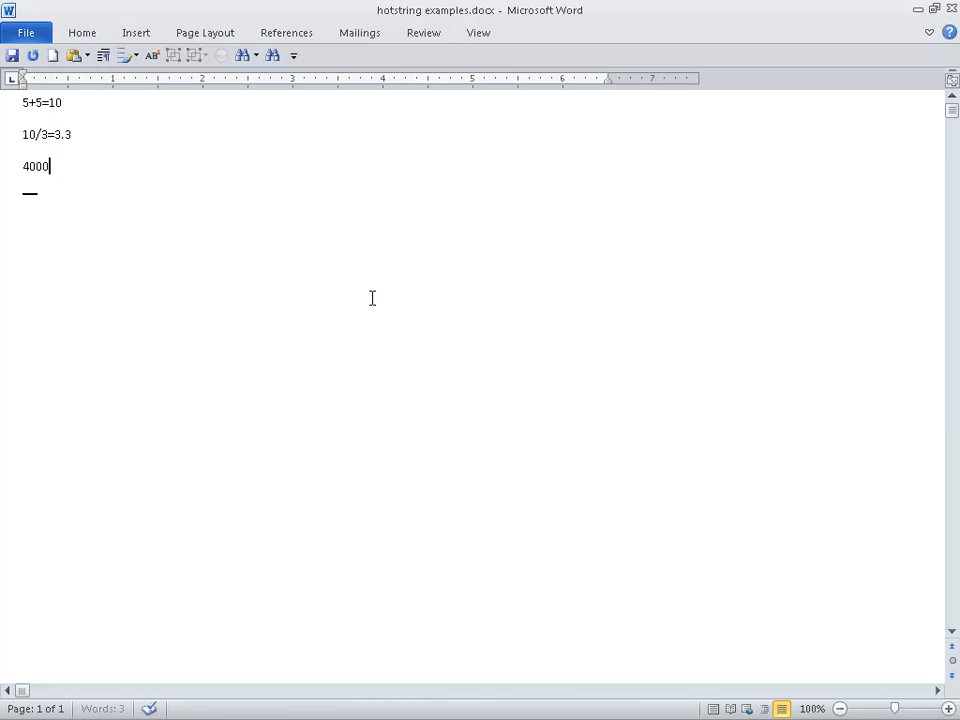
pyautogui.write('x')
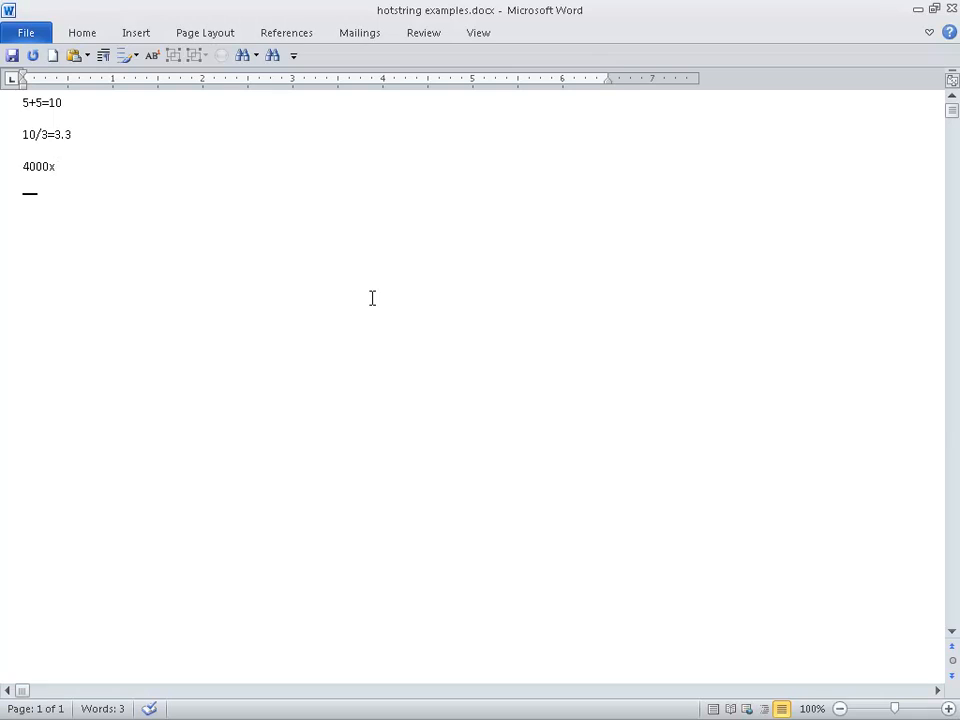
pyautogui.write('5000=20000000')
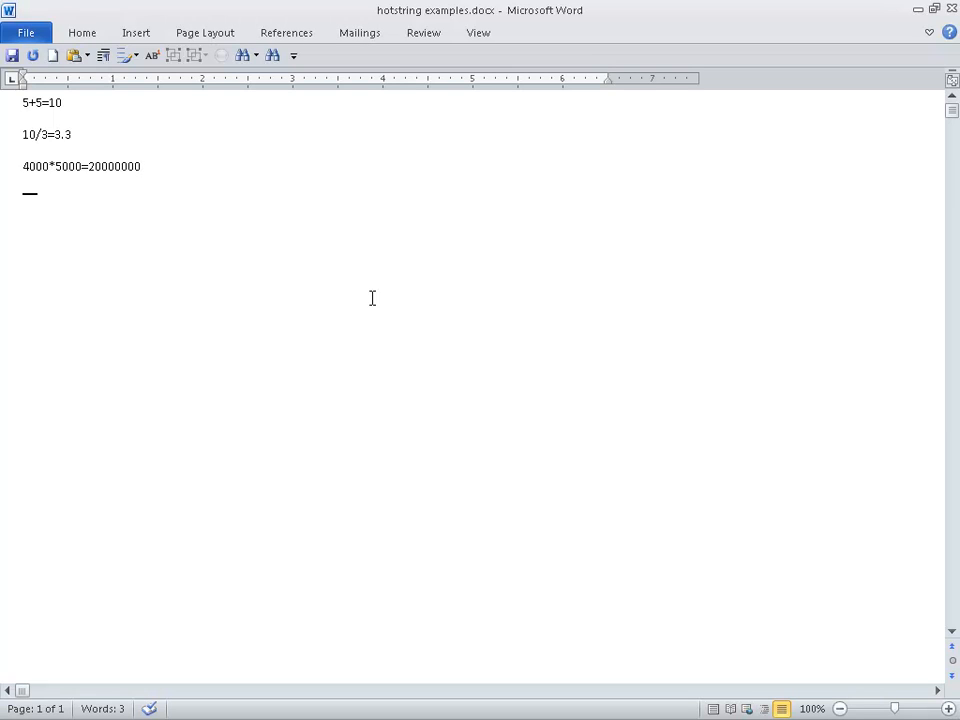
pyautogui.press('ctrl+a')
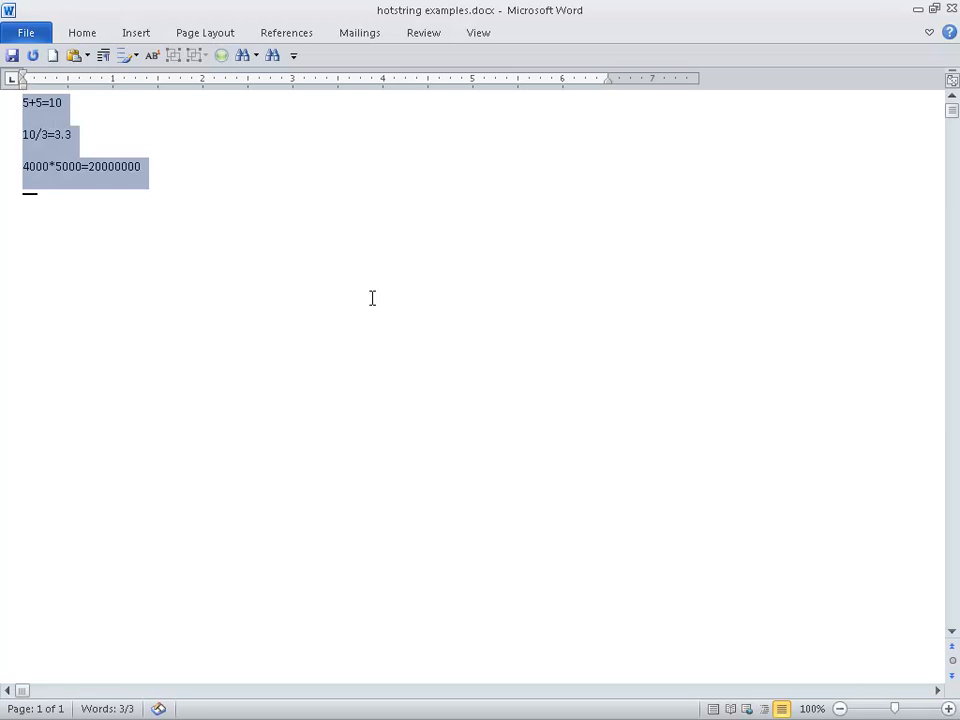
pyautogui.press('Delete')
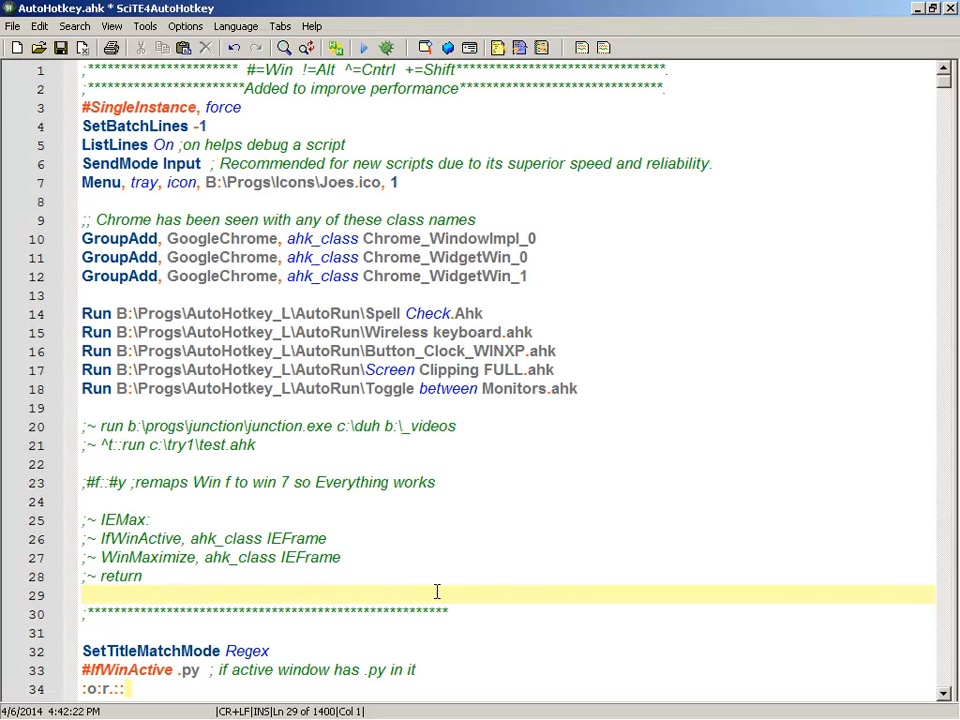
# Start a new Untitled script and write 5x5 to test the math hotstring.
pyautogui.click(16, 48)
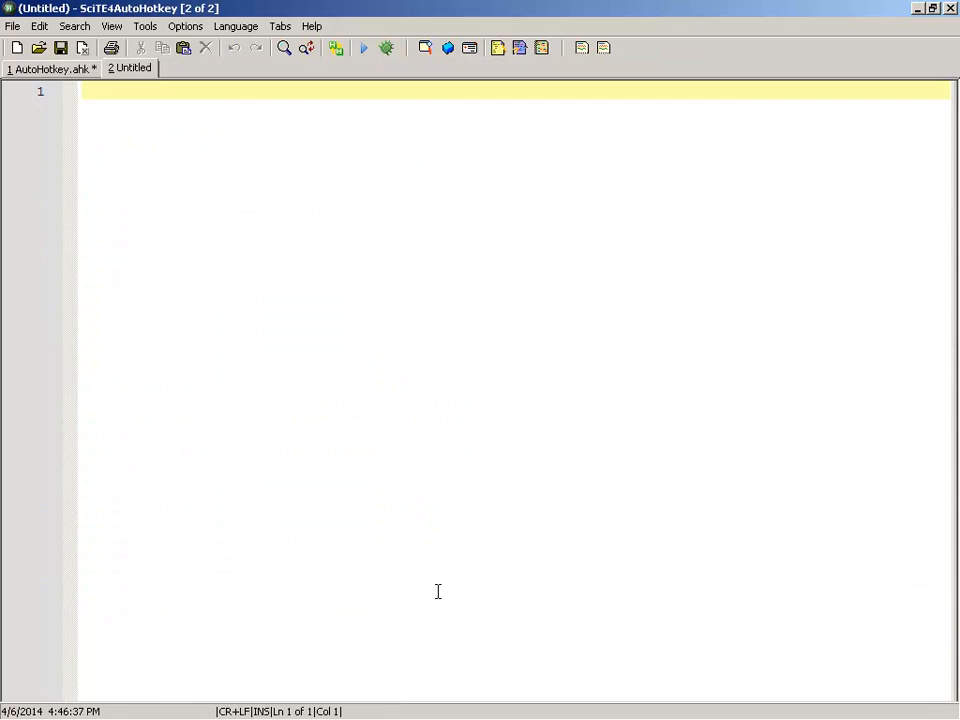
pyautogui.write('5')
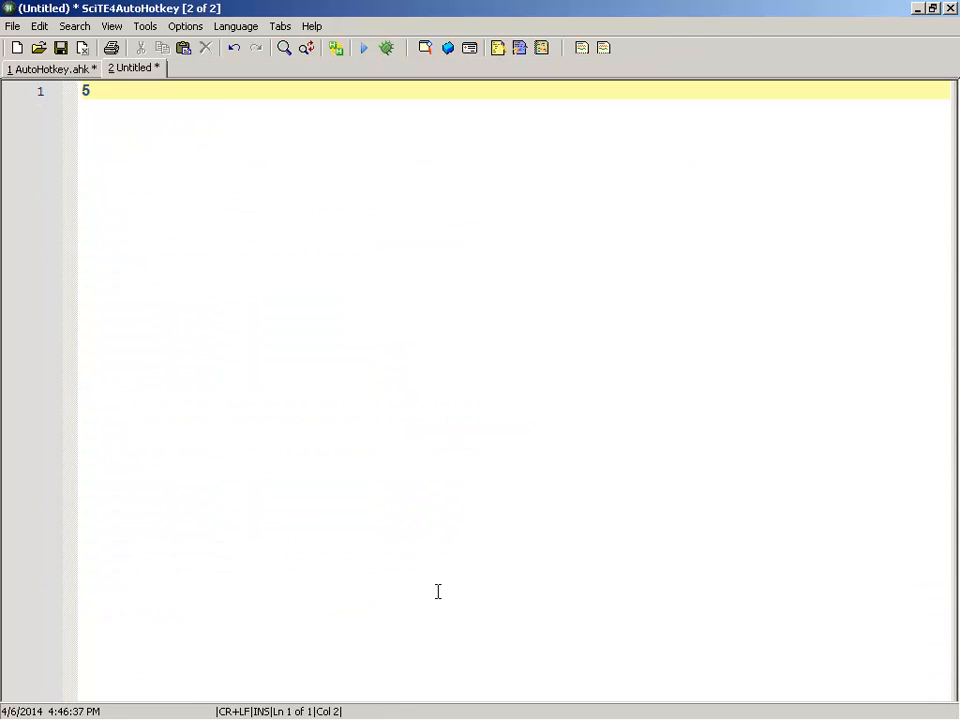
pyautogui.write('x')
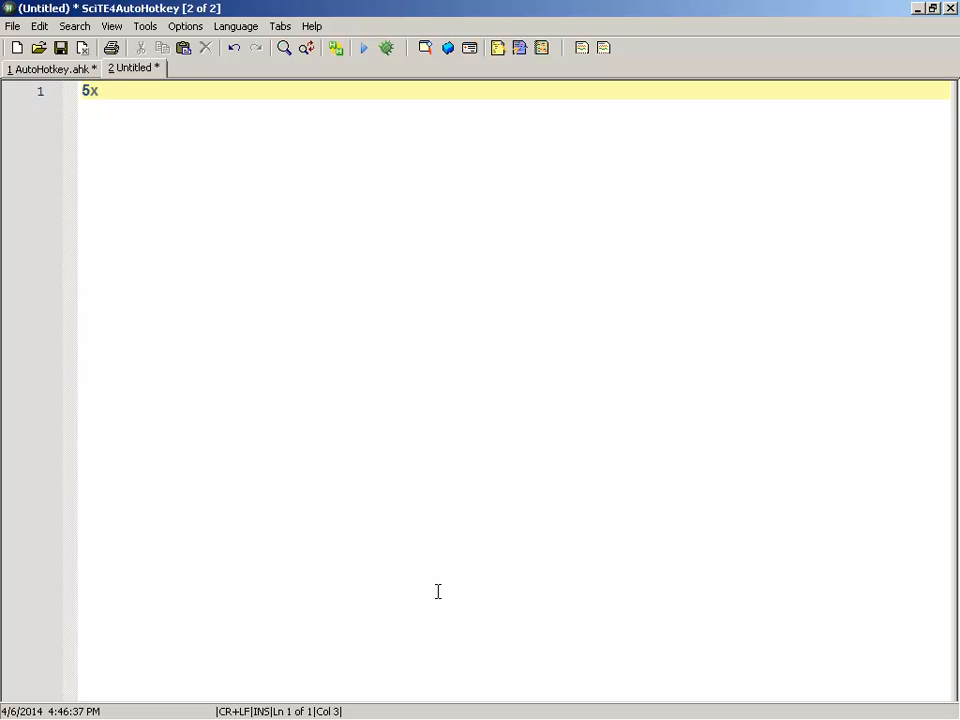
pyautogui.write('5')
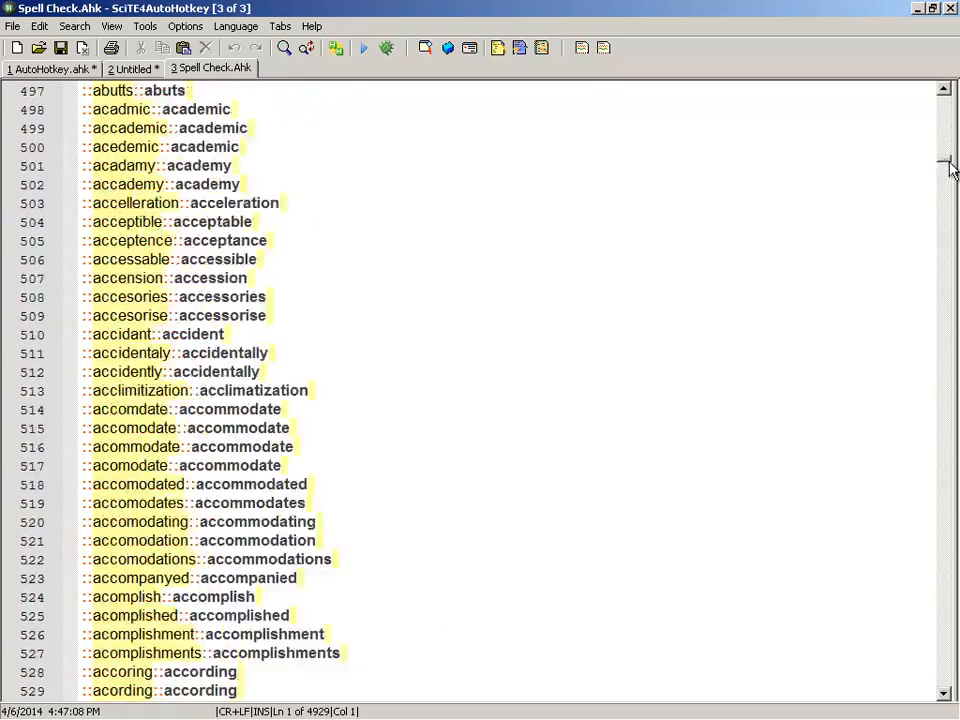
# Scroll through the Spell Check hotstring list down to entries like ::yera::year.
pyautogui.scroll(-3)
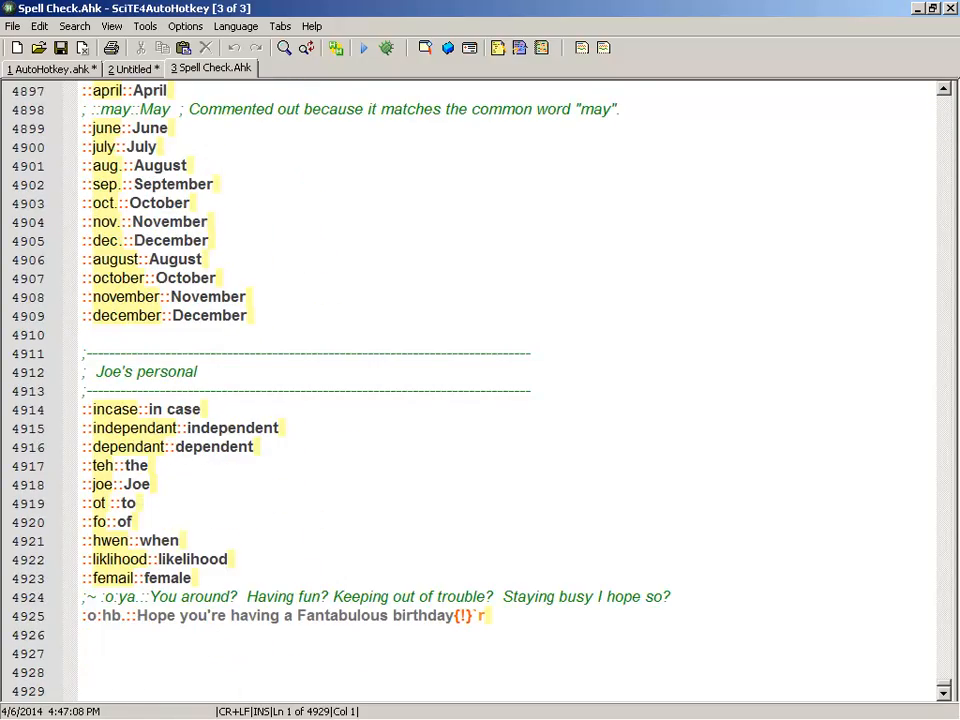
pyautogui.moveTo(92, 408); pyautogui.dragTo(172, 428)
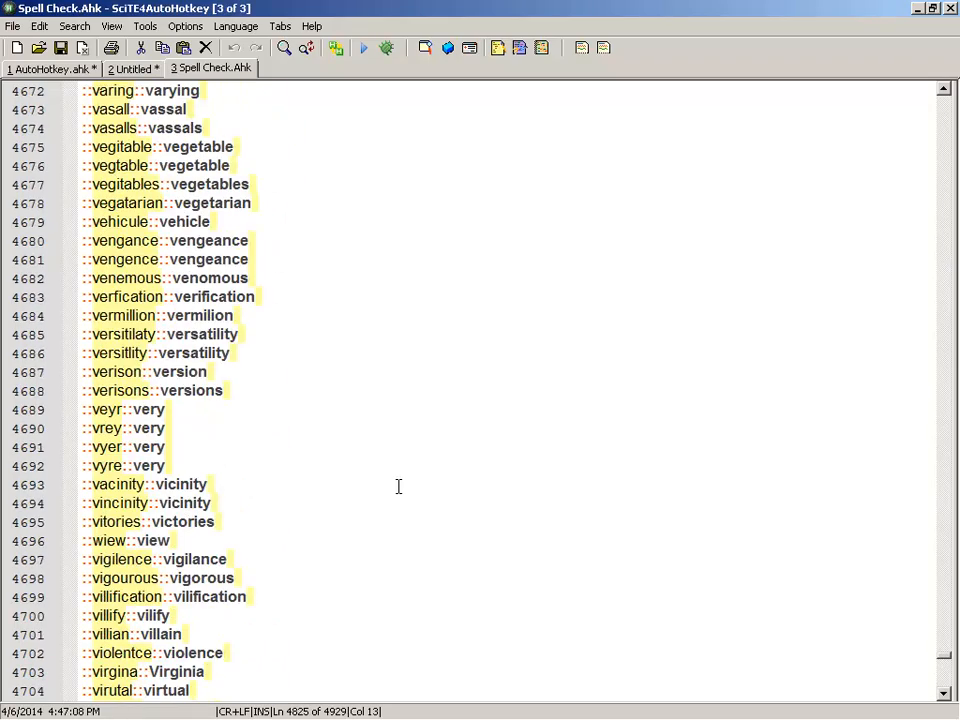
pyautogui.scroll(3)
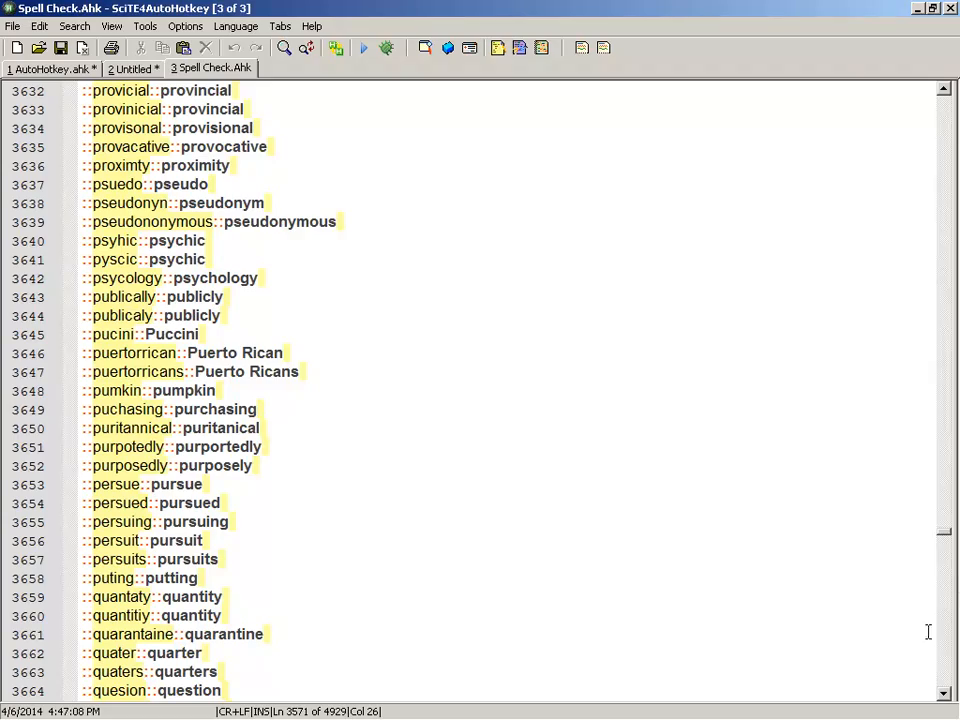
pyautogui.scroll(-3)
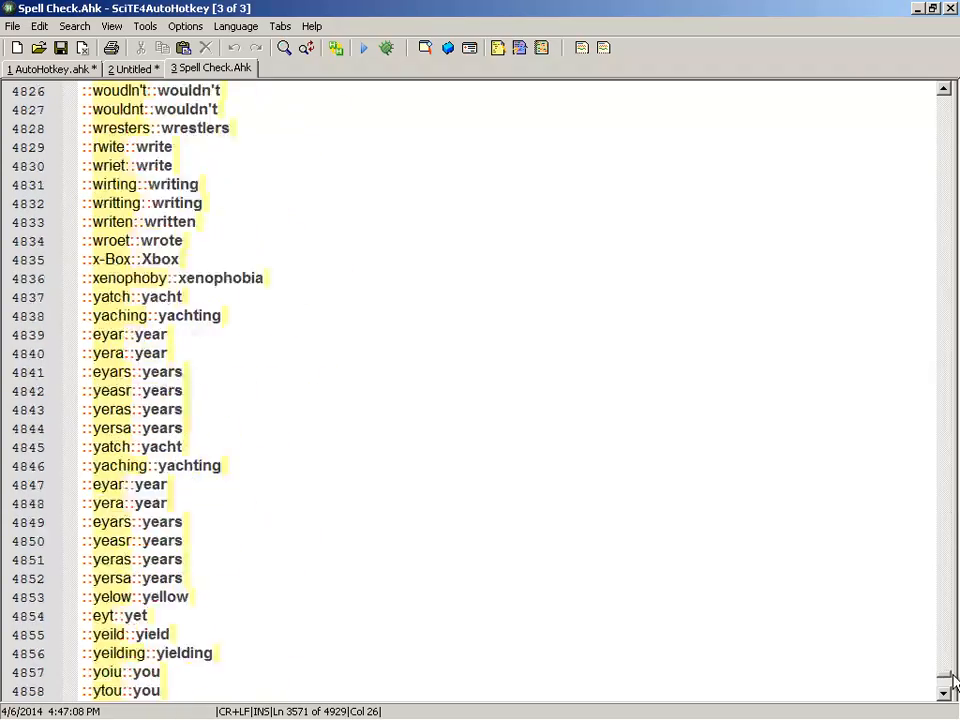